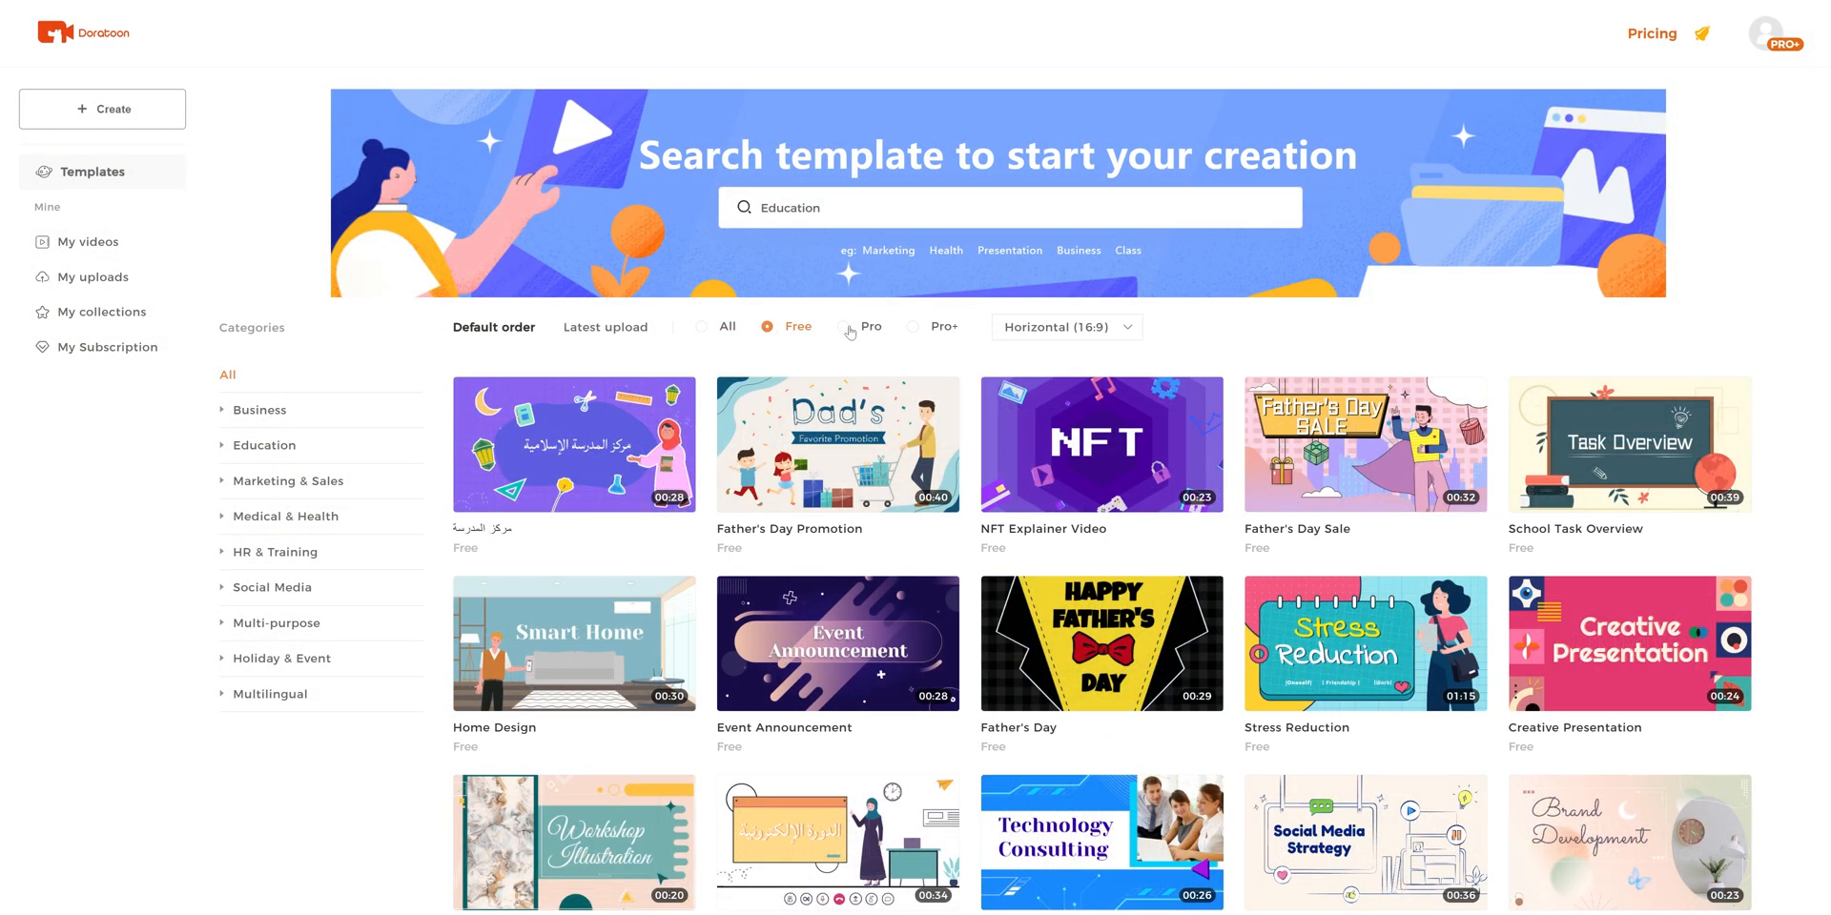
Filter templates to Marketing & Sales › Strategy & Report and preview the Whiteboard Explainer Video.
click(911, 328)
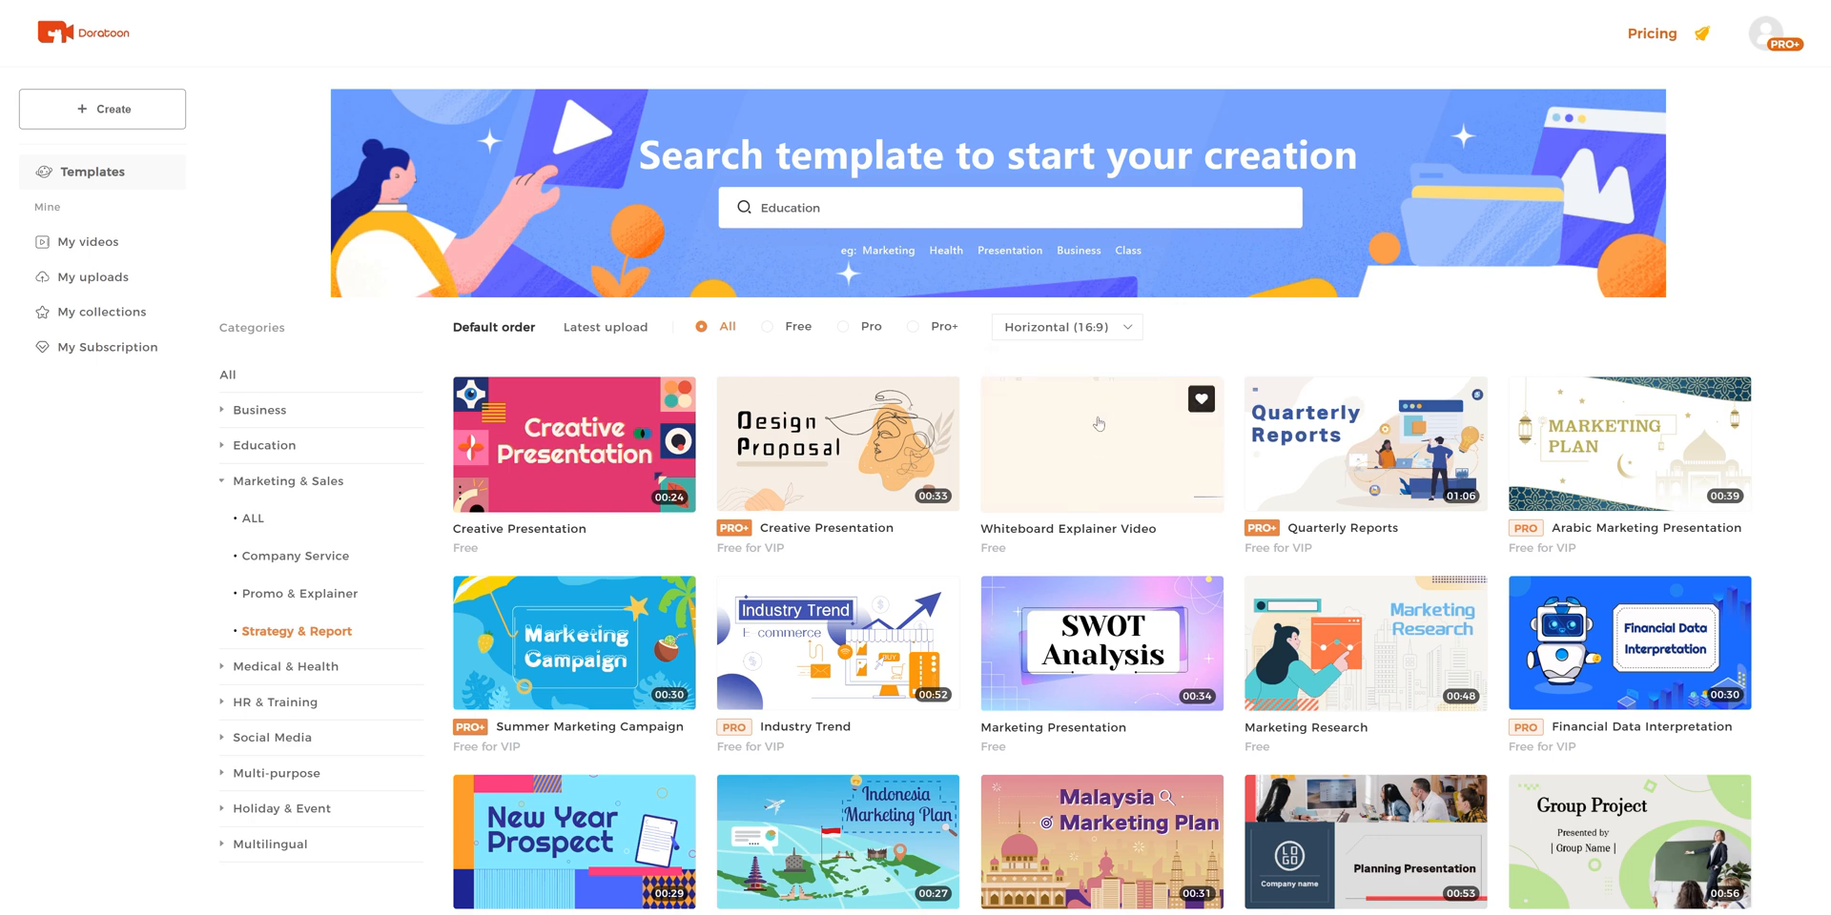
click(1099, 443)
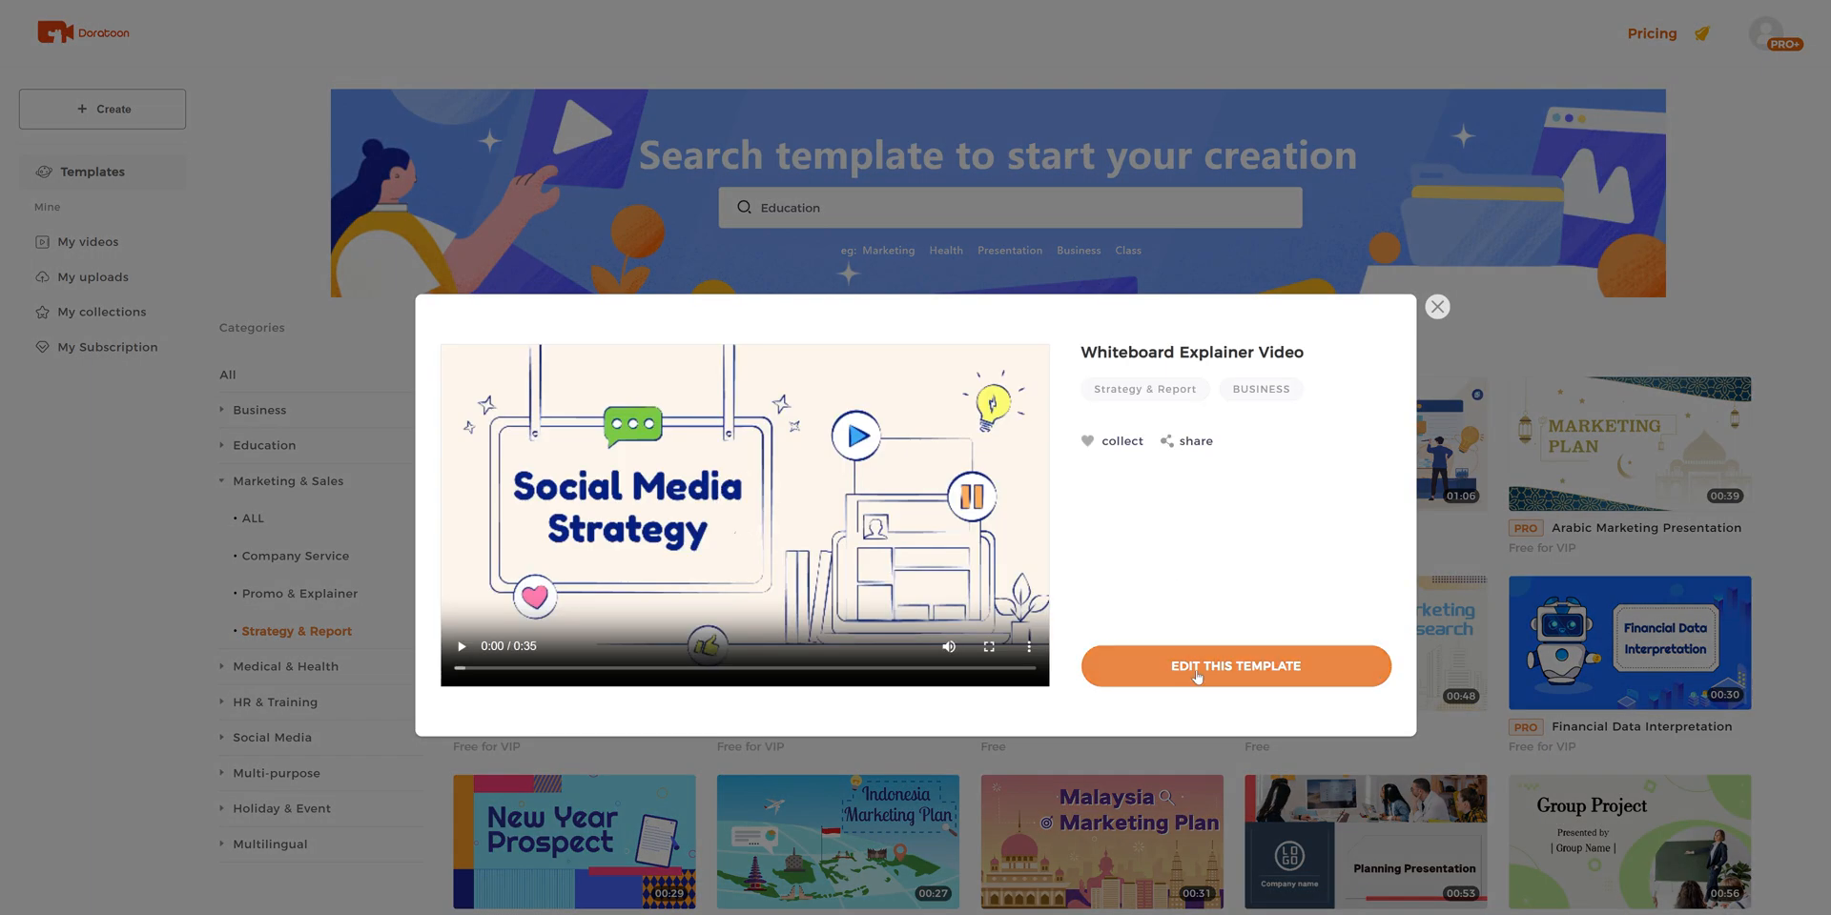
Open the Whiteboard Explainer template in the editor and browse Text, Characters, Props and Mine.
click(1234, 665)
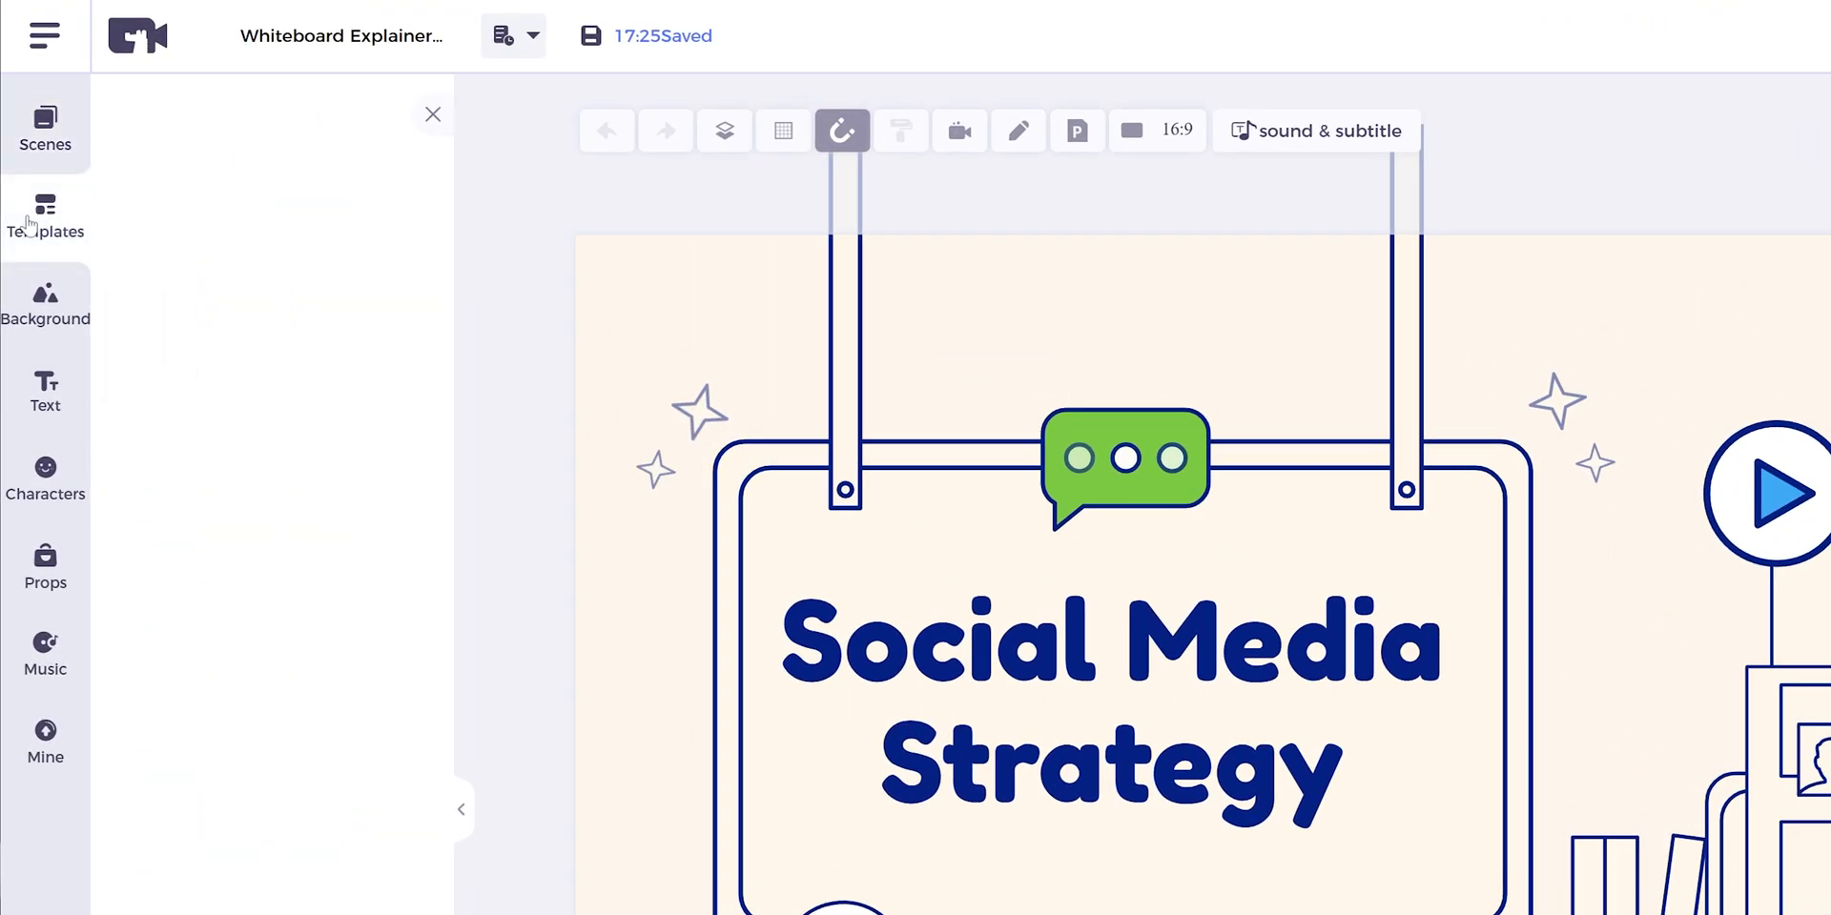
mouse_move(46, 391)
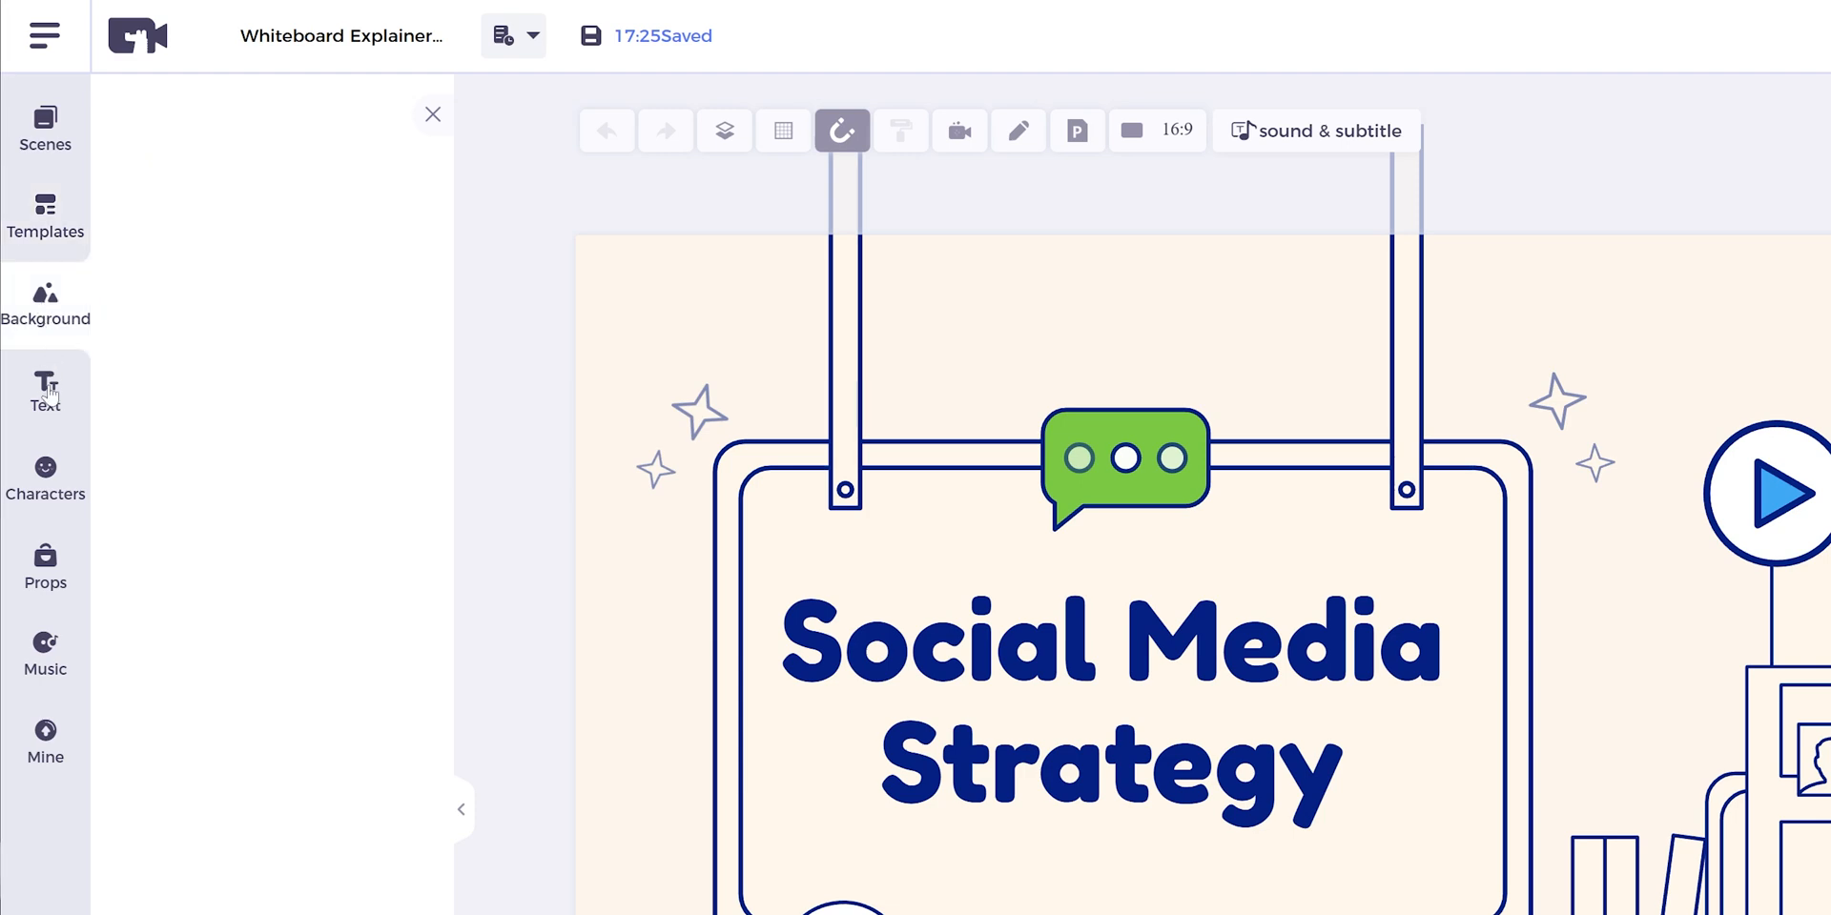
click(46, 392)
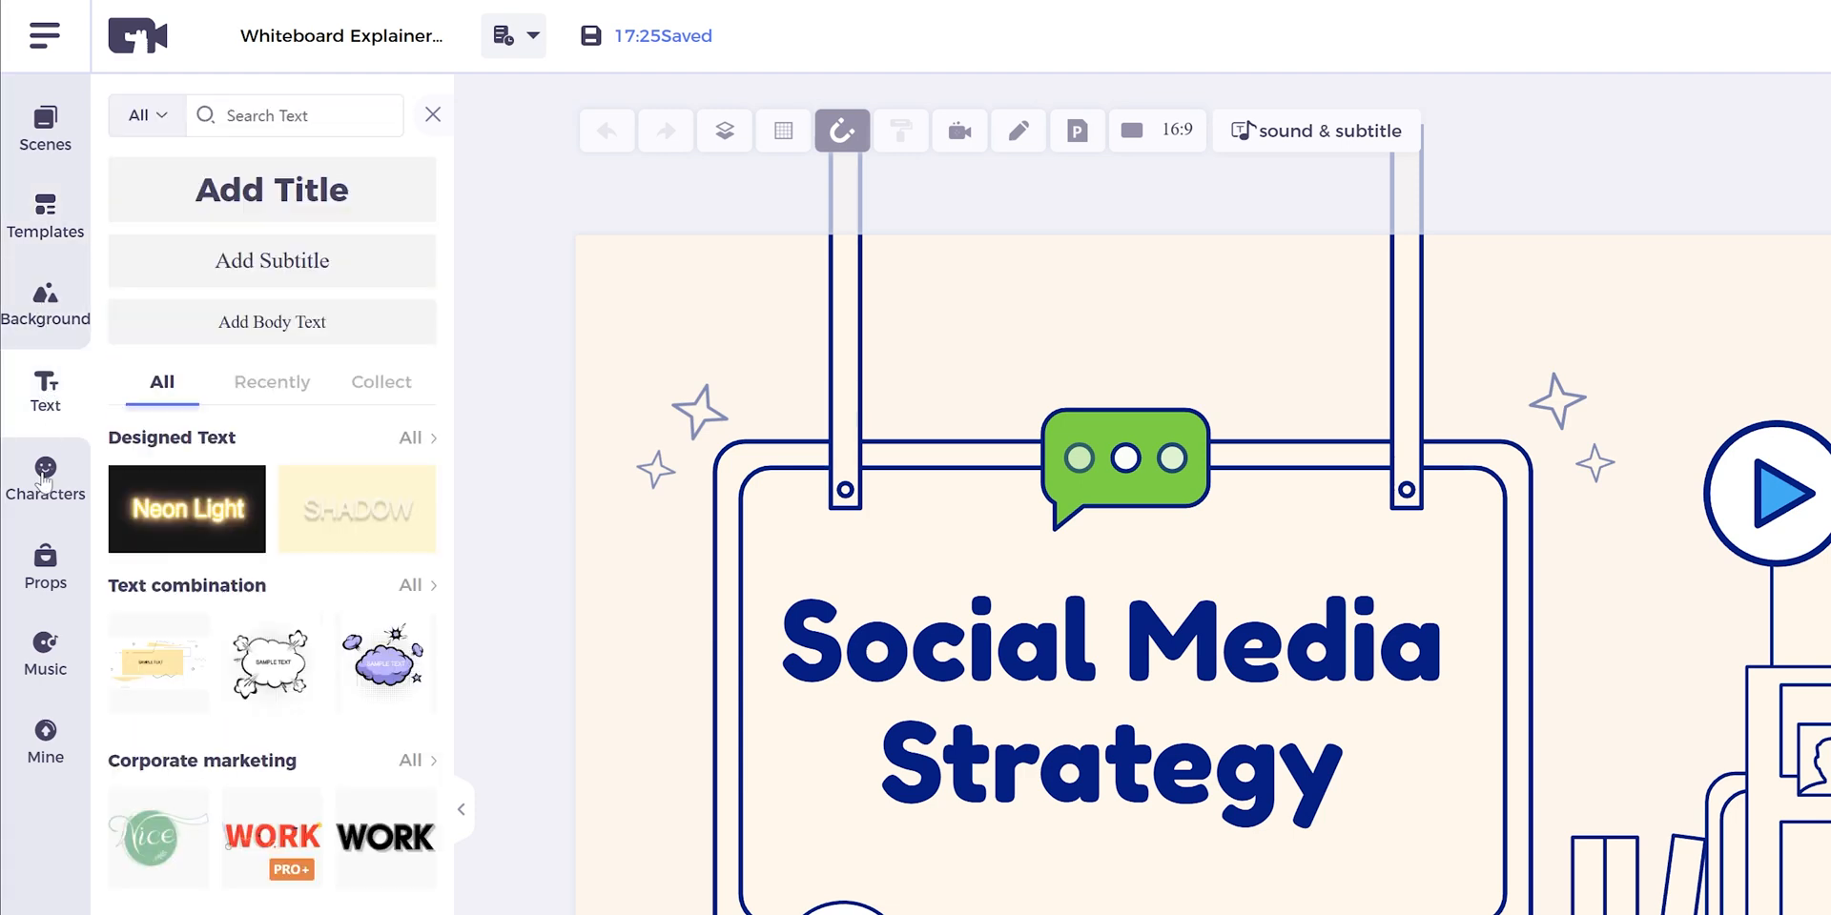
click(45, 477)
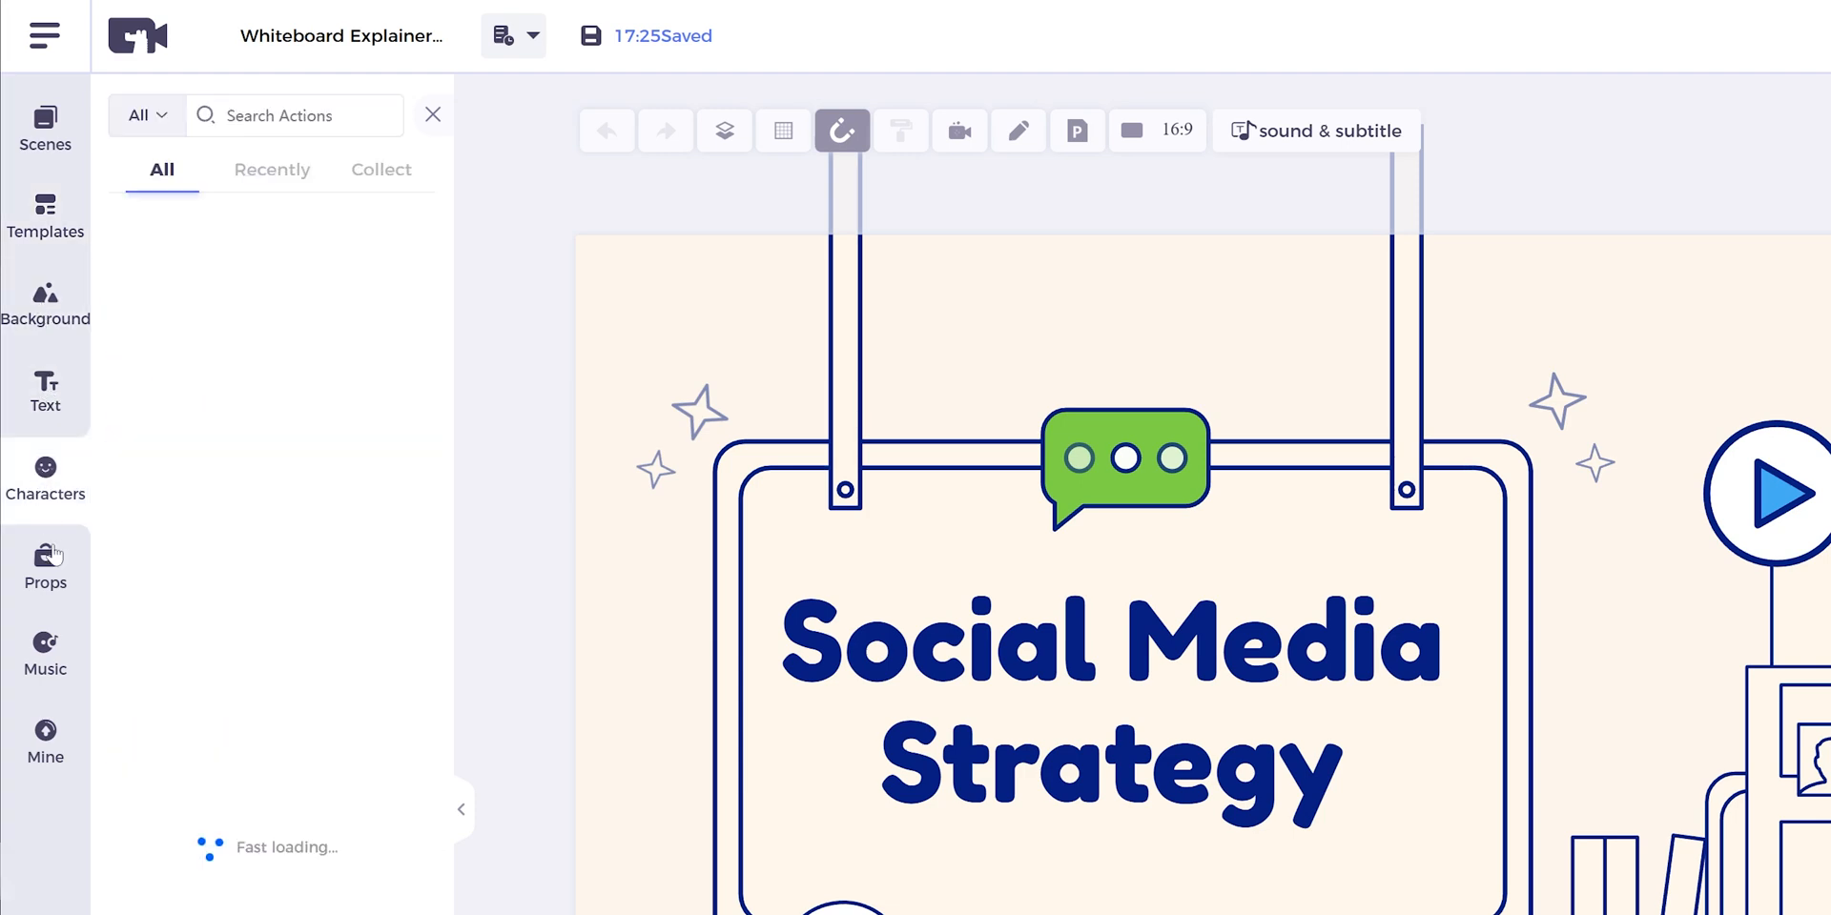
click(46, 566)
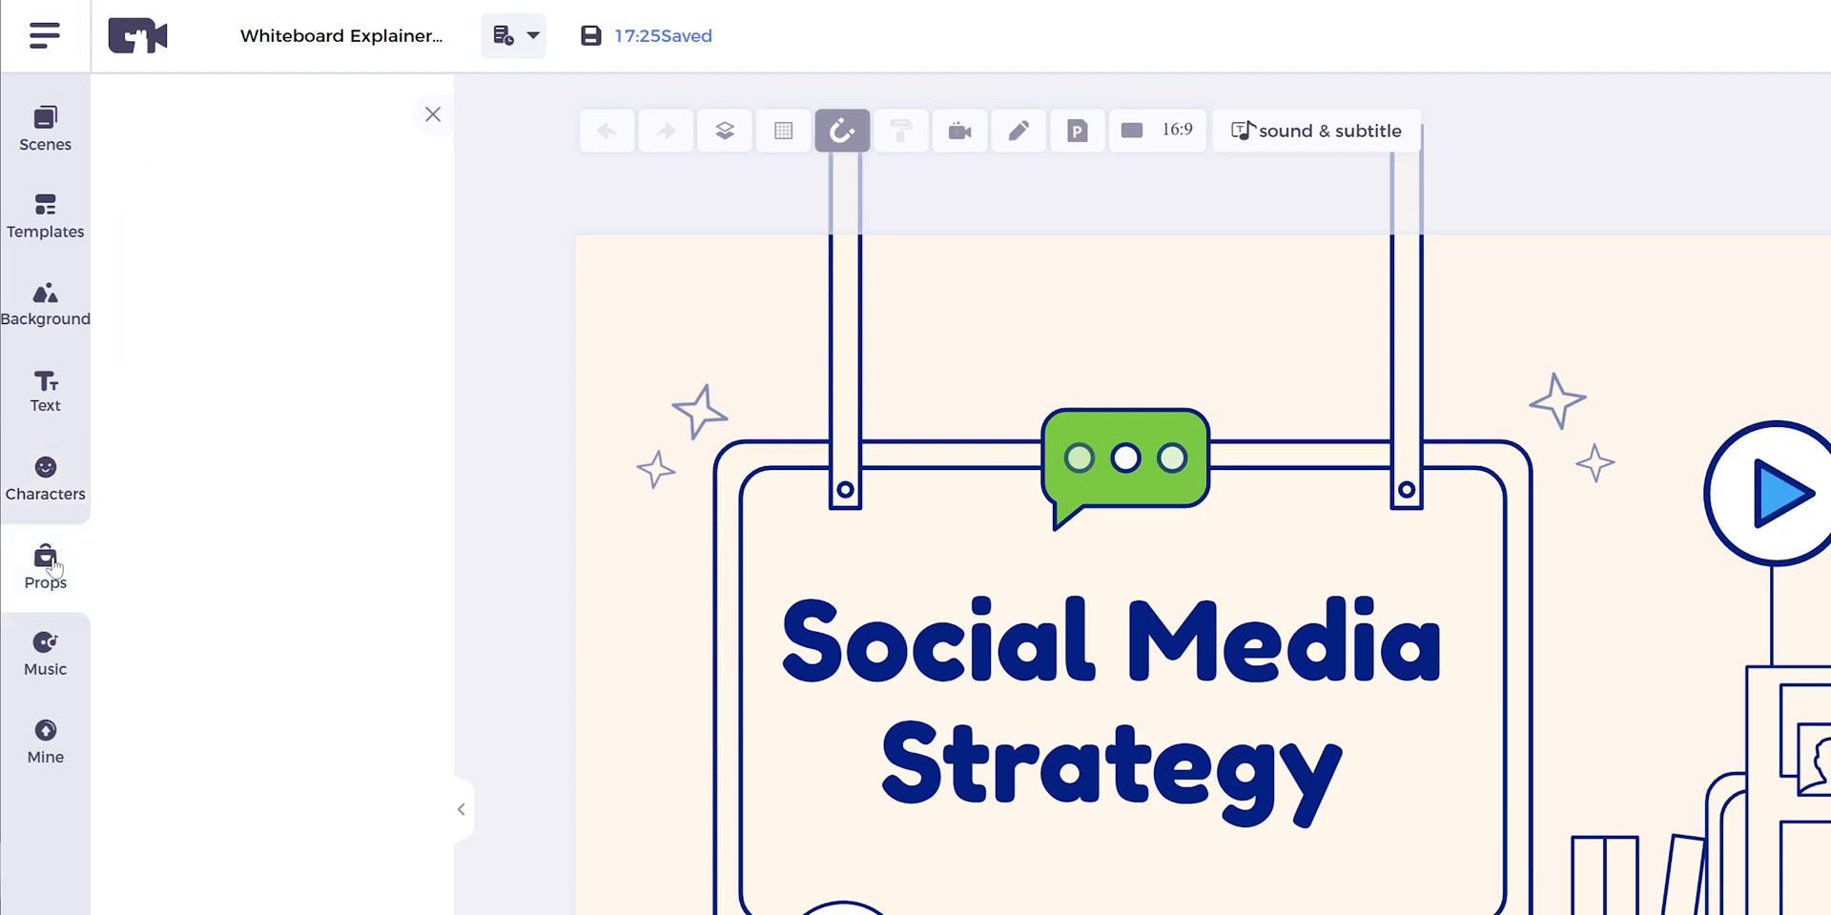
click(45, 568)
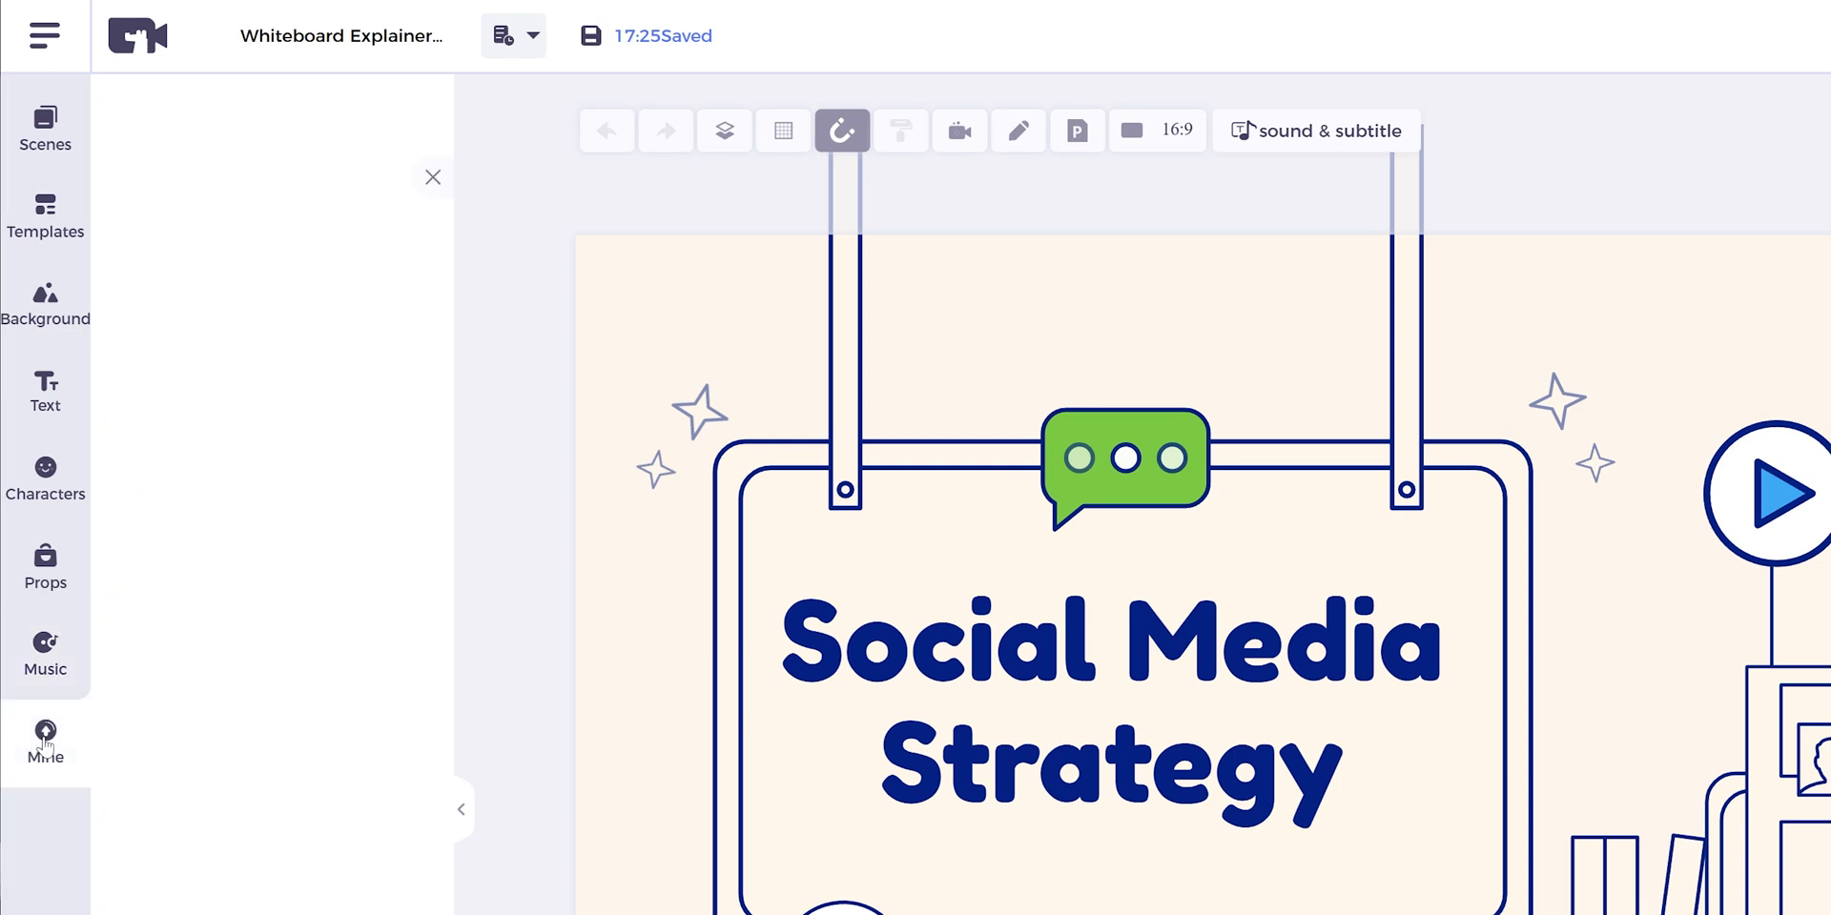
click(46, 742)
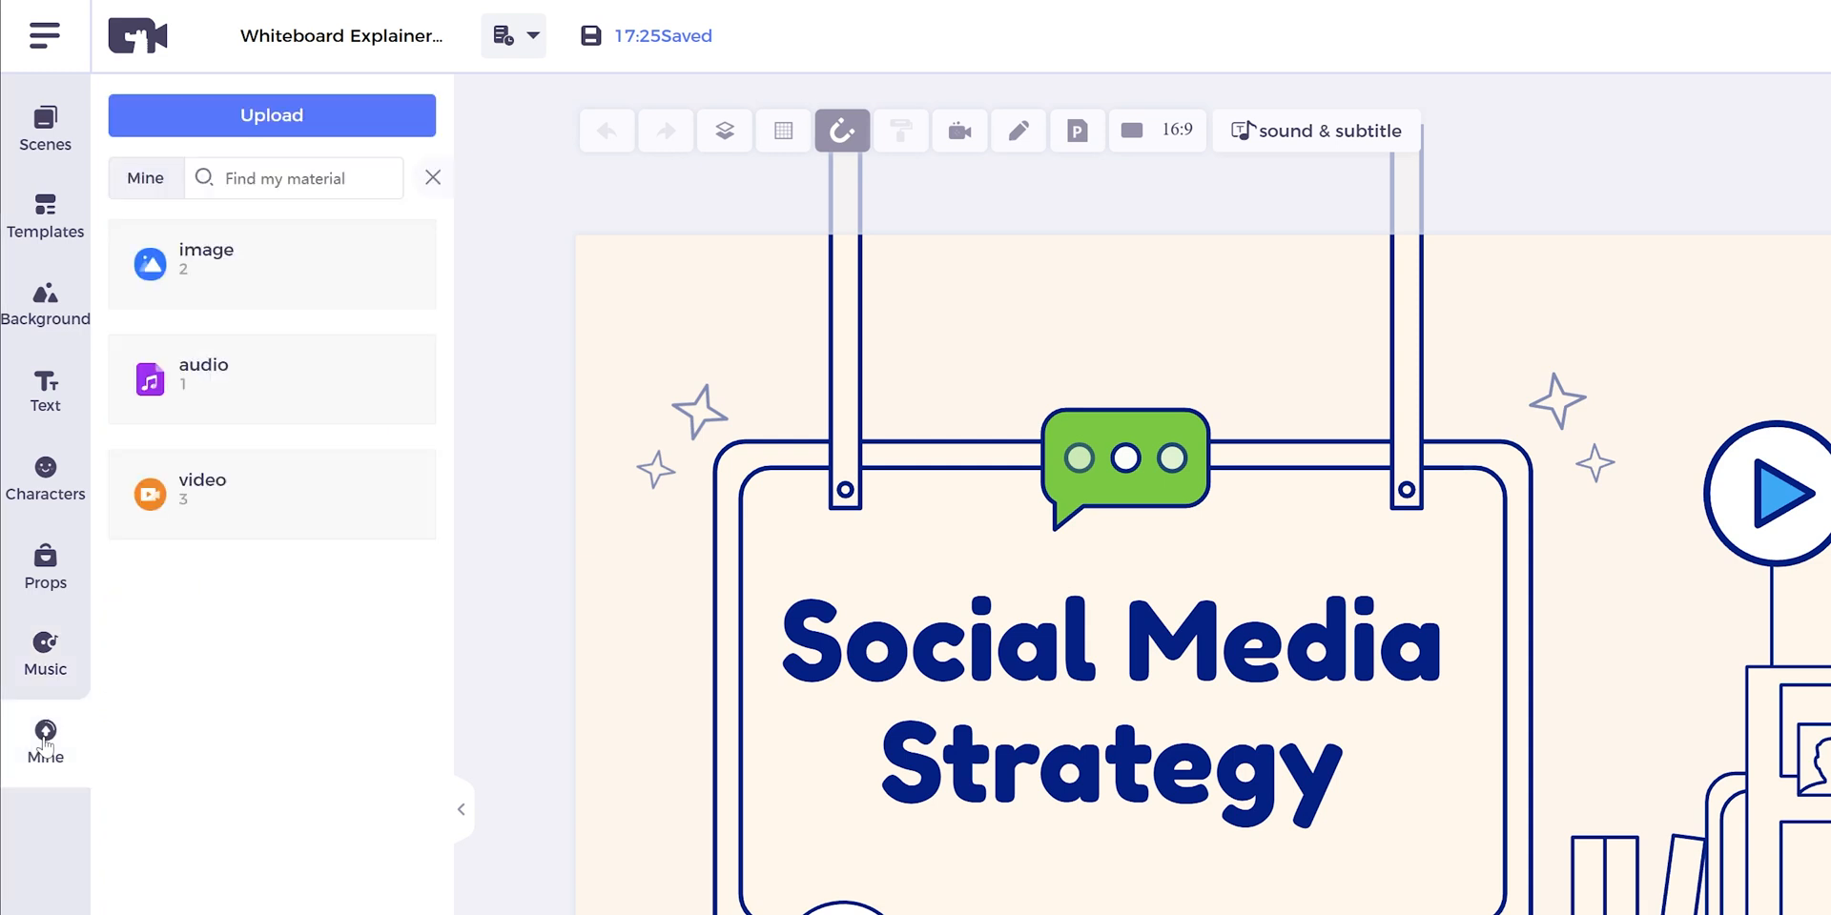
click(1571, 426)
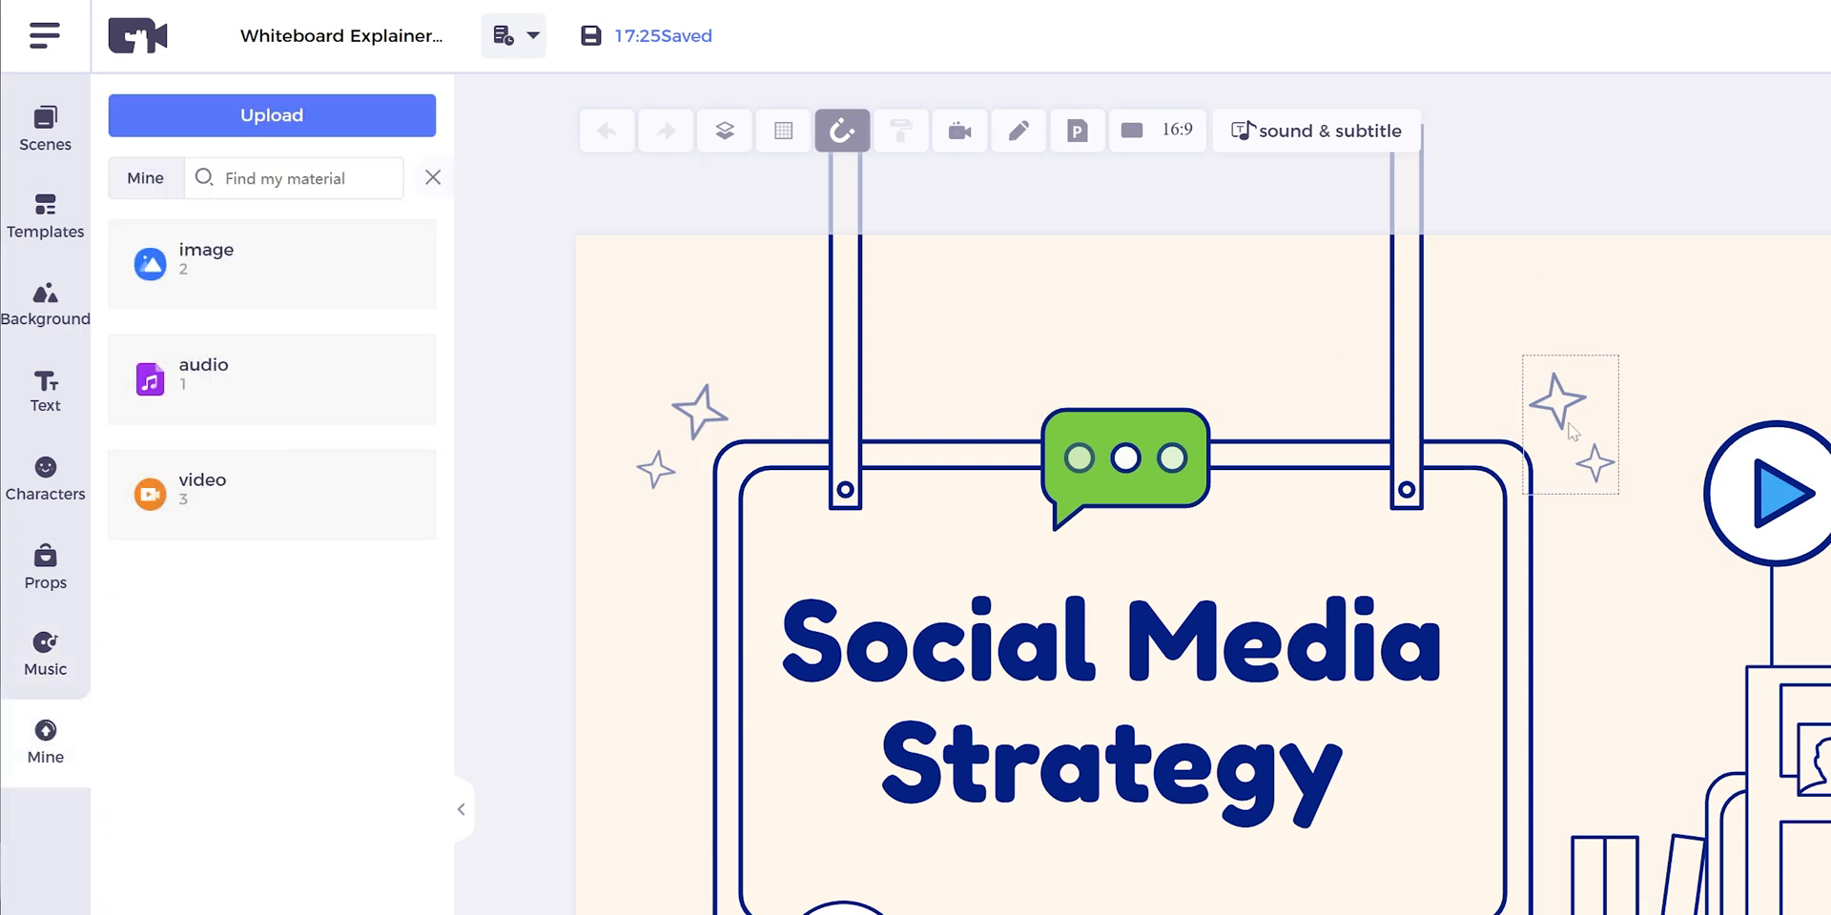
Place a thin line from Props › Arrows beneath the Social Media Strategy title.
click(1571, 423)
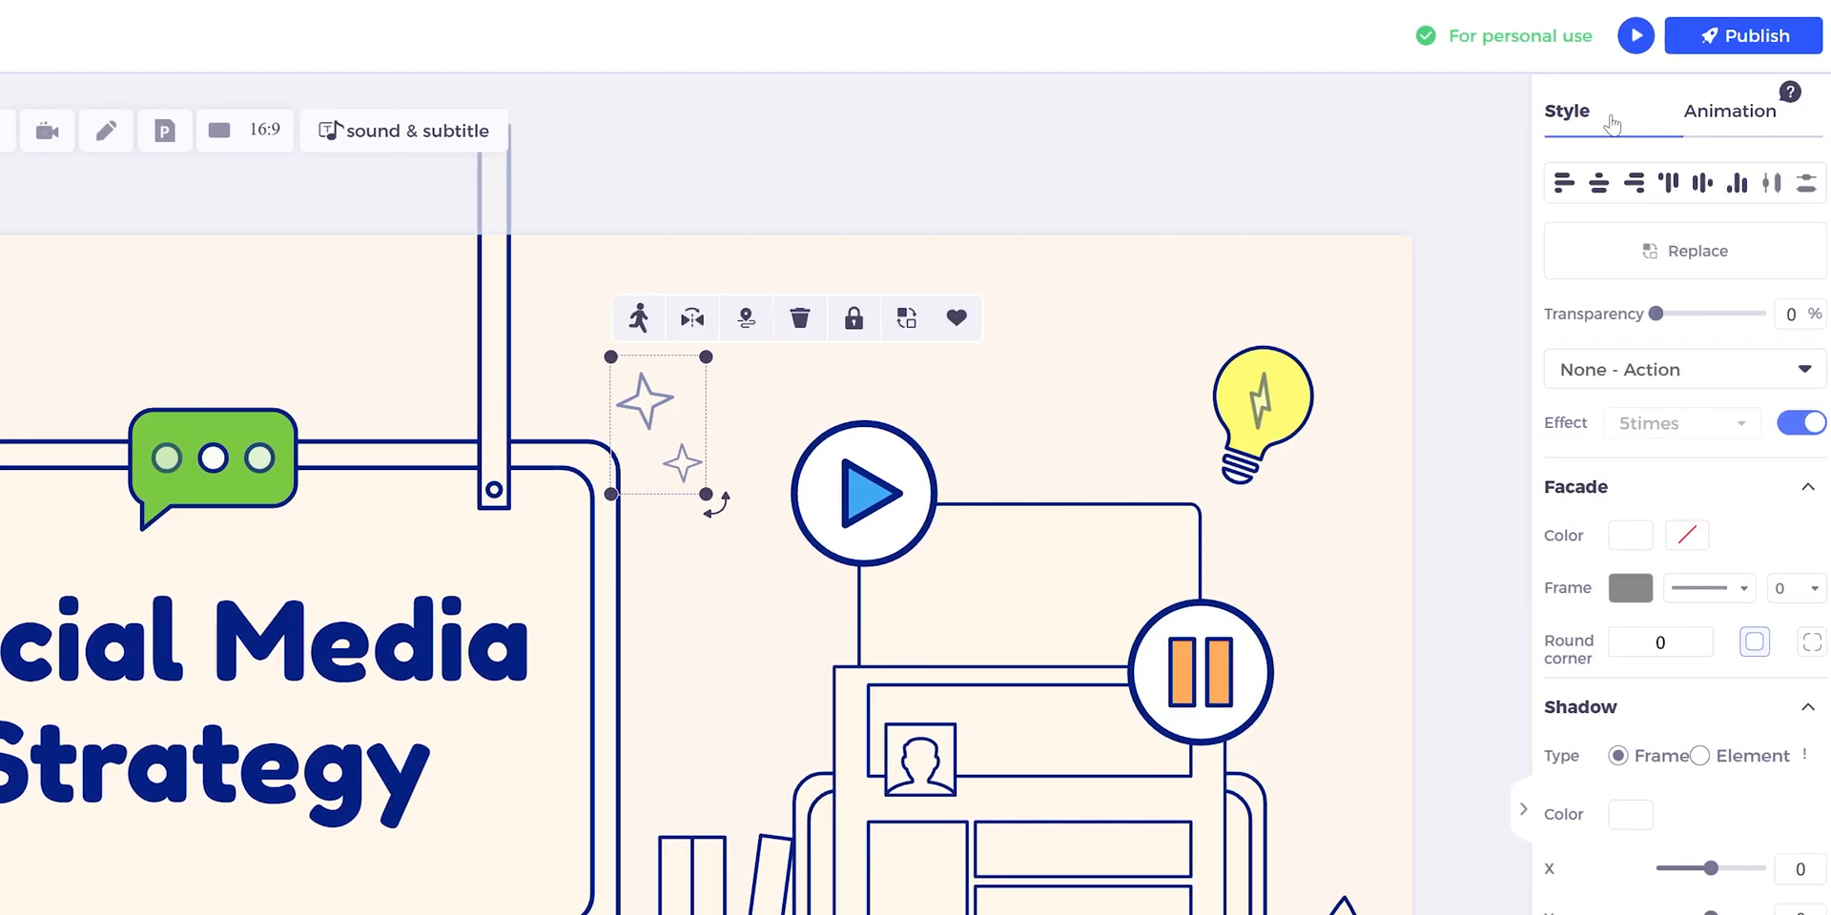
scroll(down, 3)
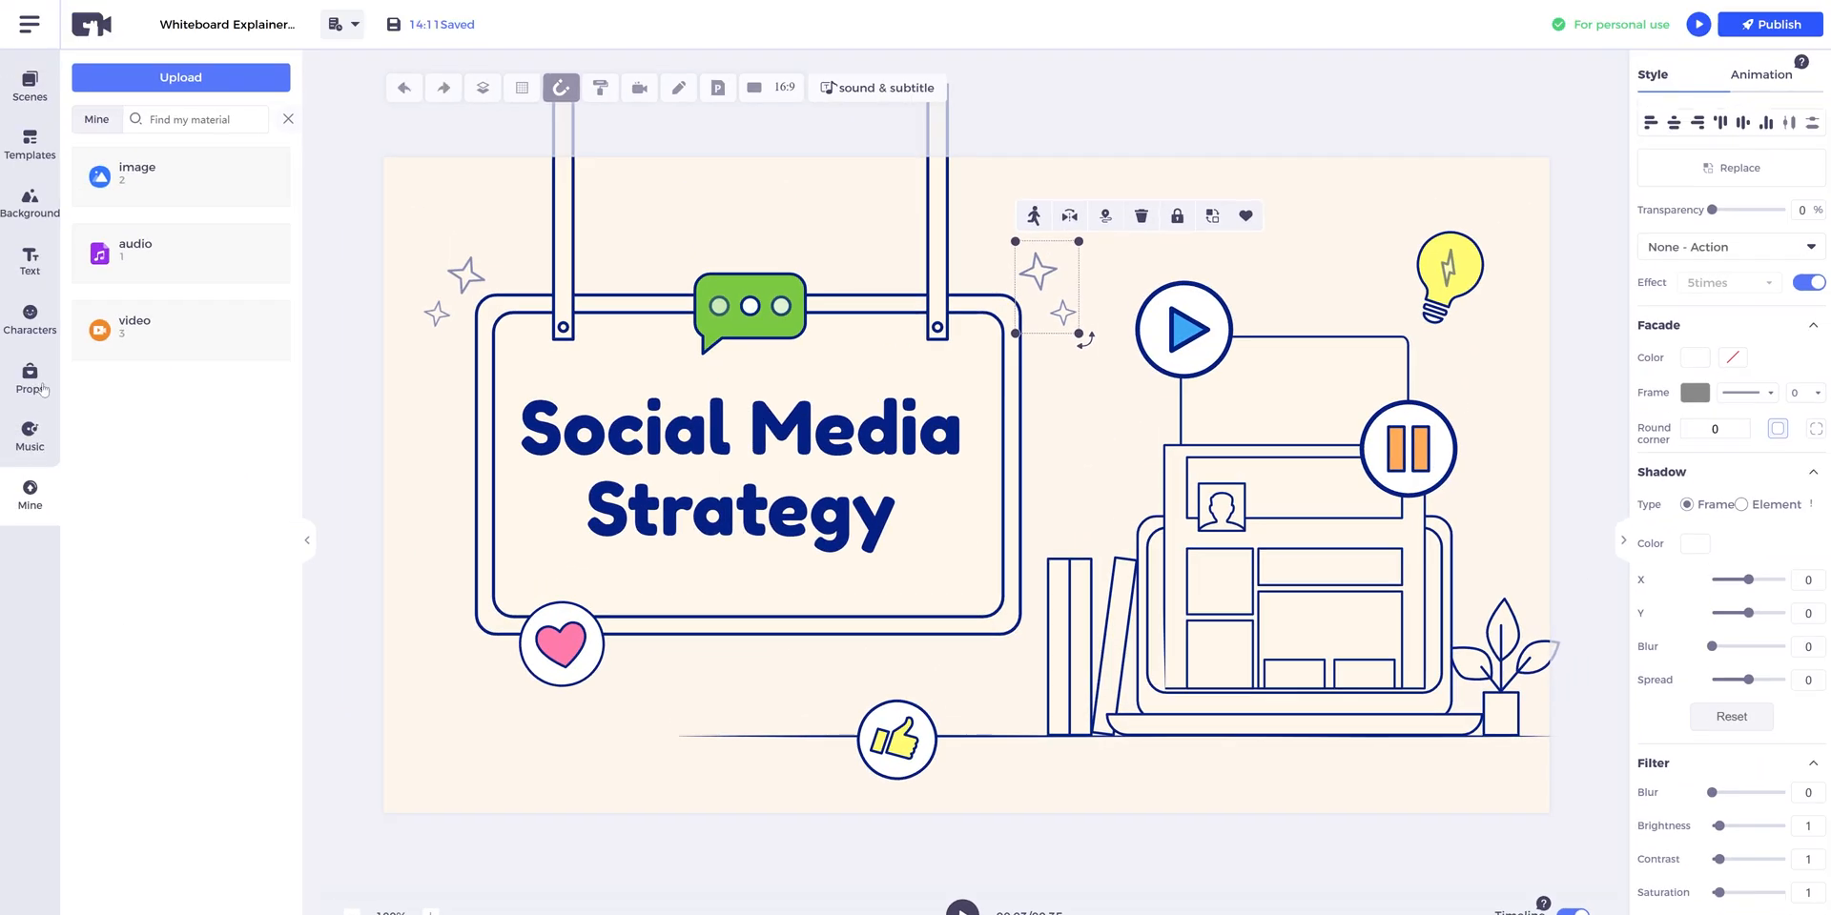
click(31, 380)
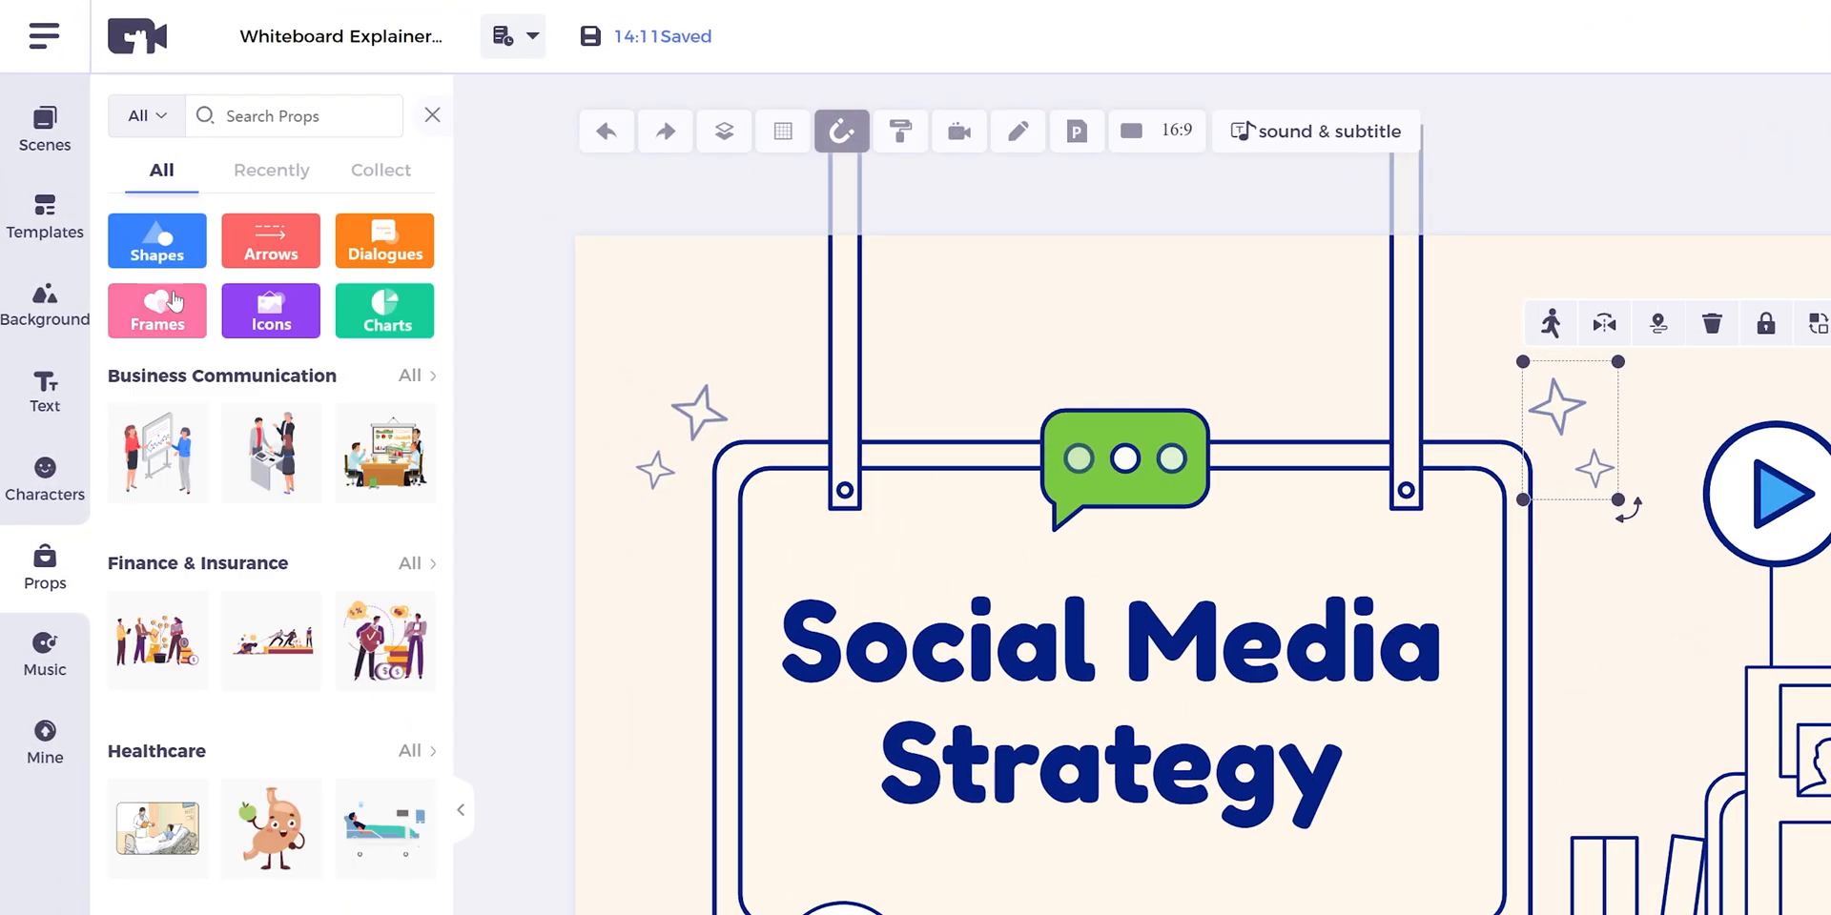
click(270, 241)
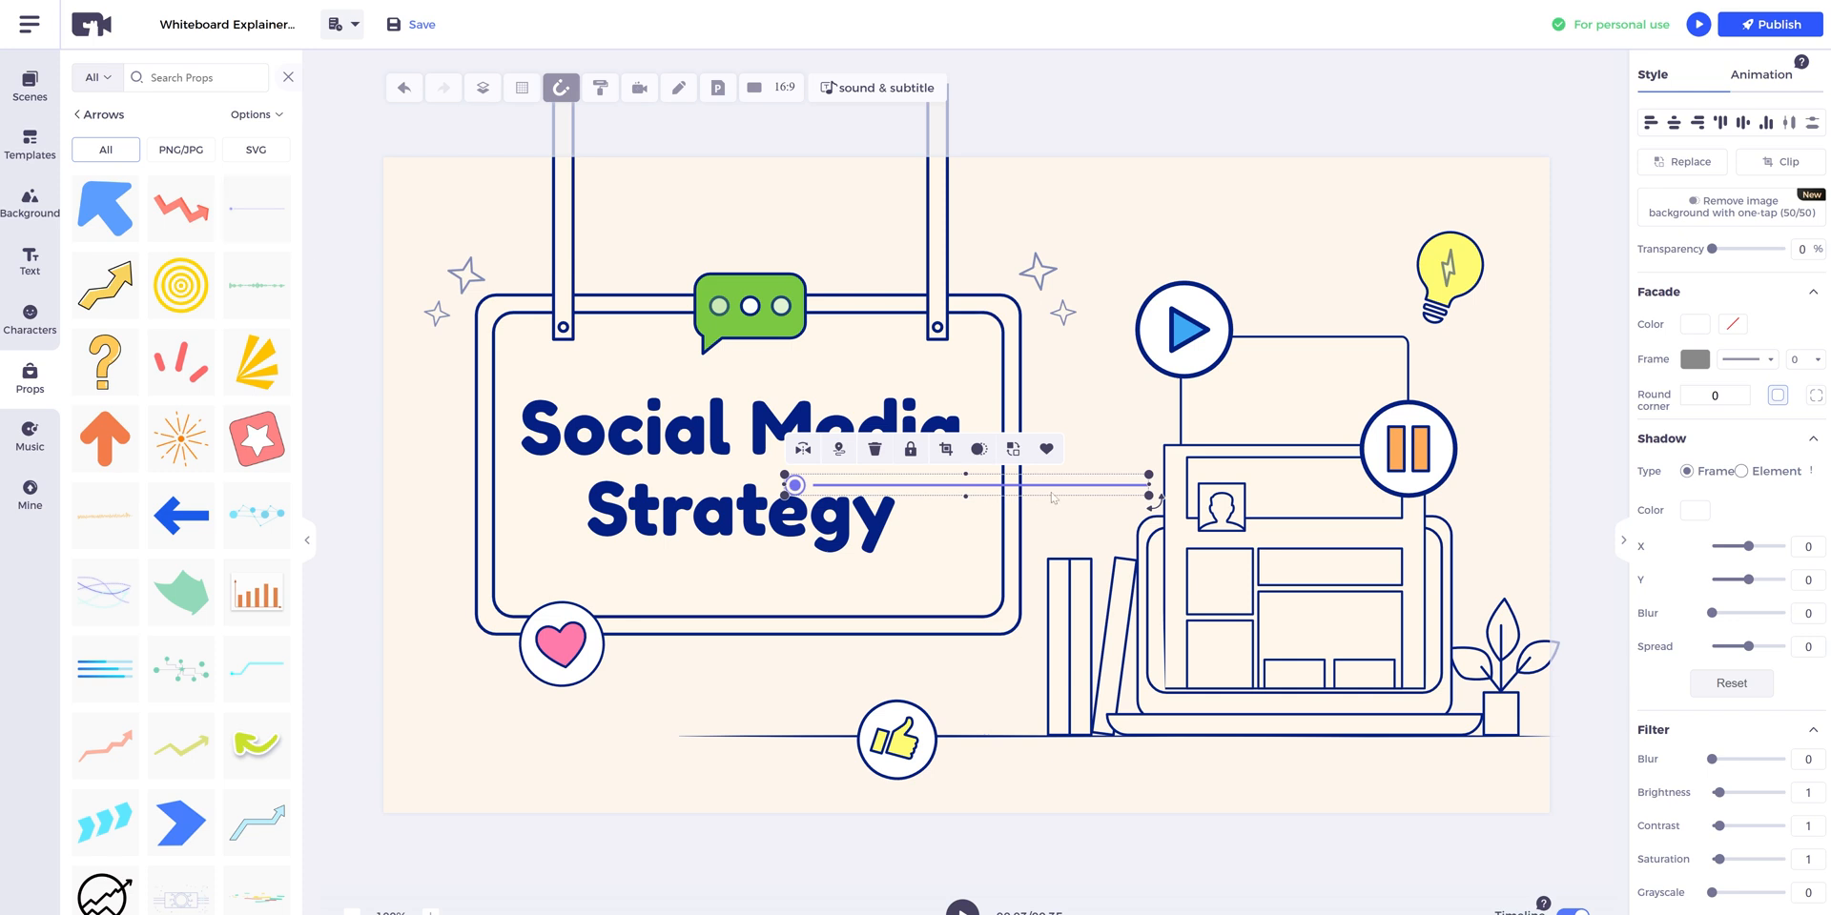
click(1762, 74)
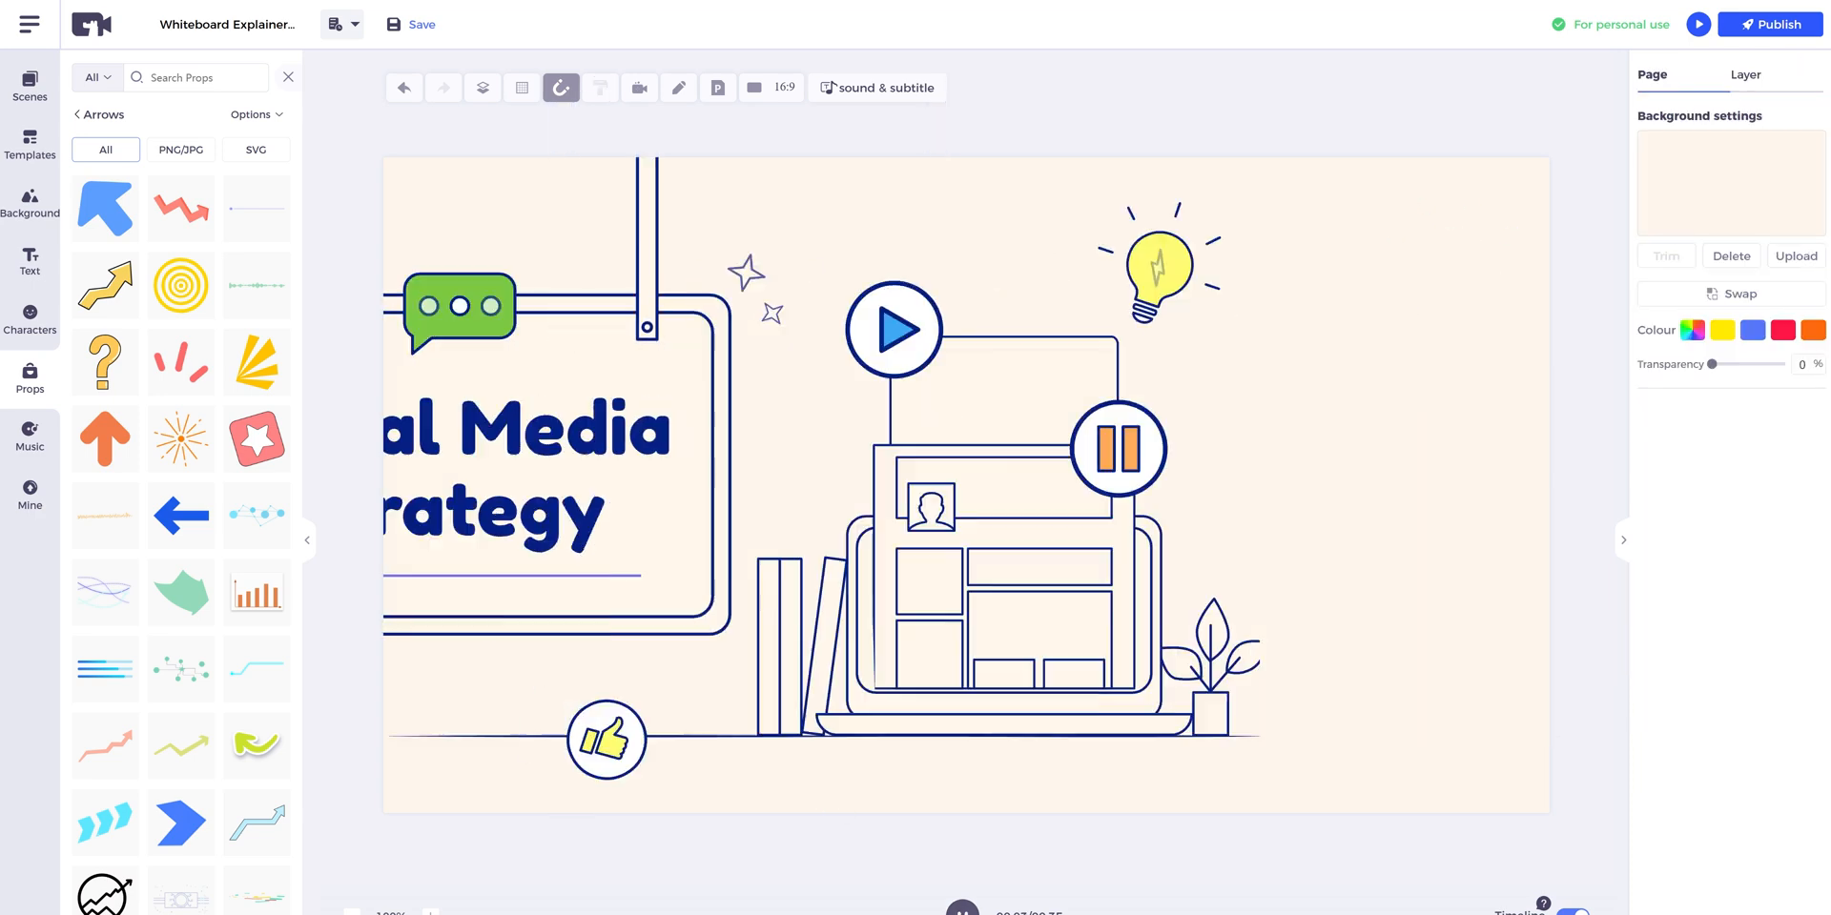
Add a blank scene with a cartoon school building background.
click(30, 84)
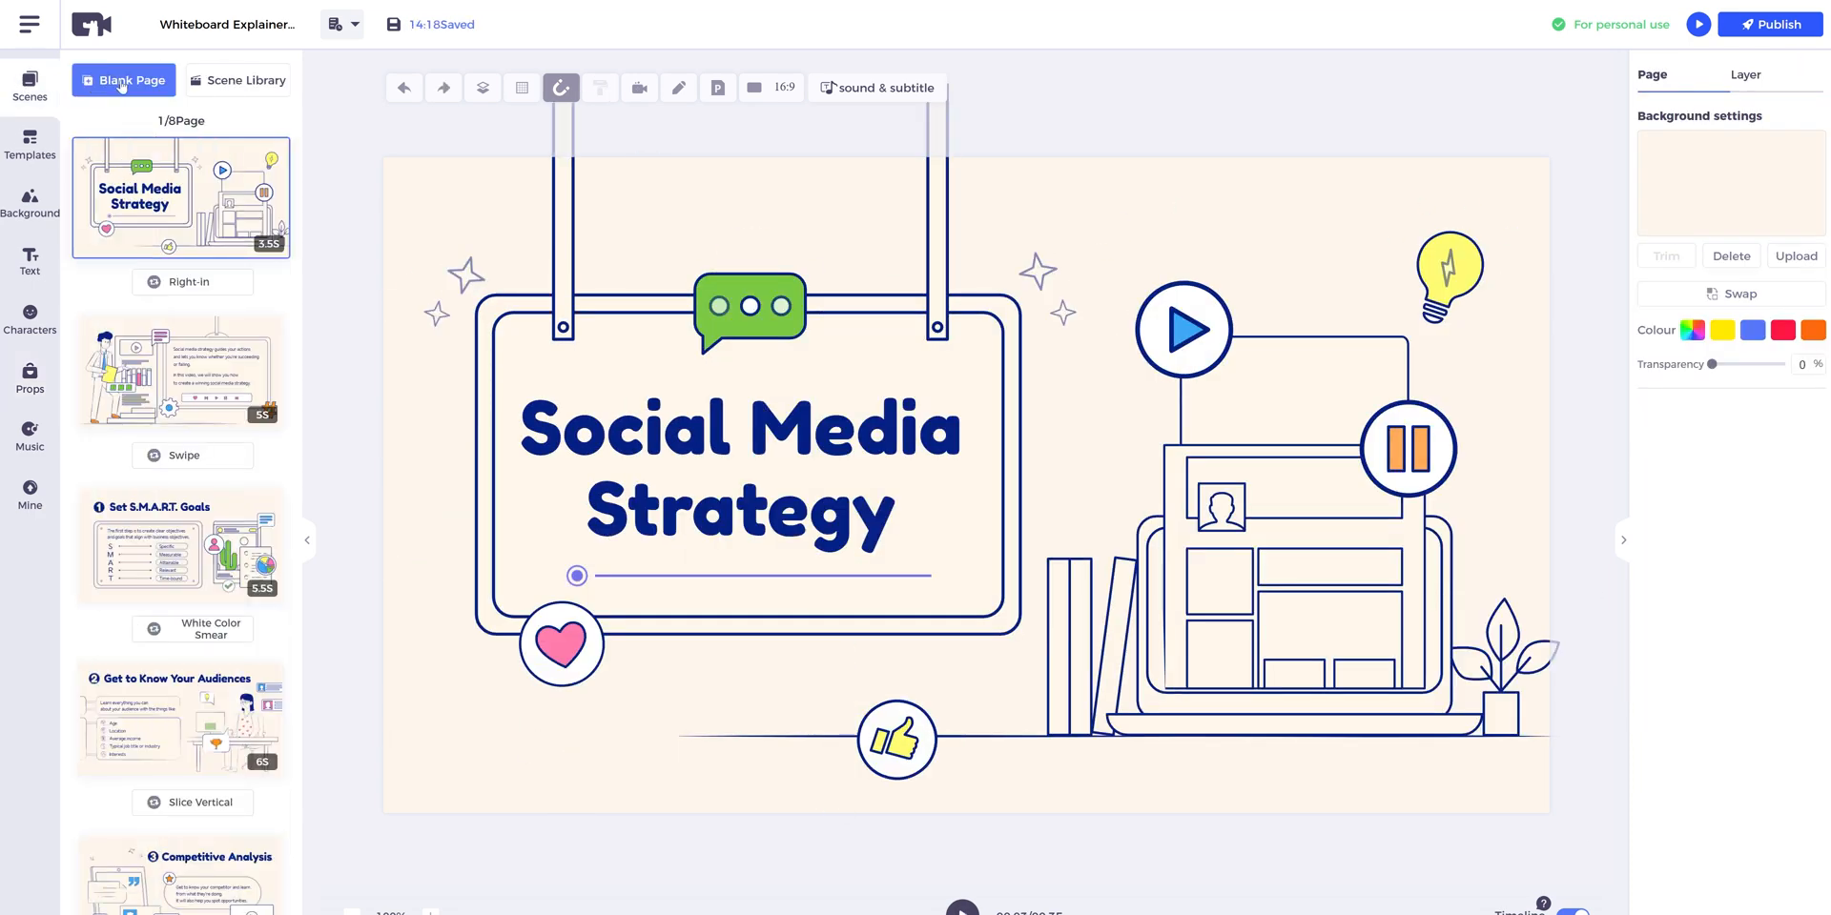
click(29, 202)
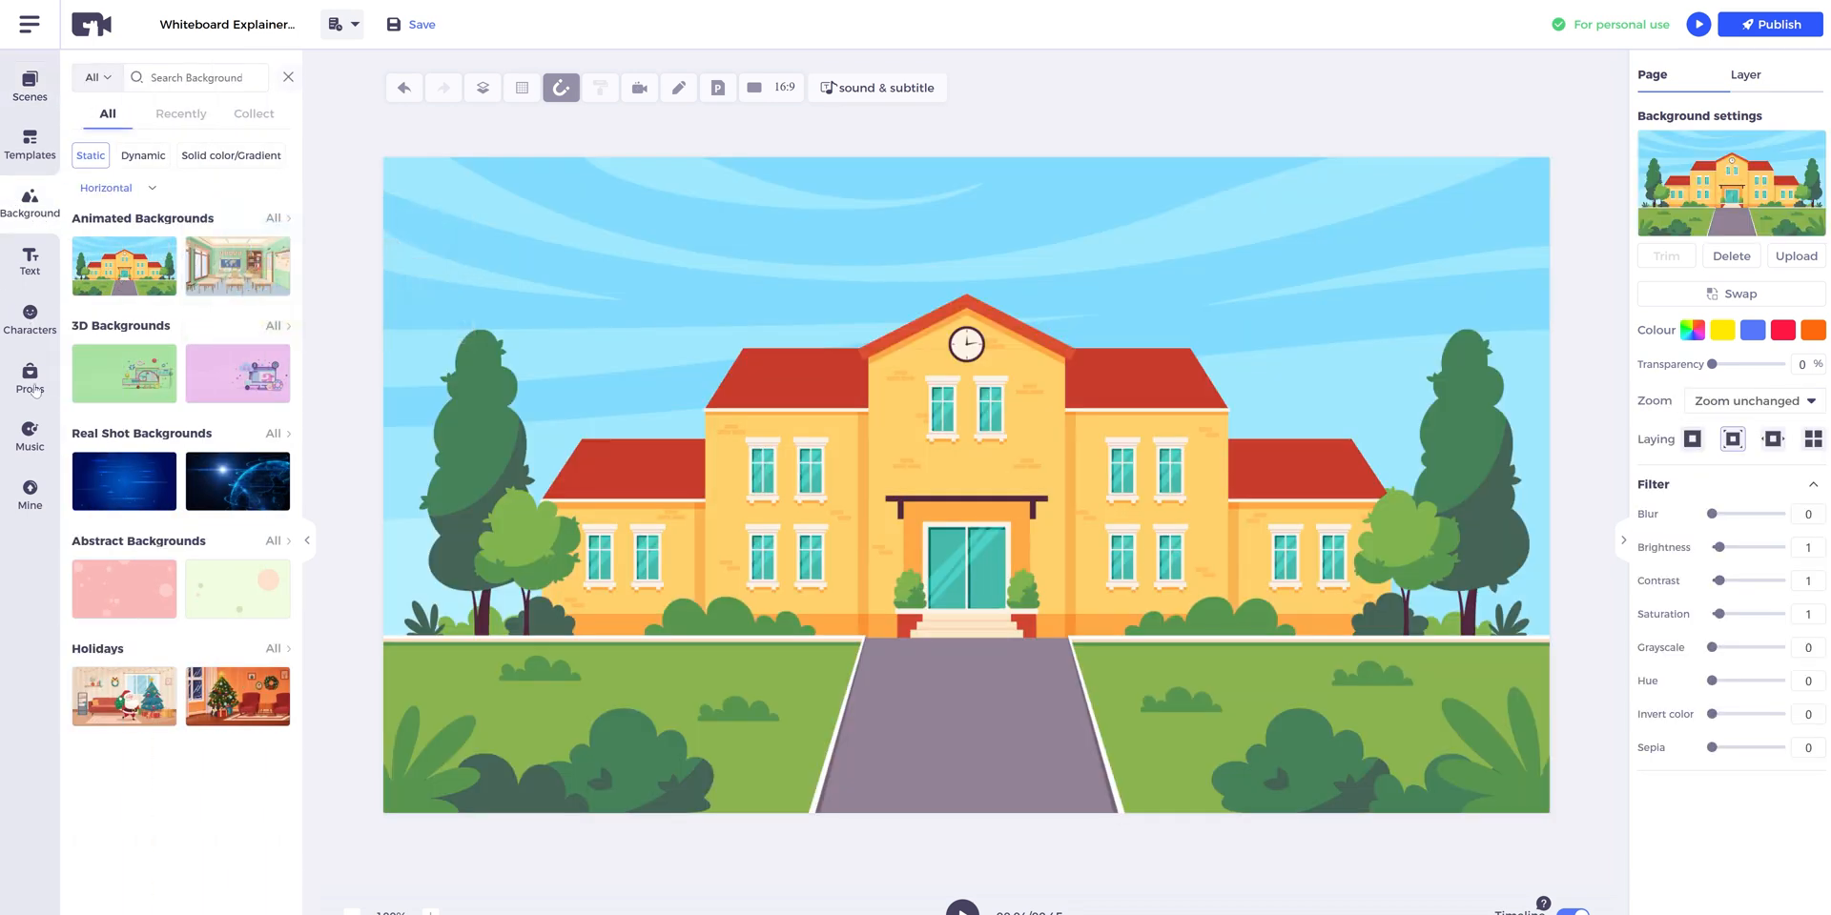
click(30, 378)
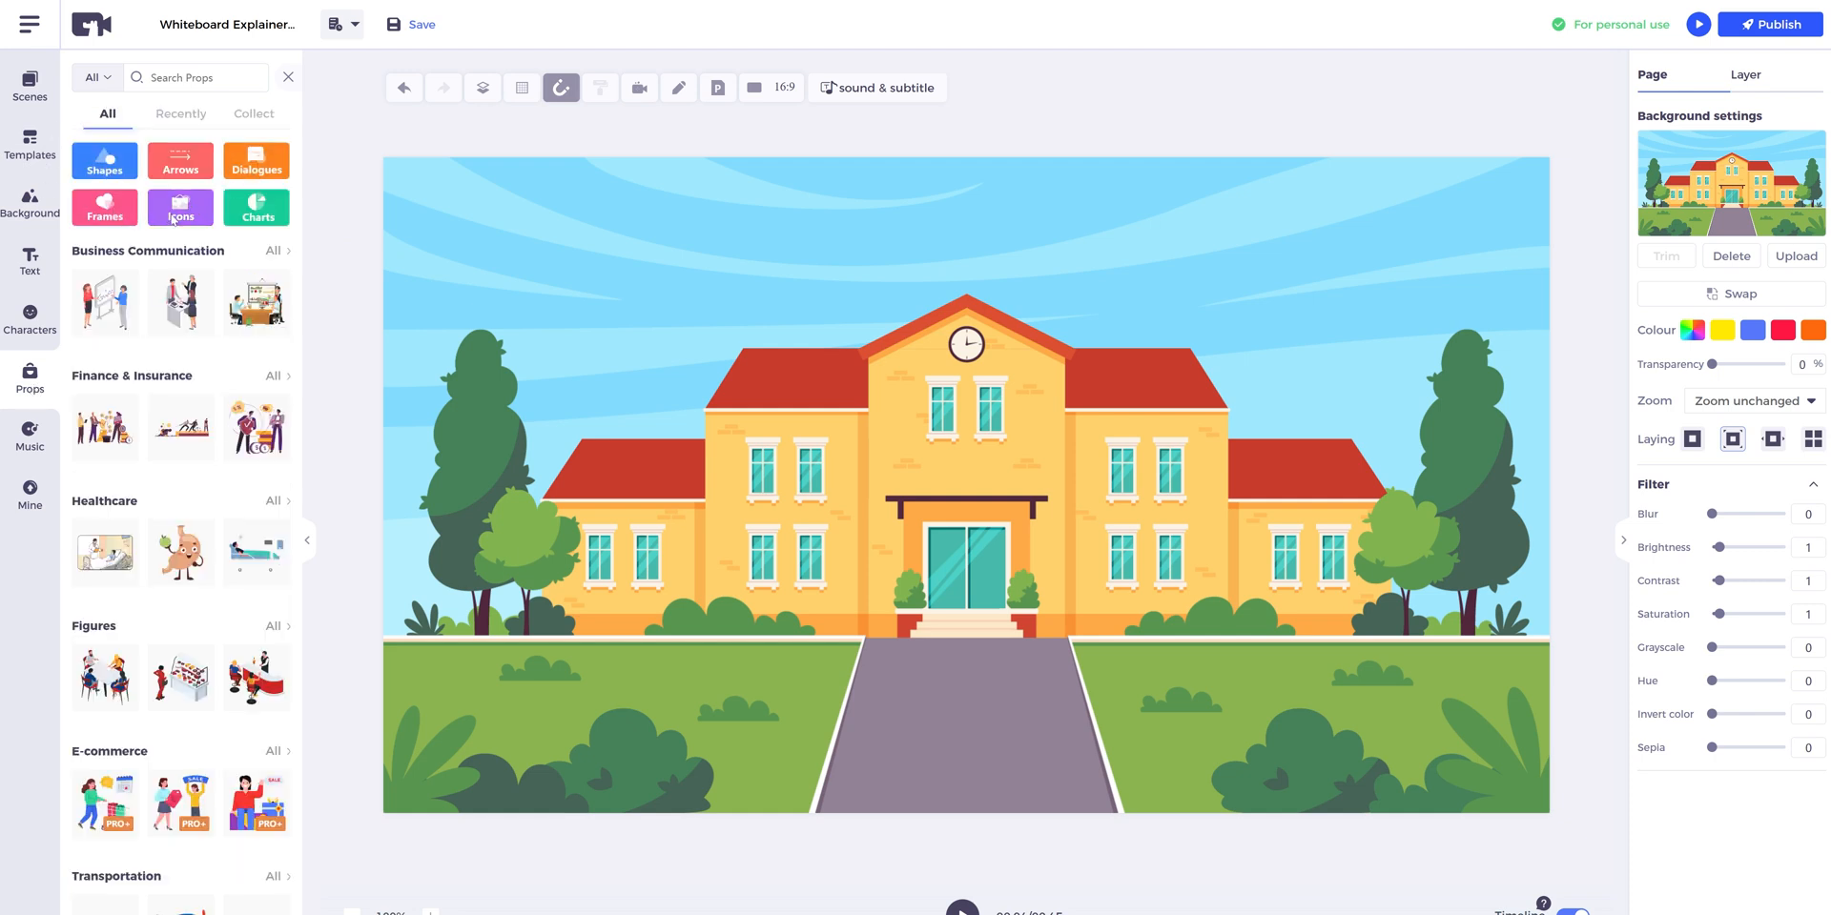
Put the blue pause icon in the top-left sky and add a 'Student' character.
click(180, 208)
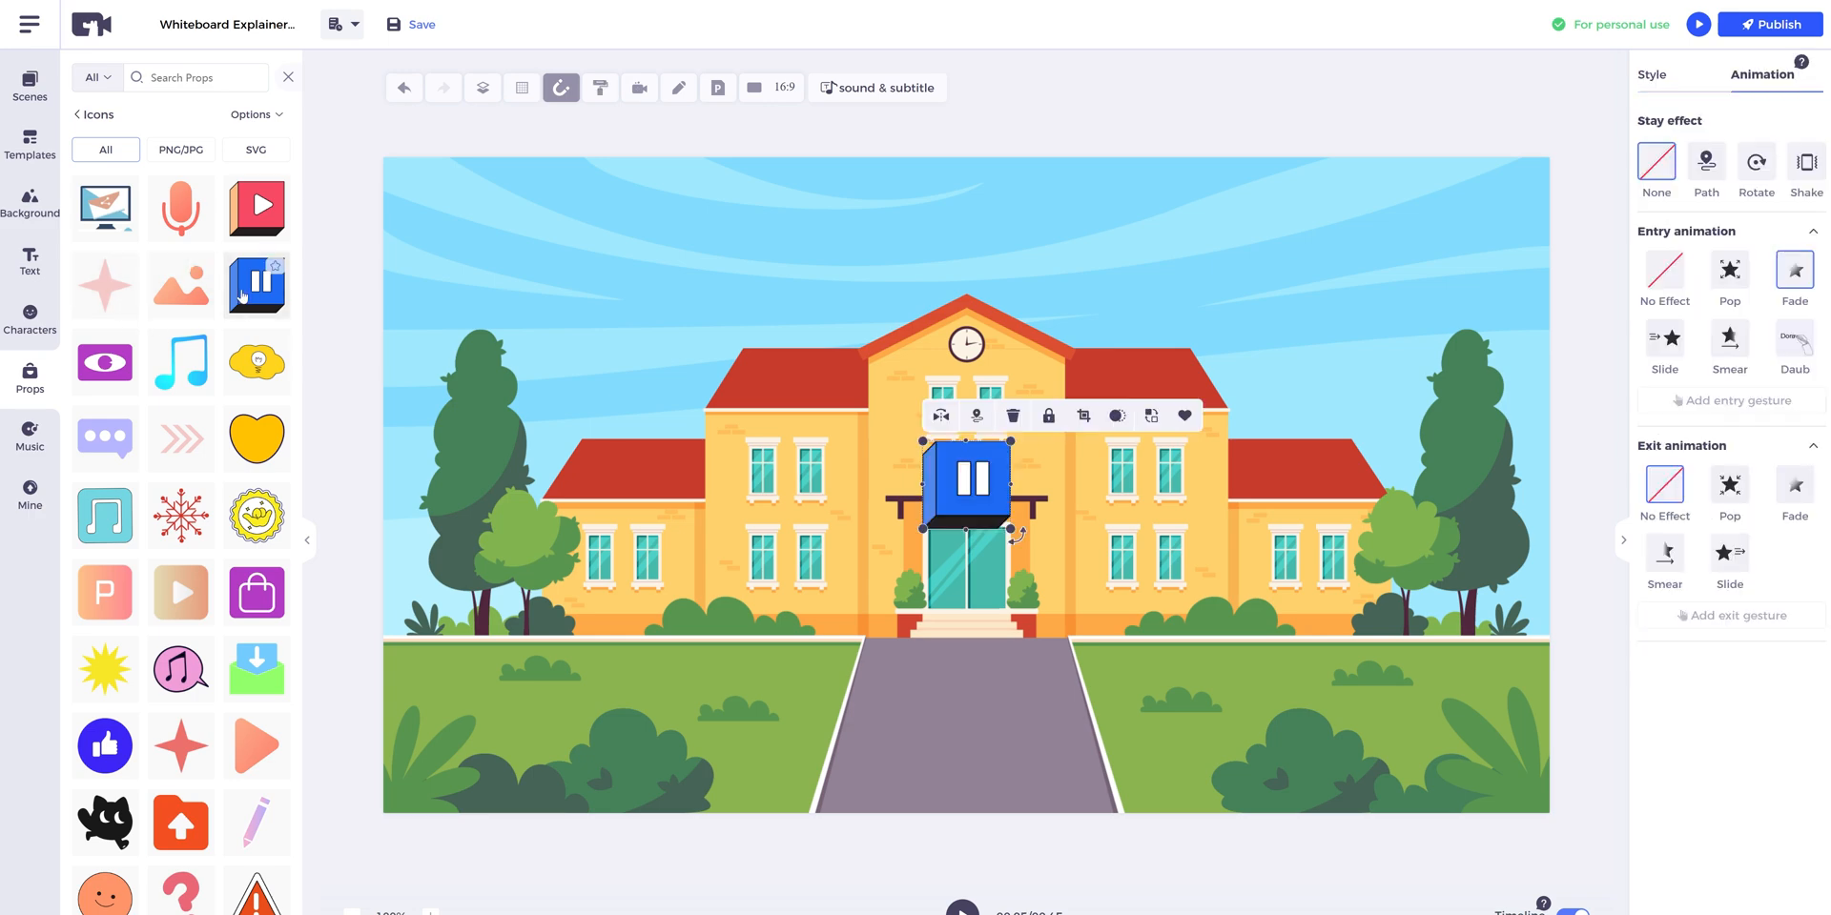
drag(964, 477, 500, 221)
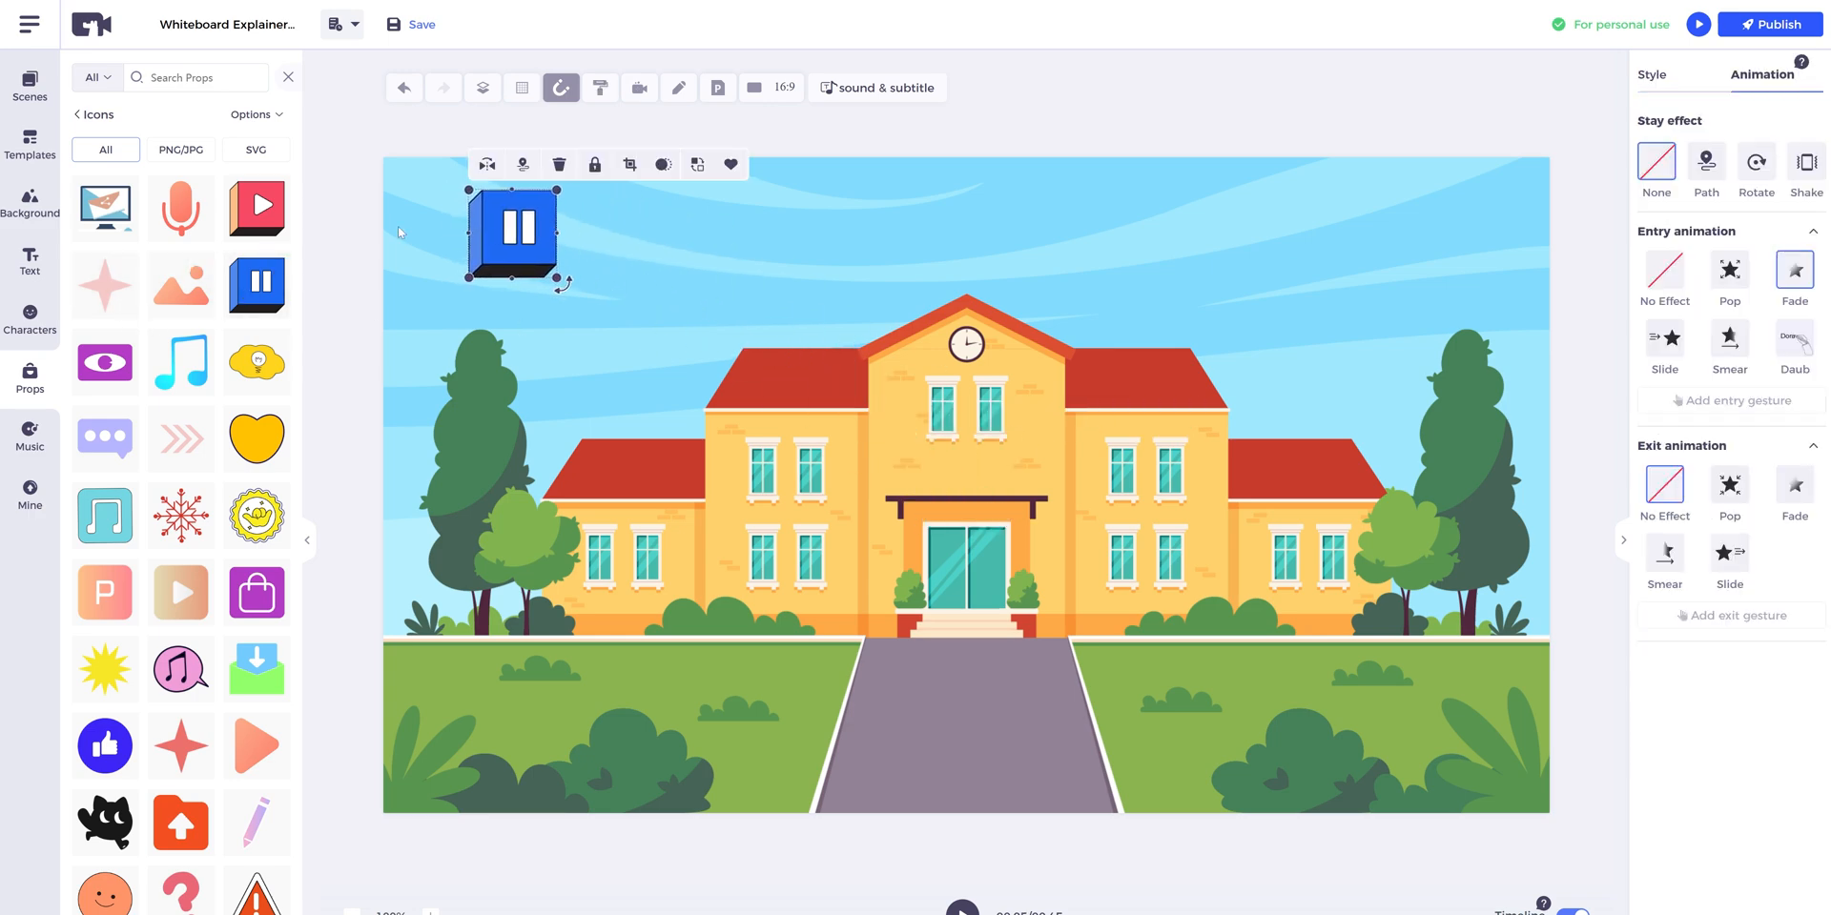
click(30, 318)
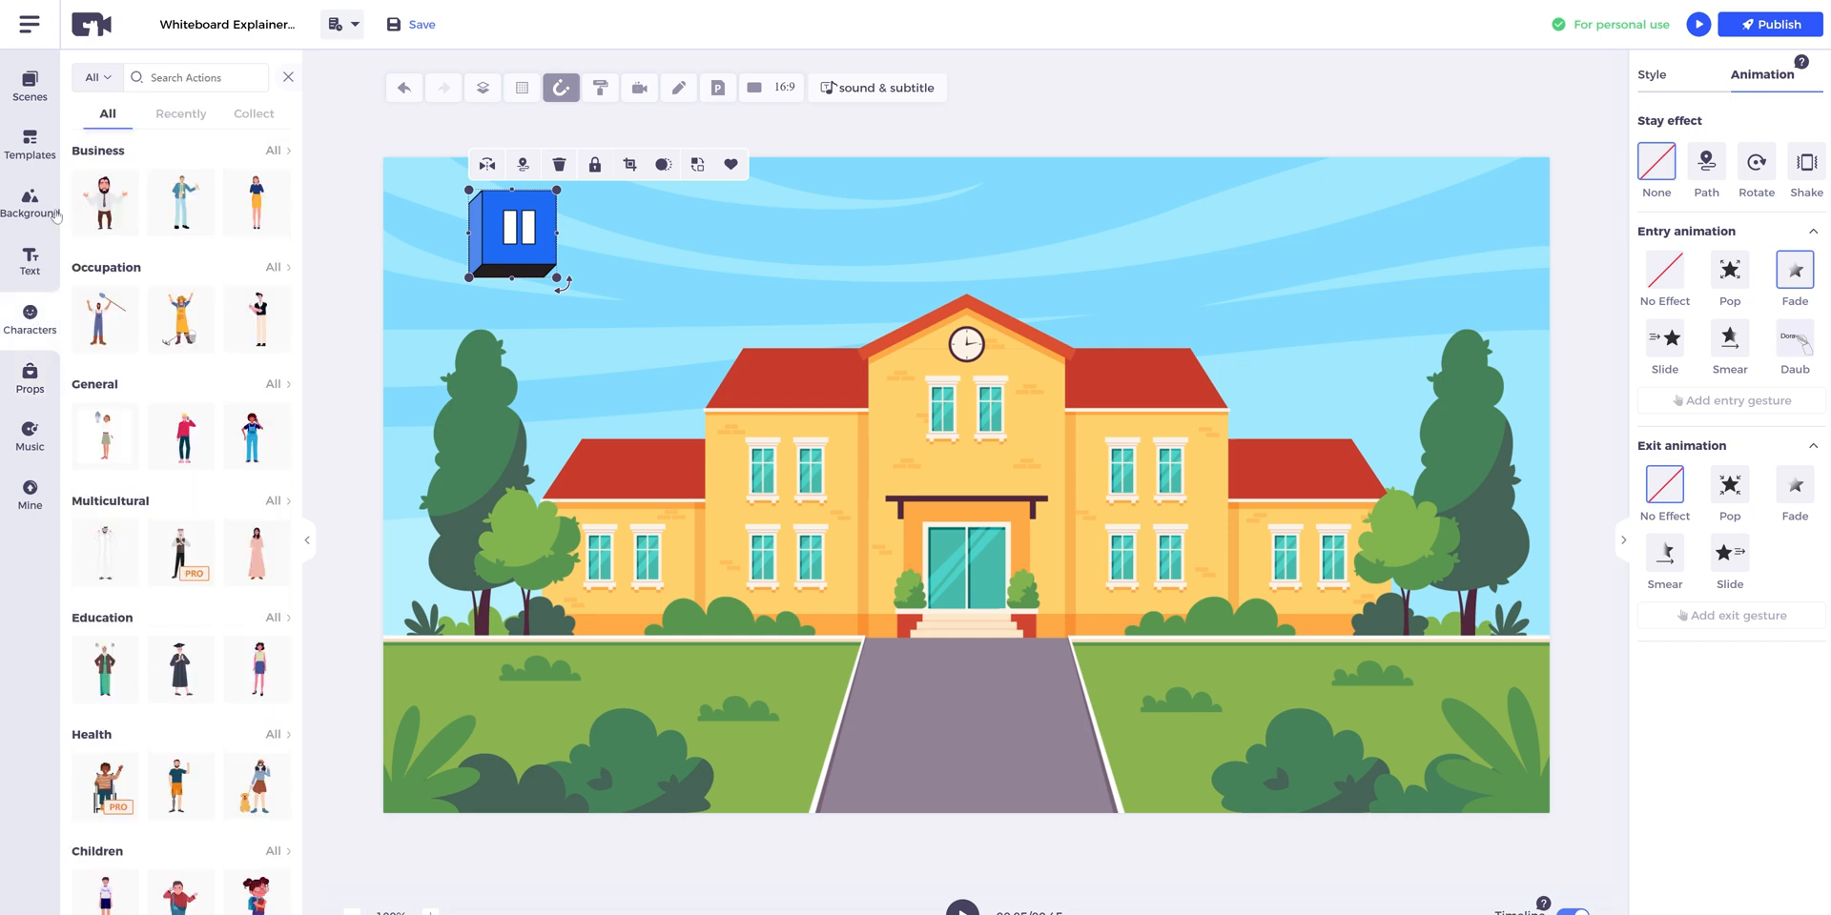
text(Student)
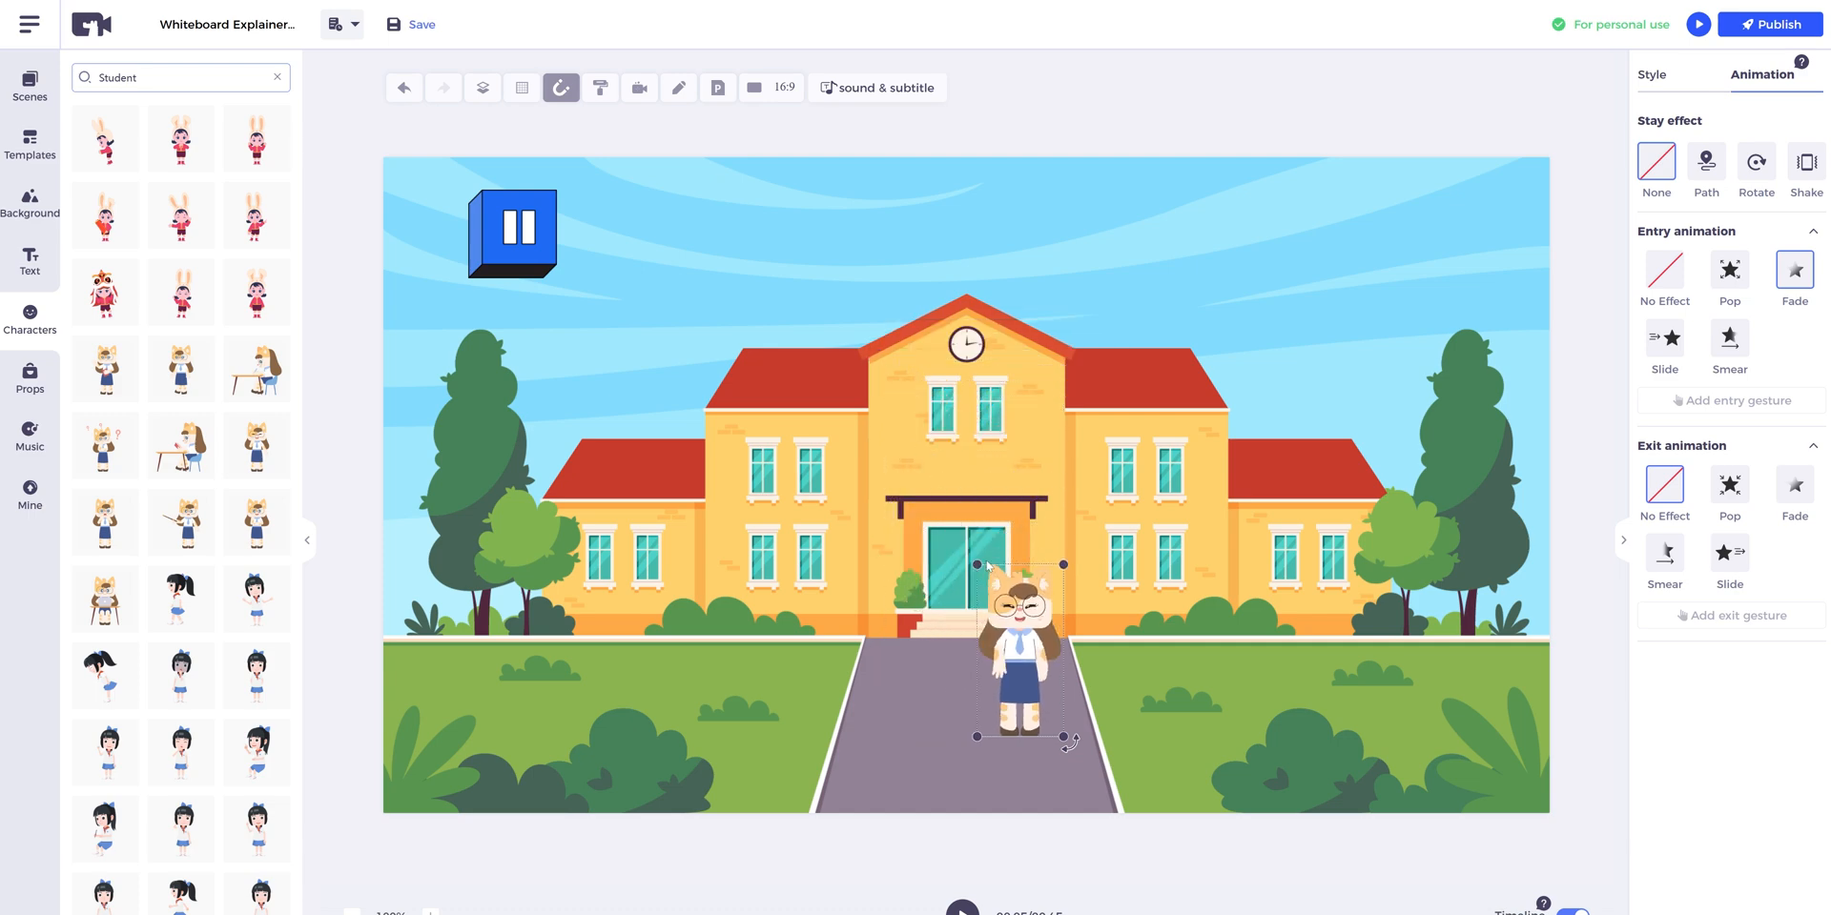
Move the student toward the school doors and show its character actions.
drag(1025, 654, 977, 631)
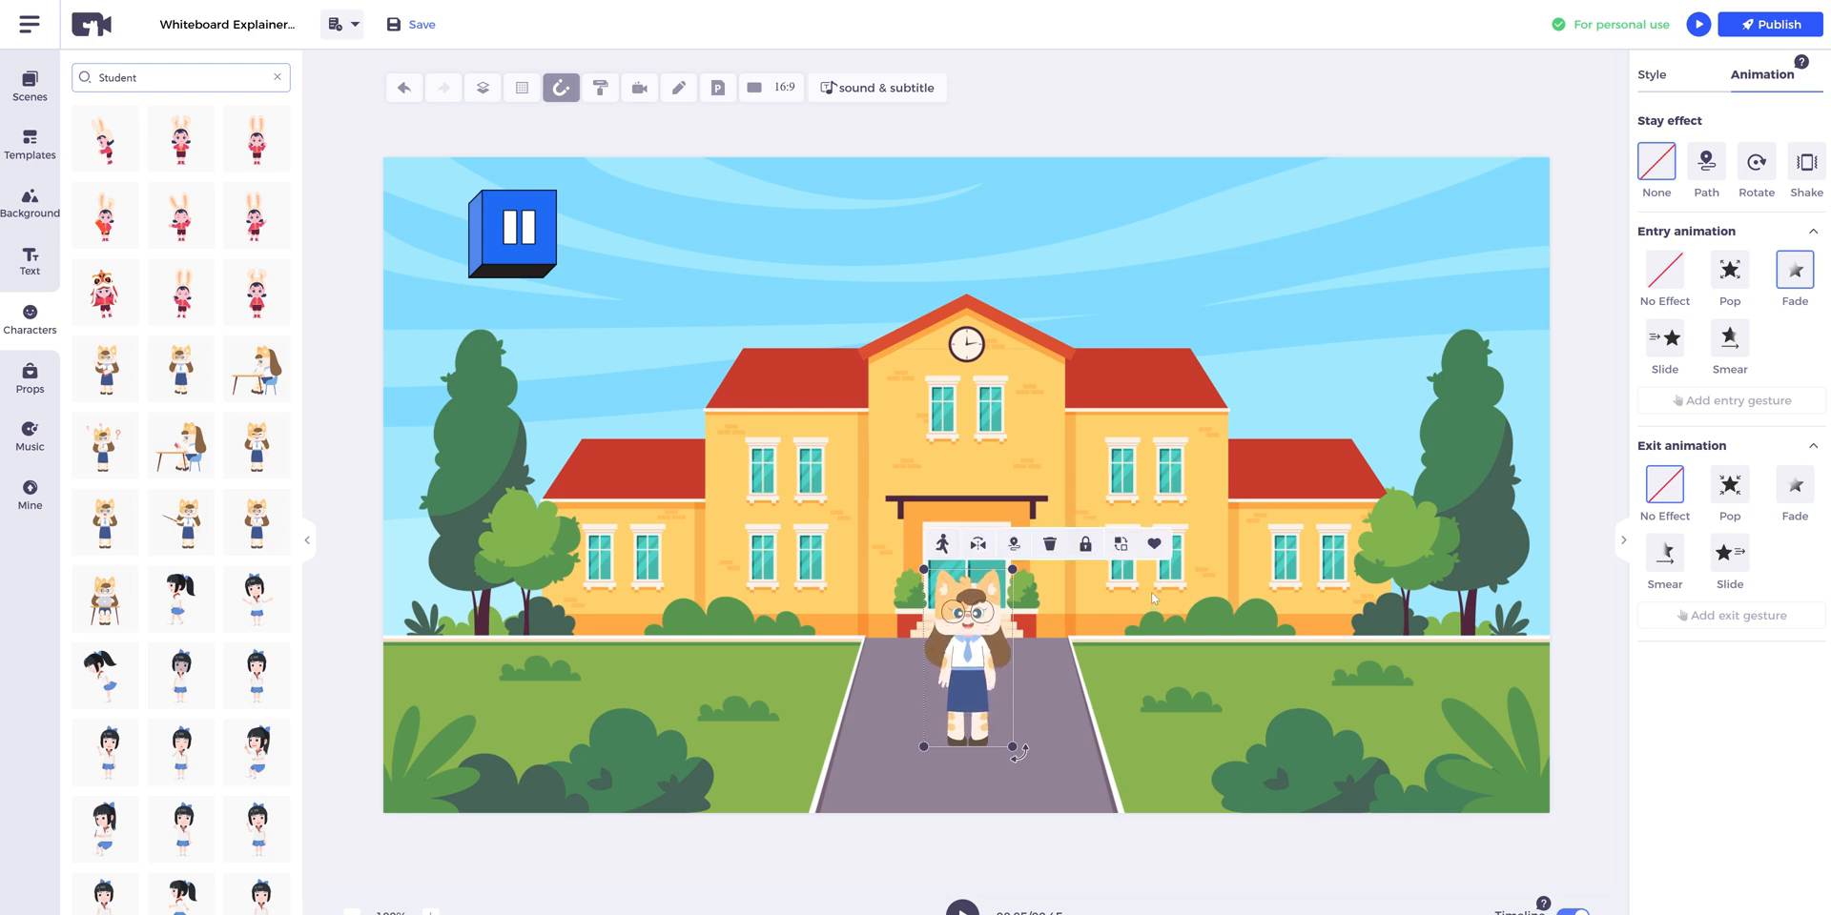
click(511, 232)
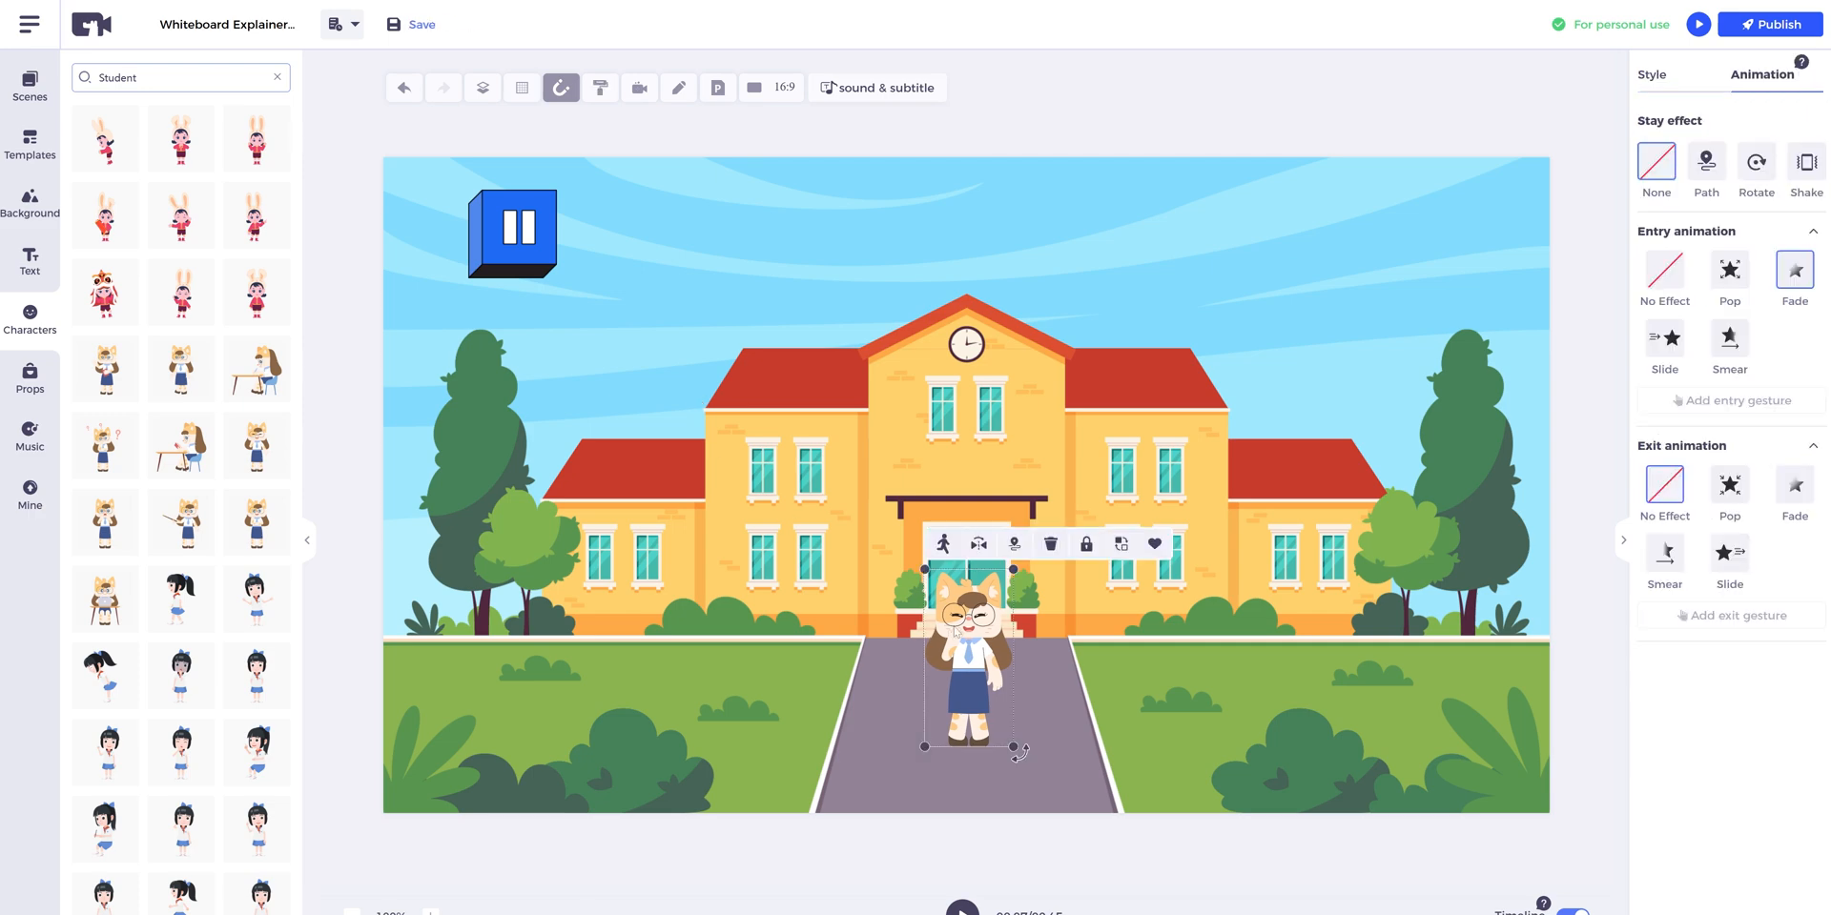
click(942, 543)
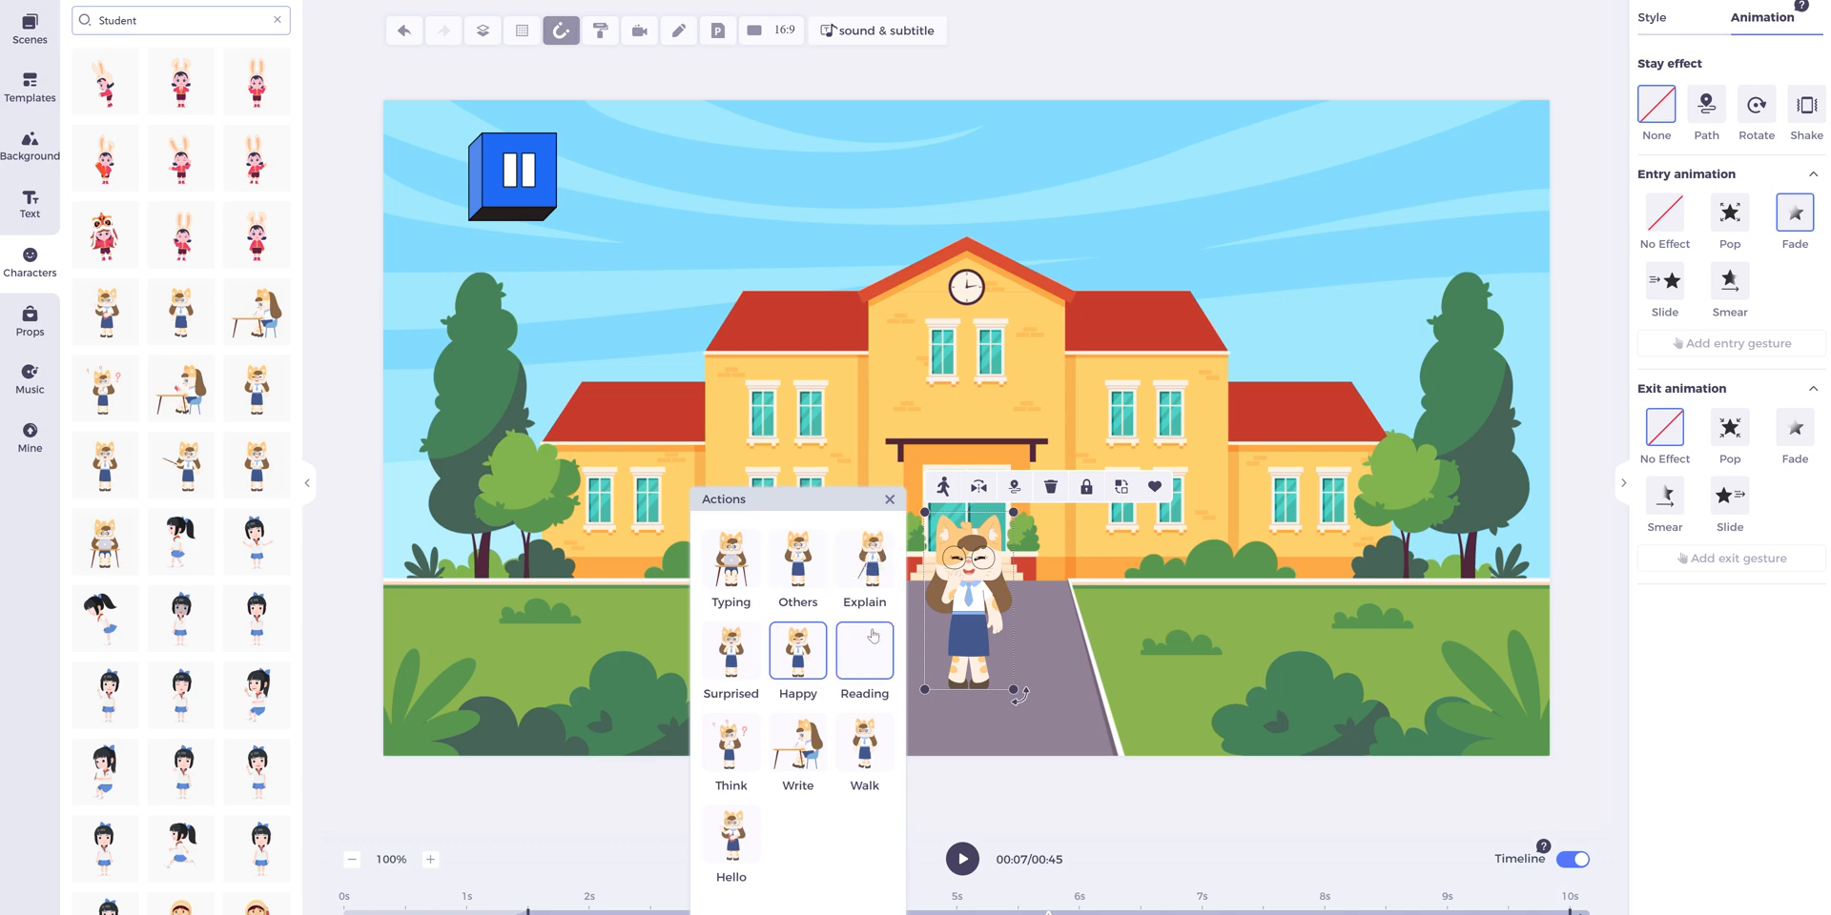
Switch the schoolgirl to the Hello waving action, with transparency back at 0.
click(864, 644)
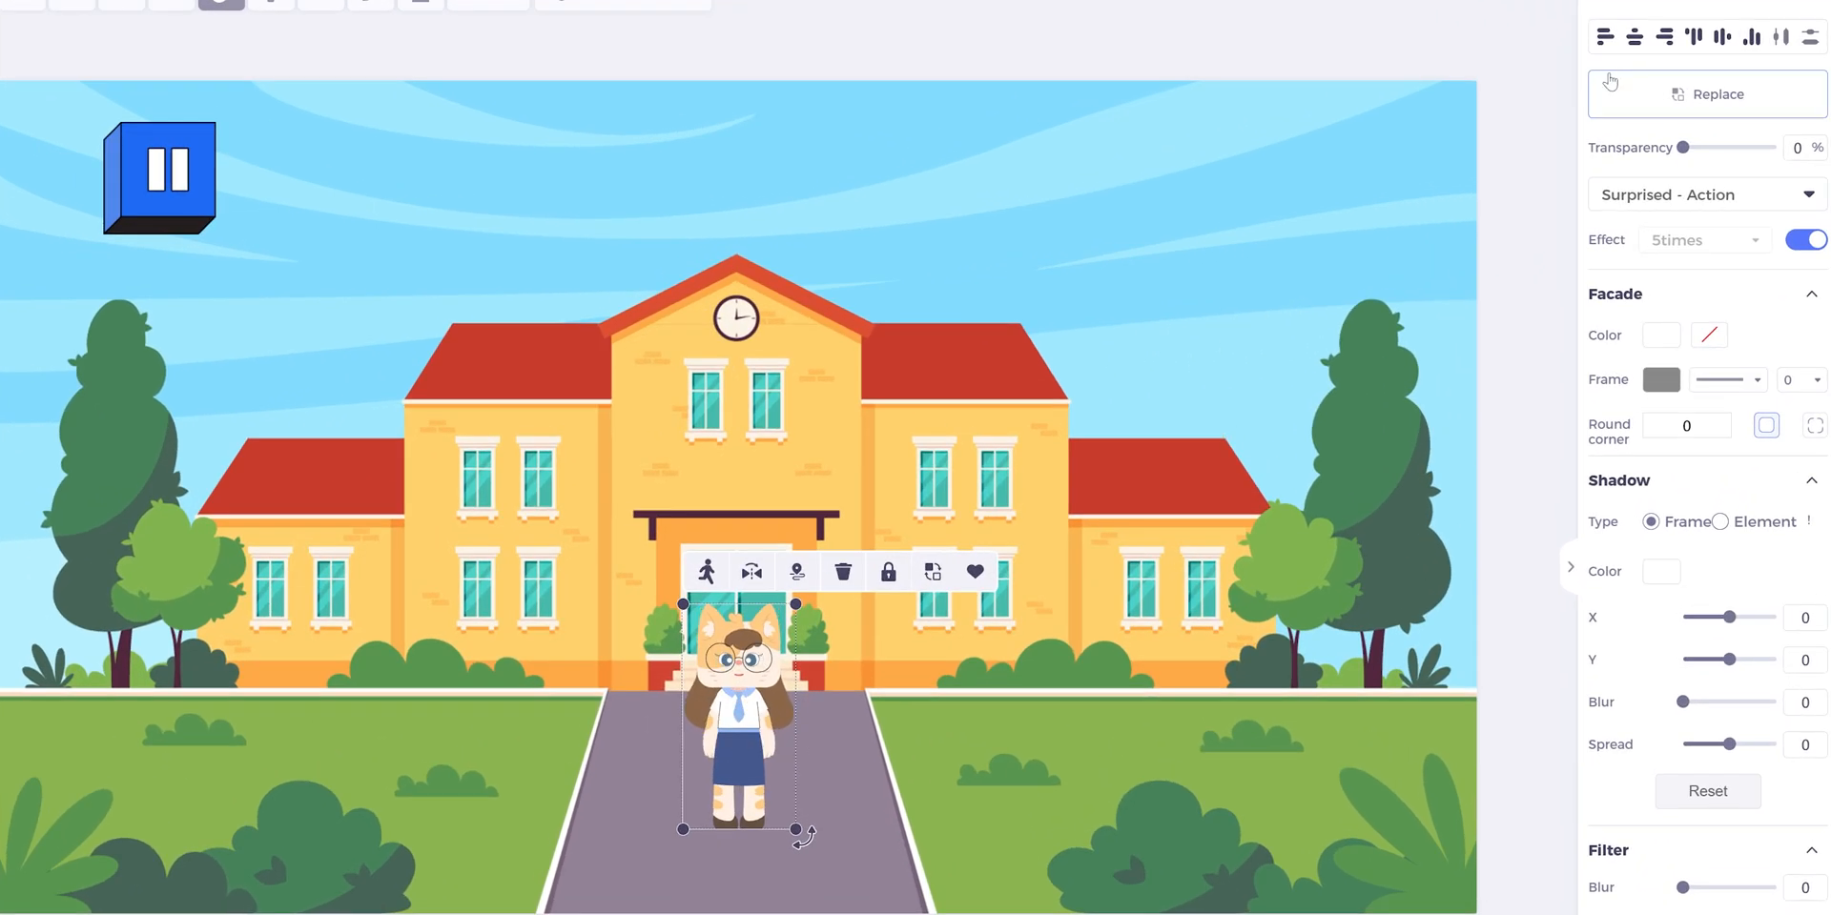
click(1692, 36)
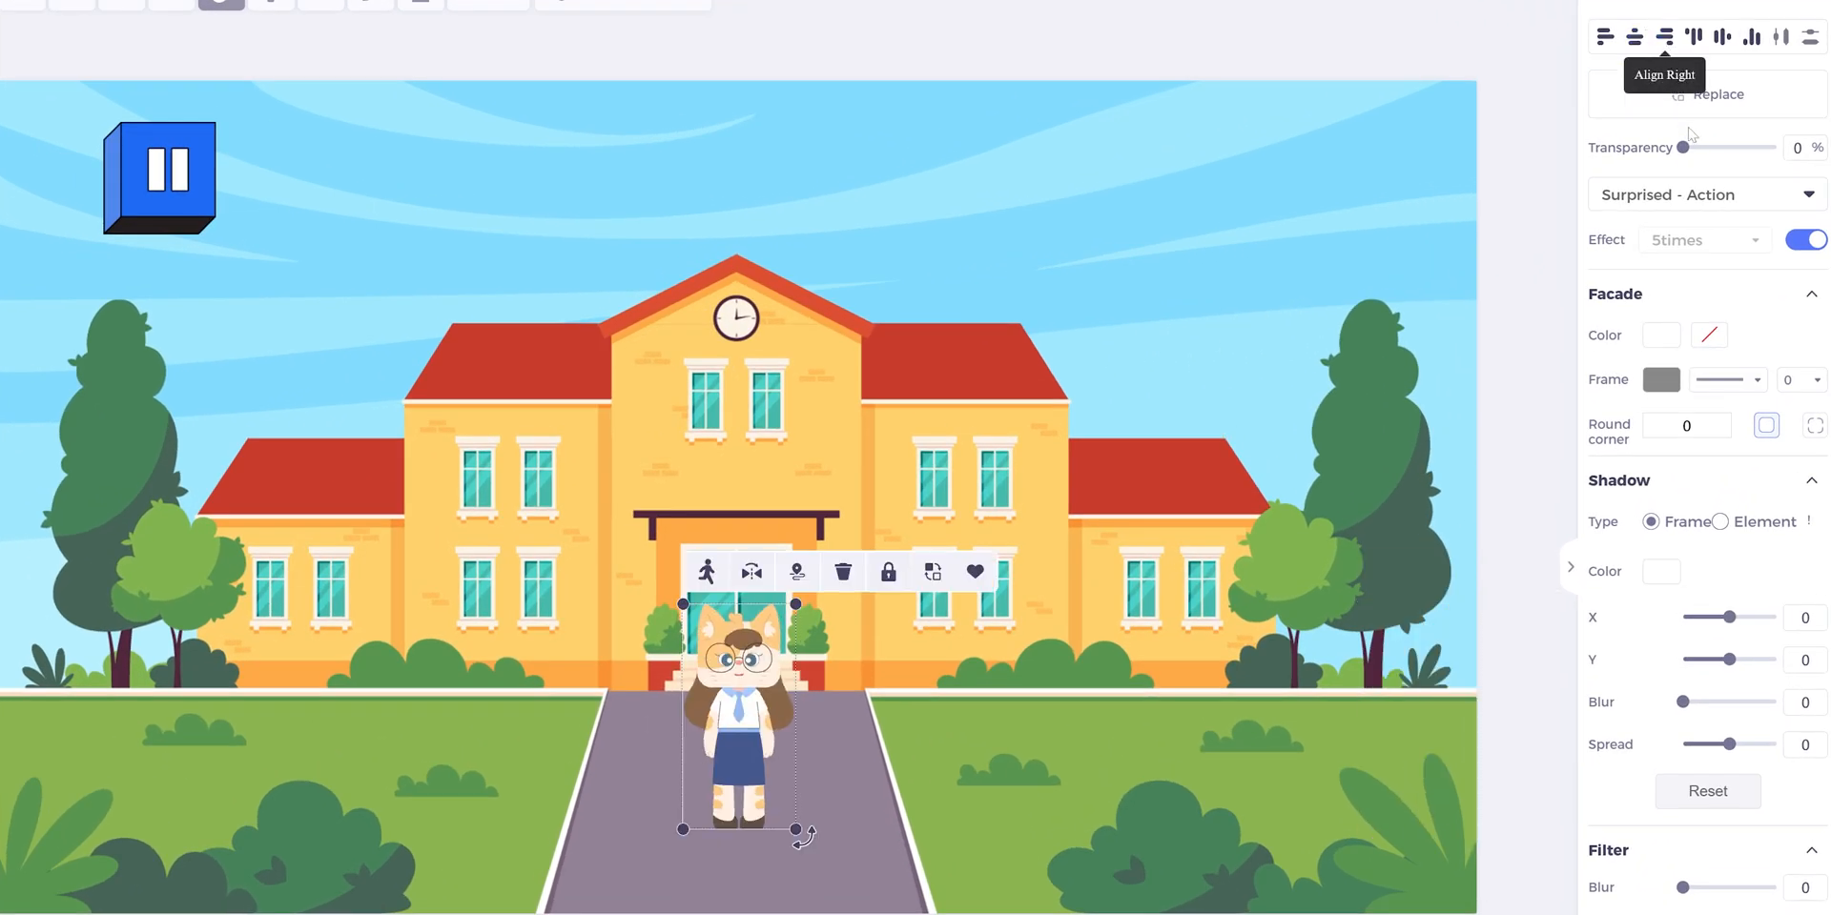
drag(1682, 147, 1713, 147)
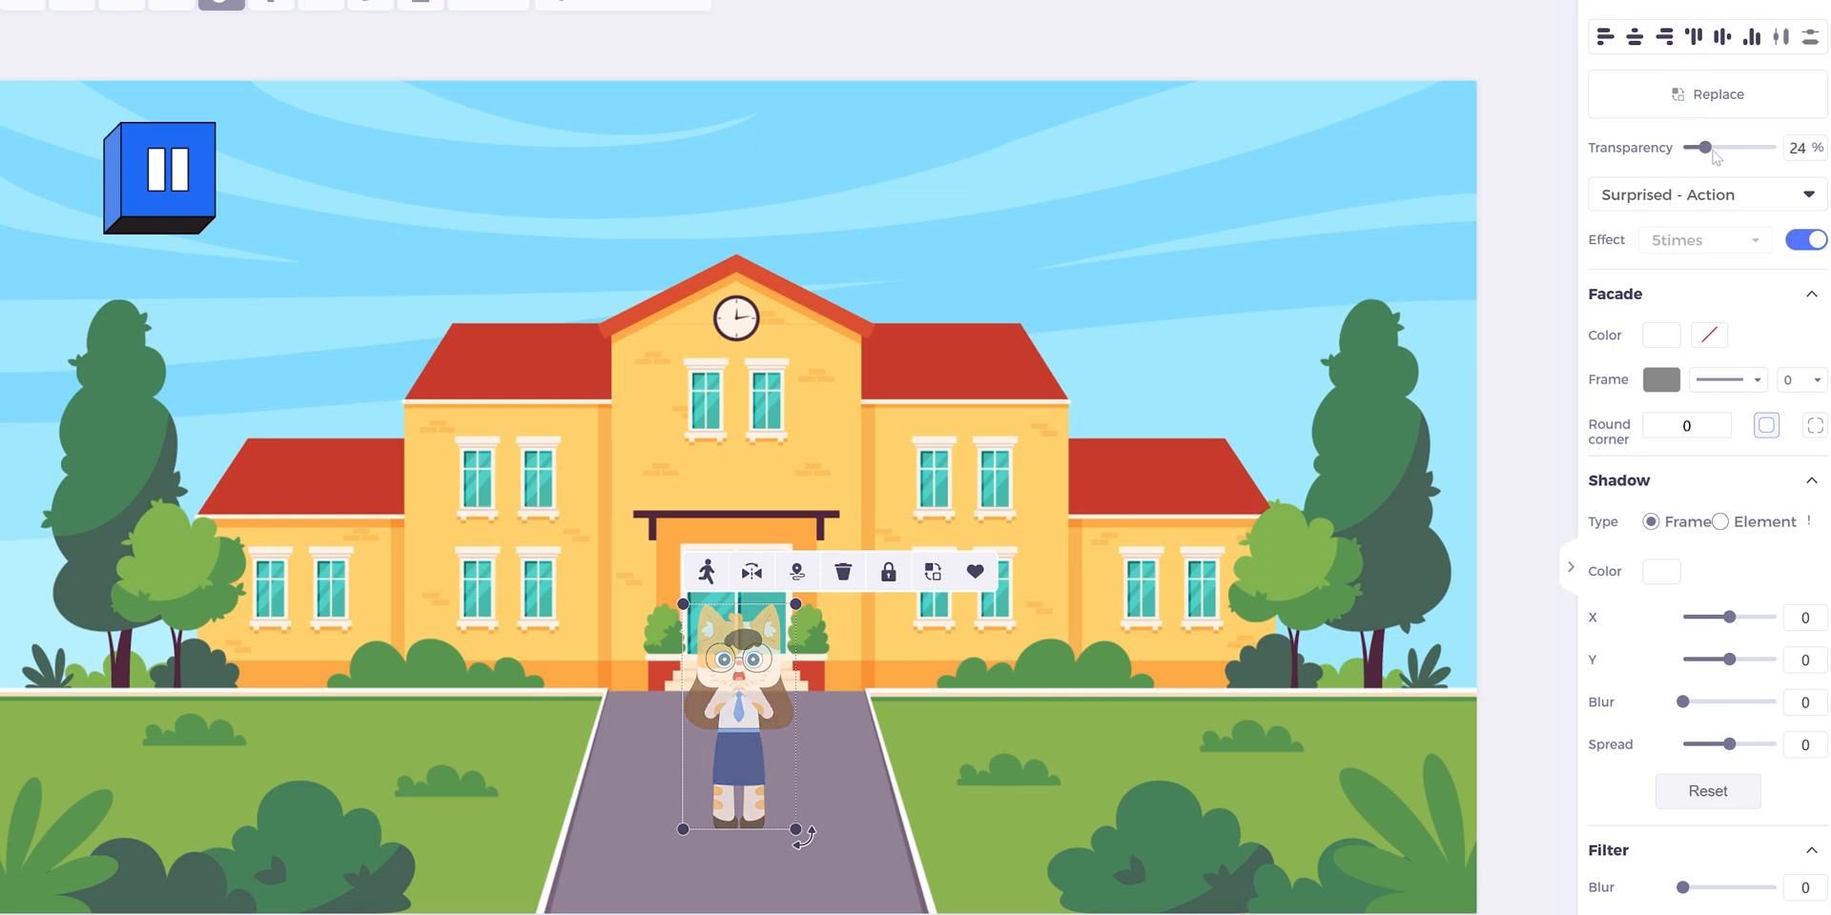
click(1700, 194)
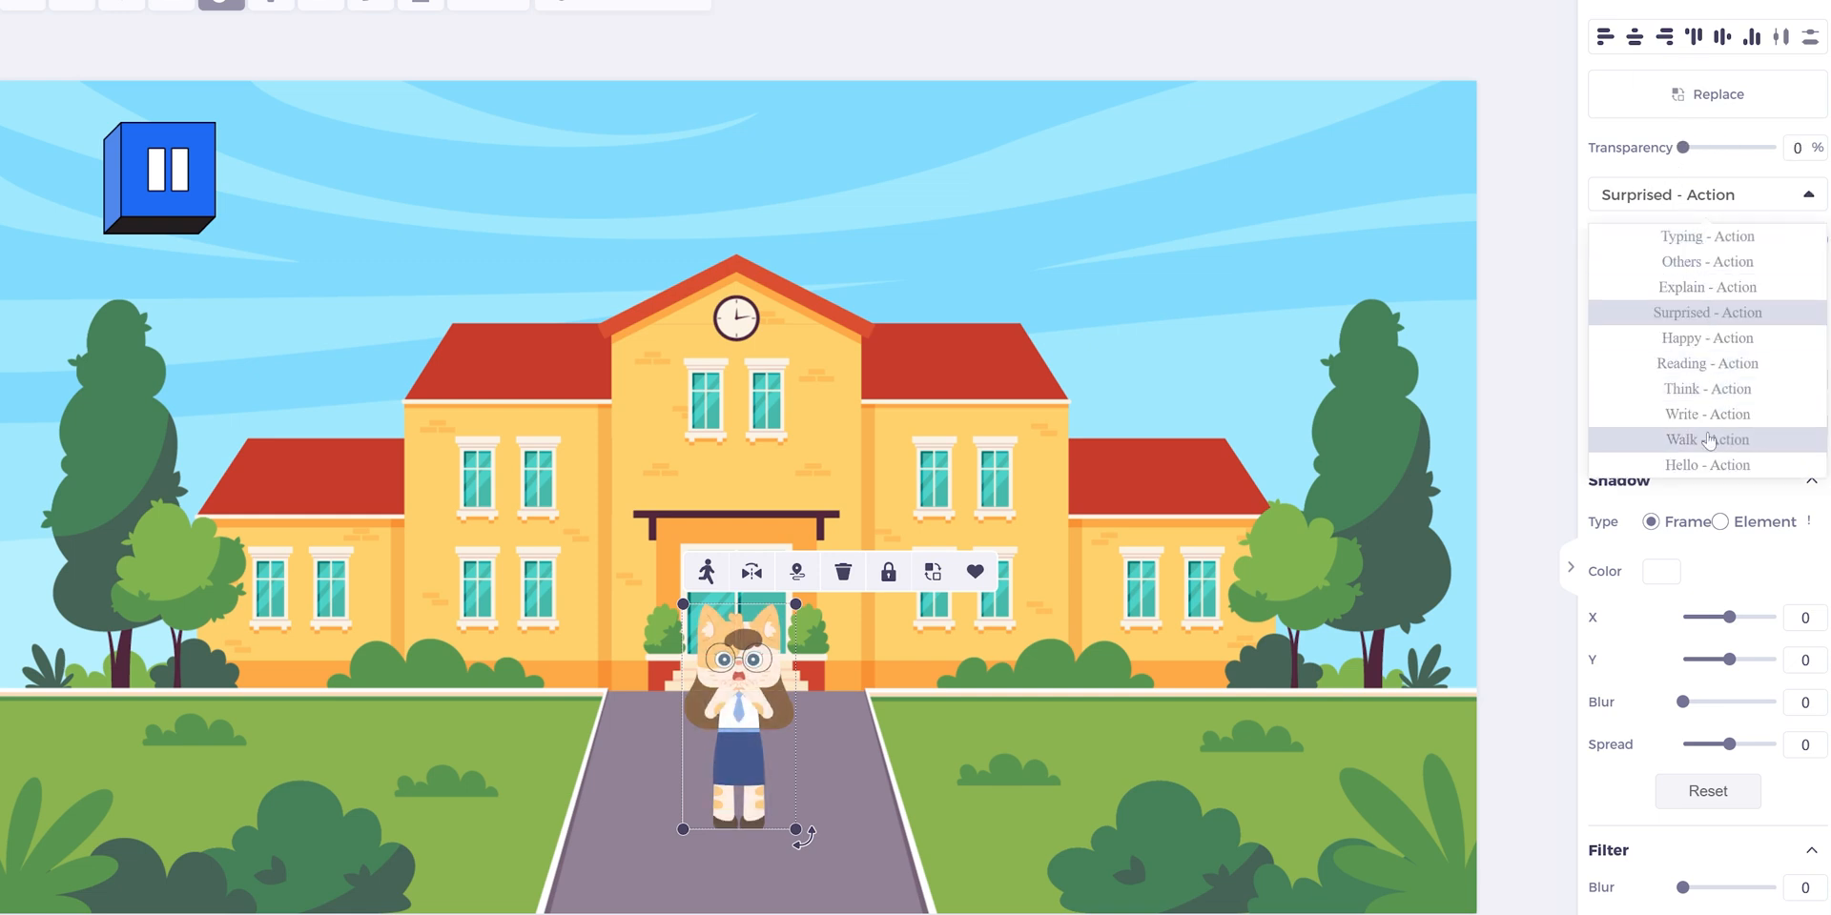
click(1706, 465)
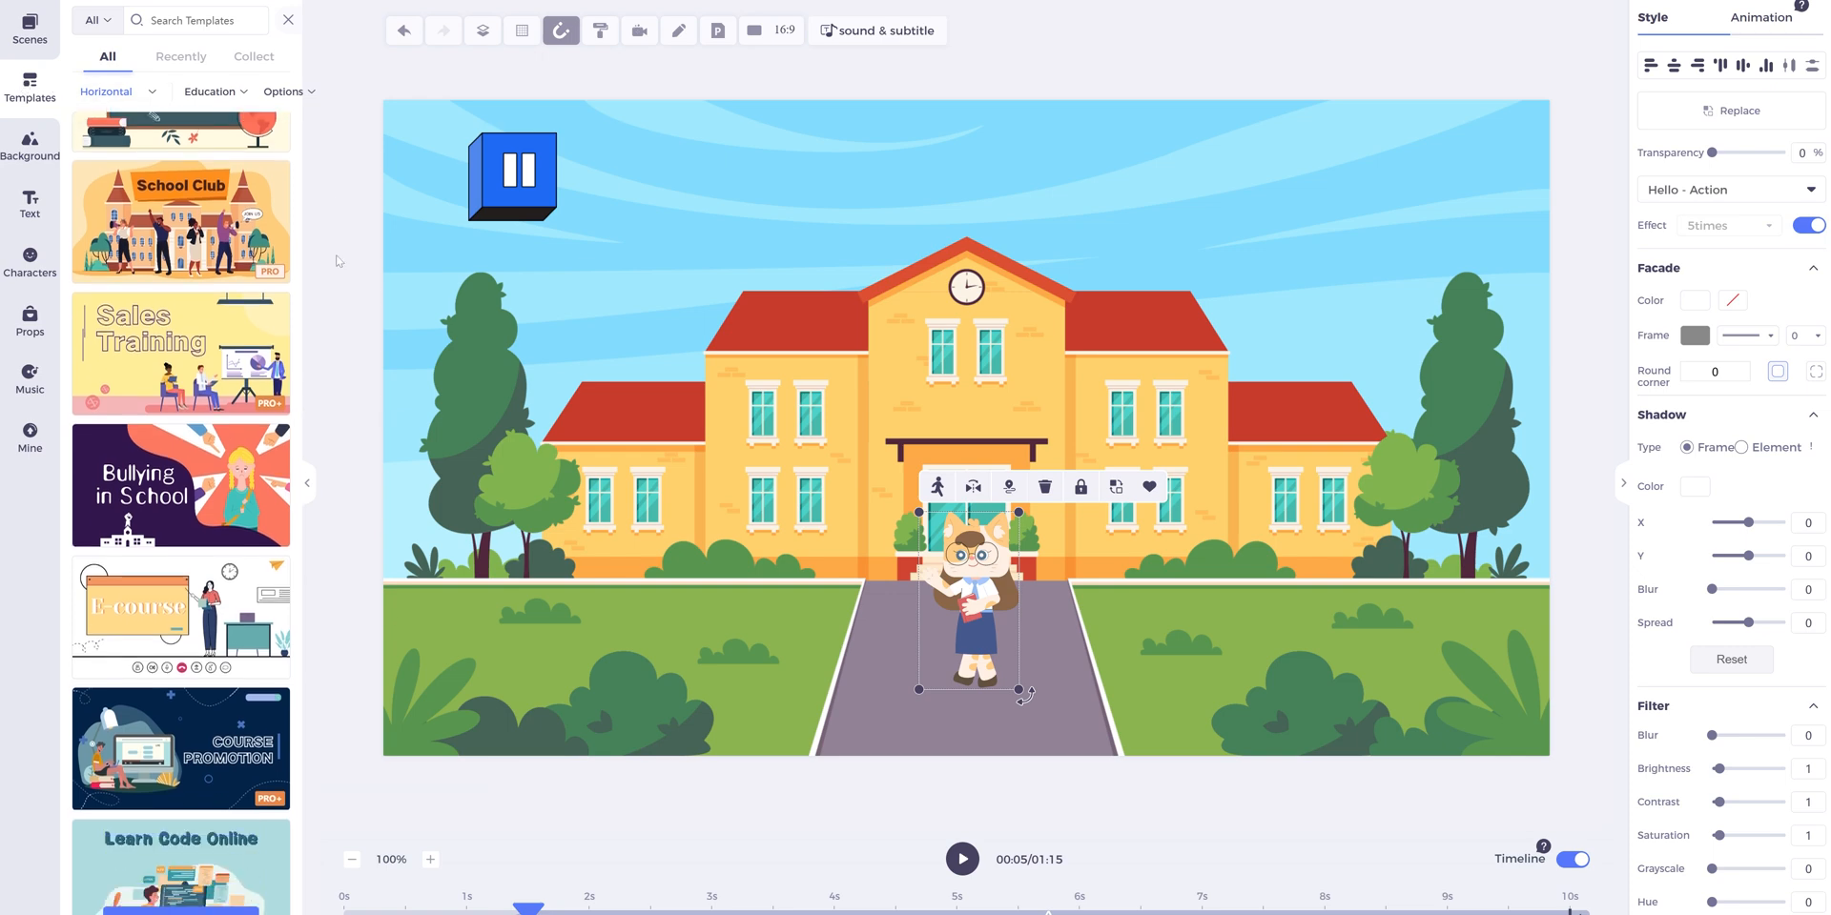
Insert only the first E-course template page as a new classroom scene.
scroll(down, 3)
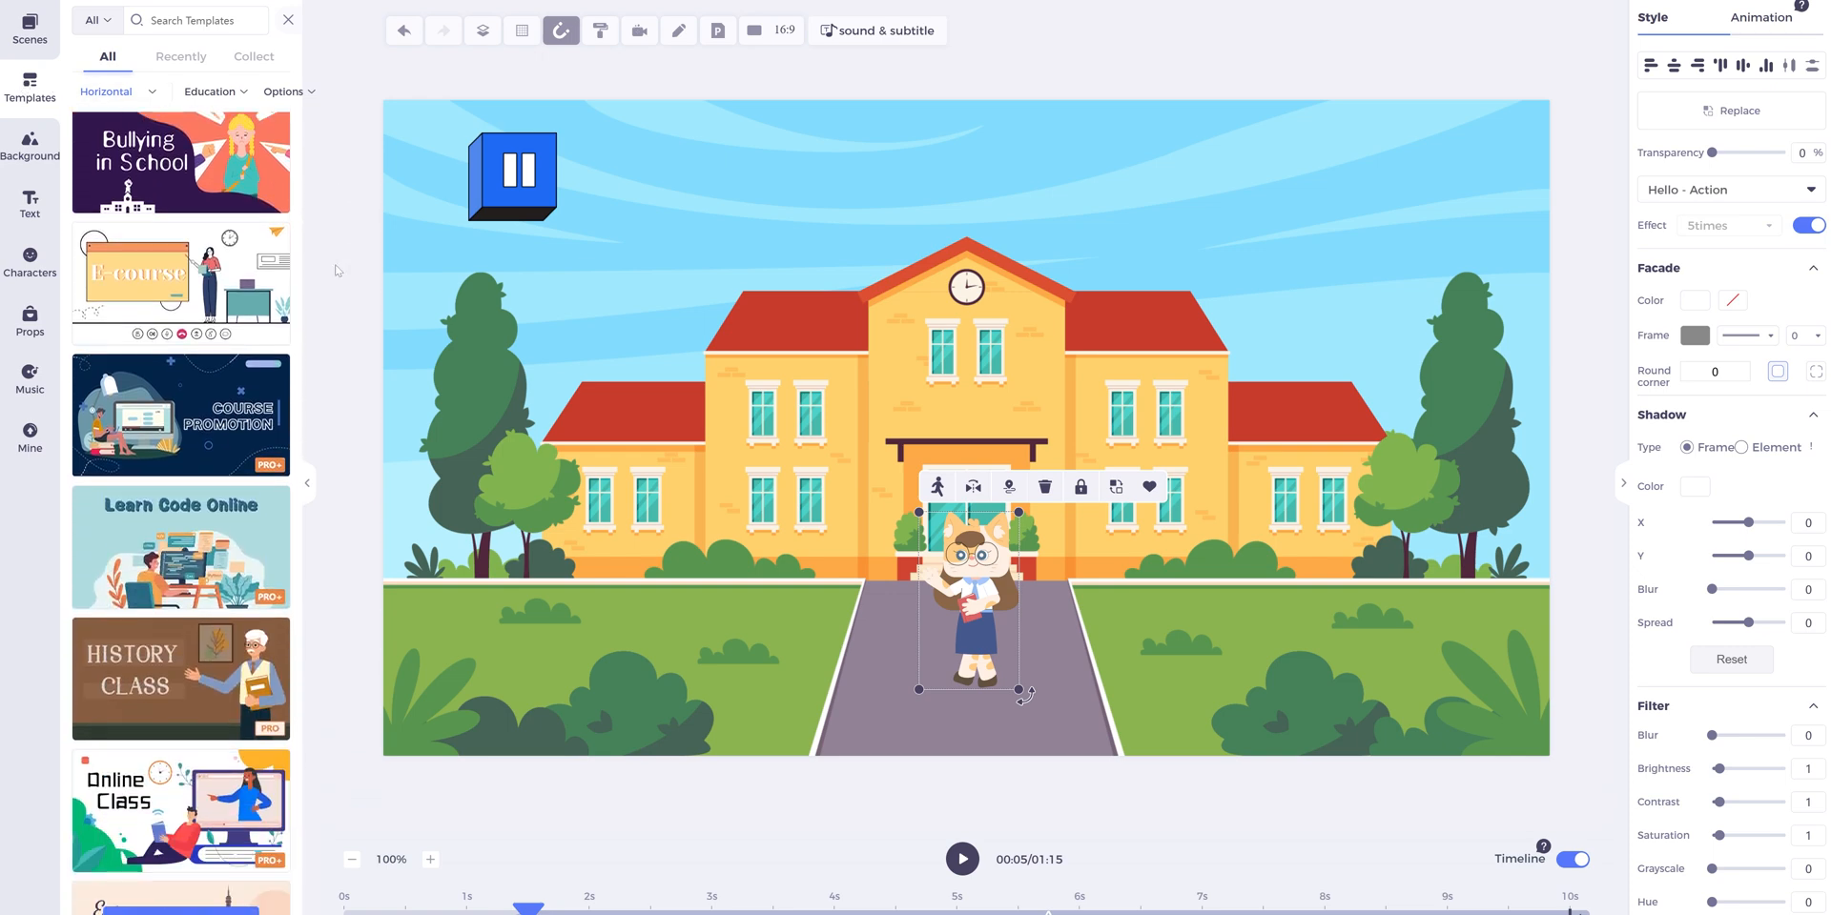
scroll(down, 3)
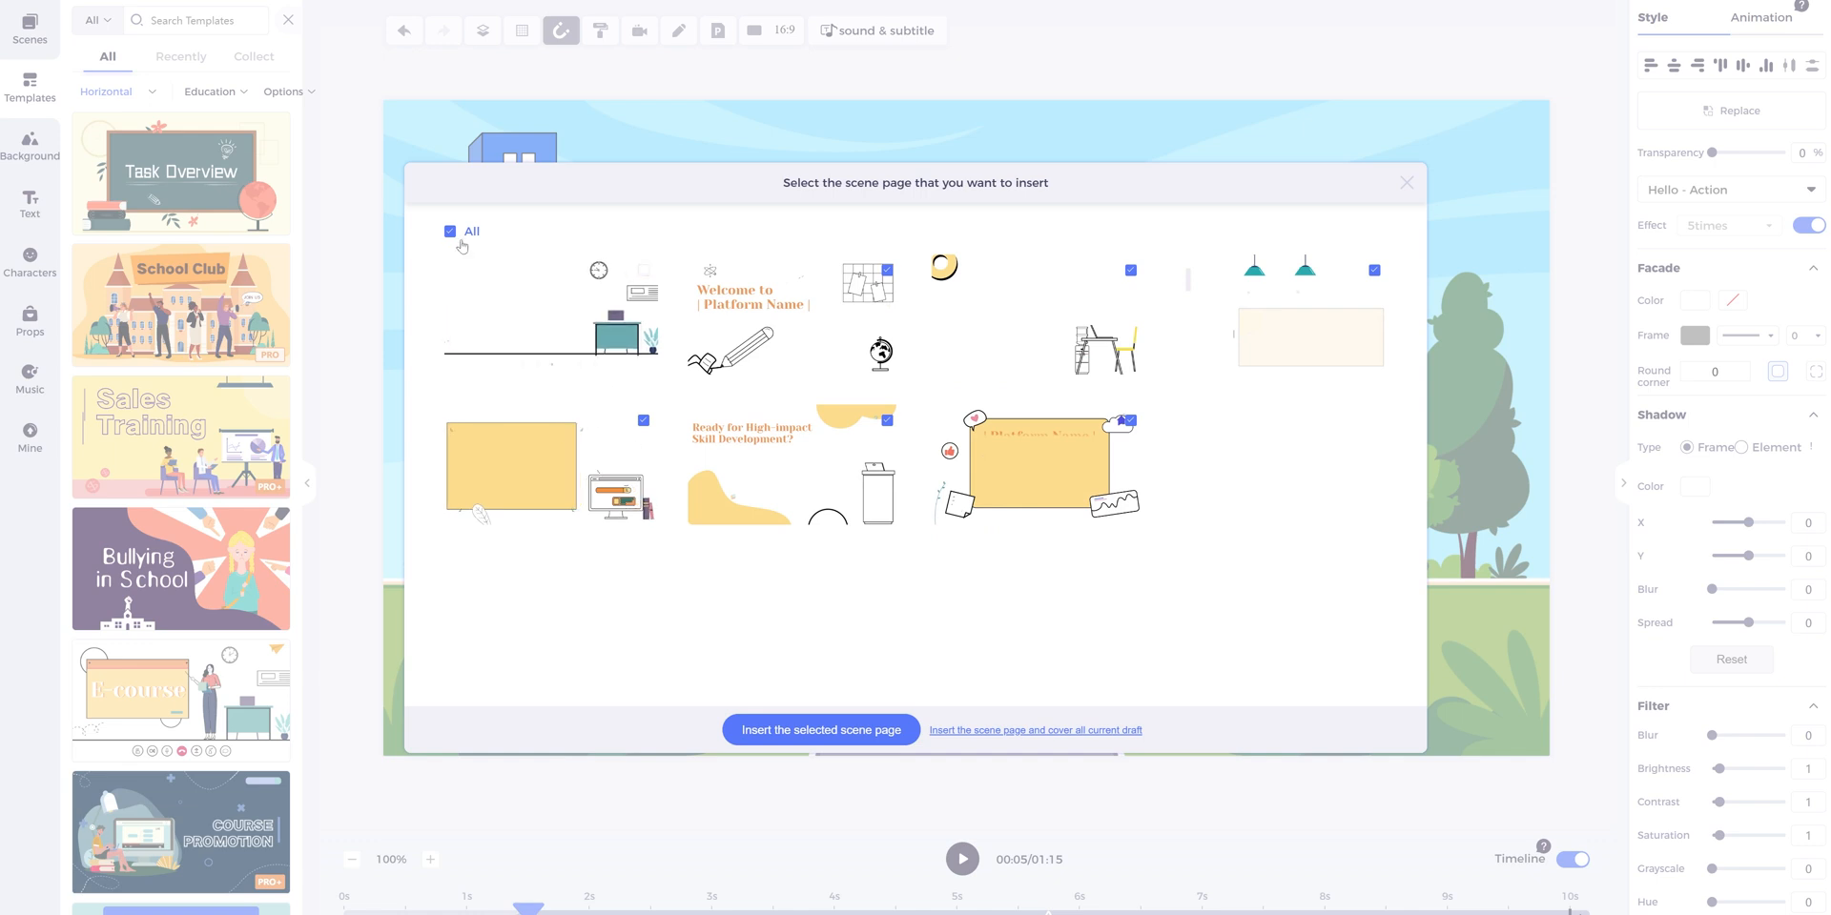
click(449, 230)
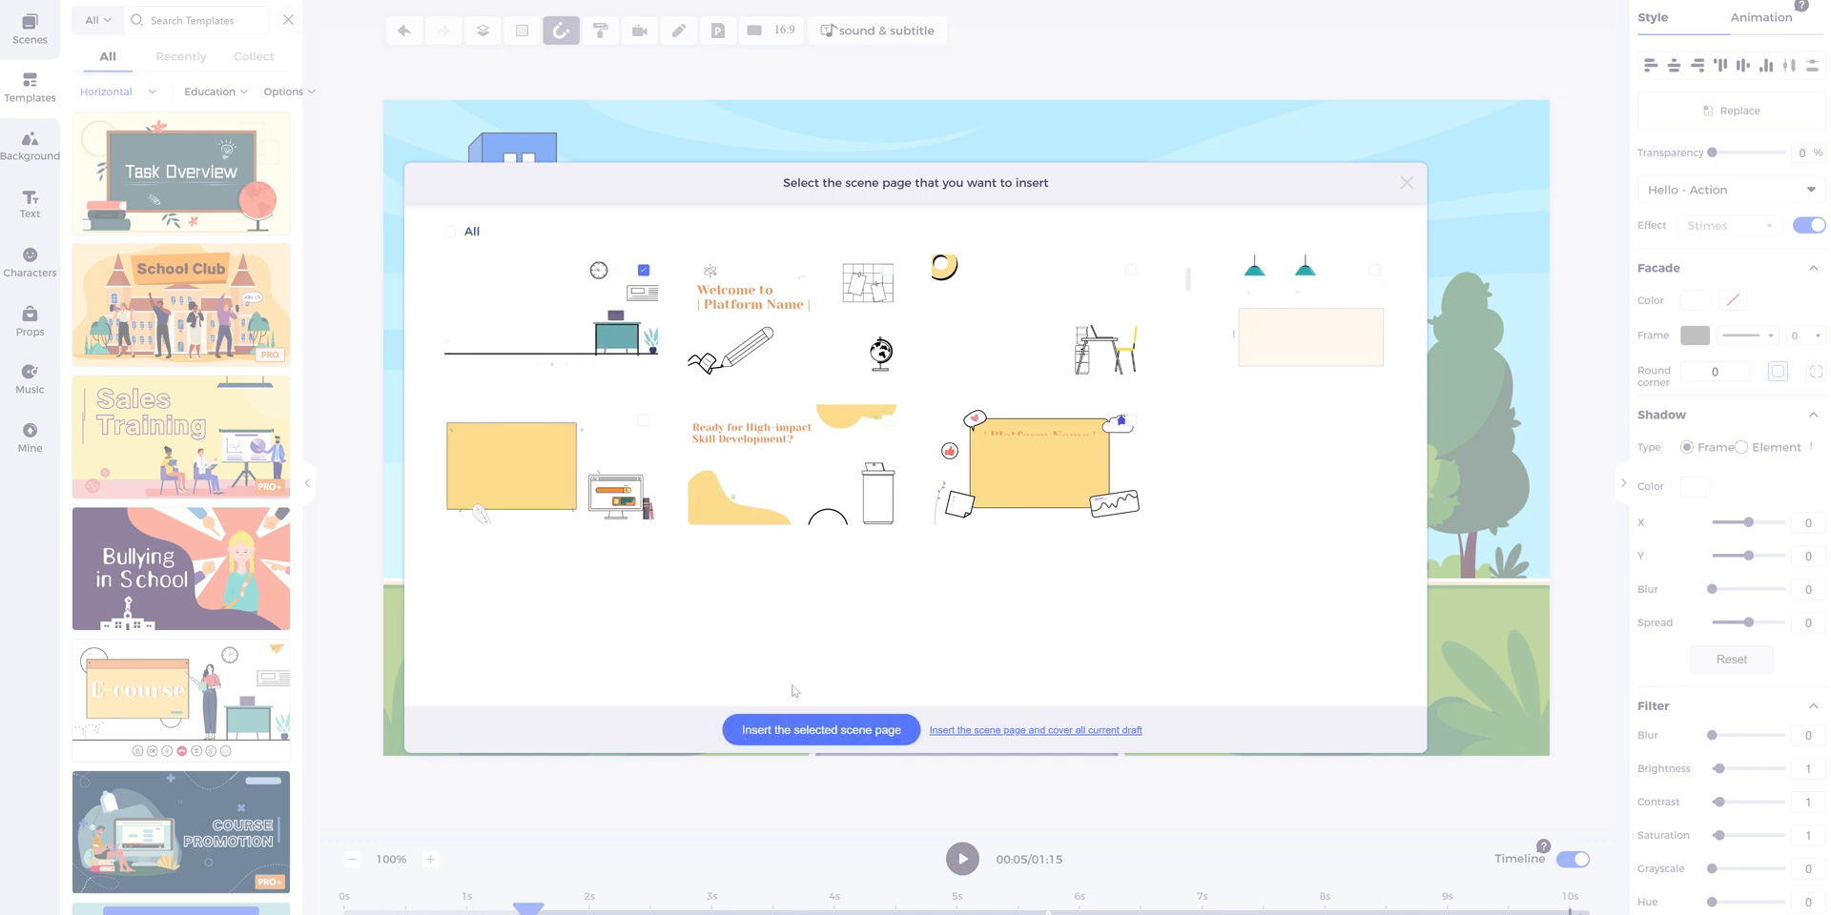
click(821, 729)
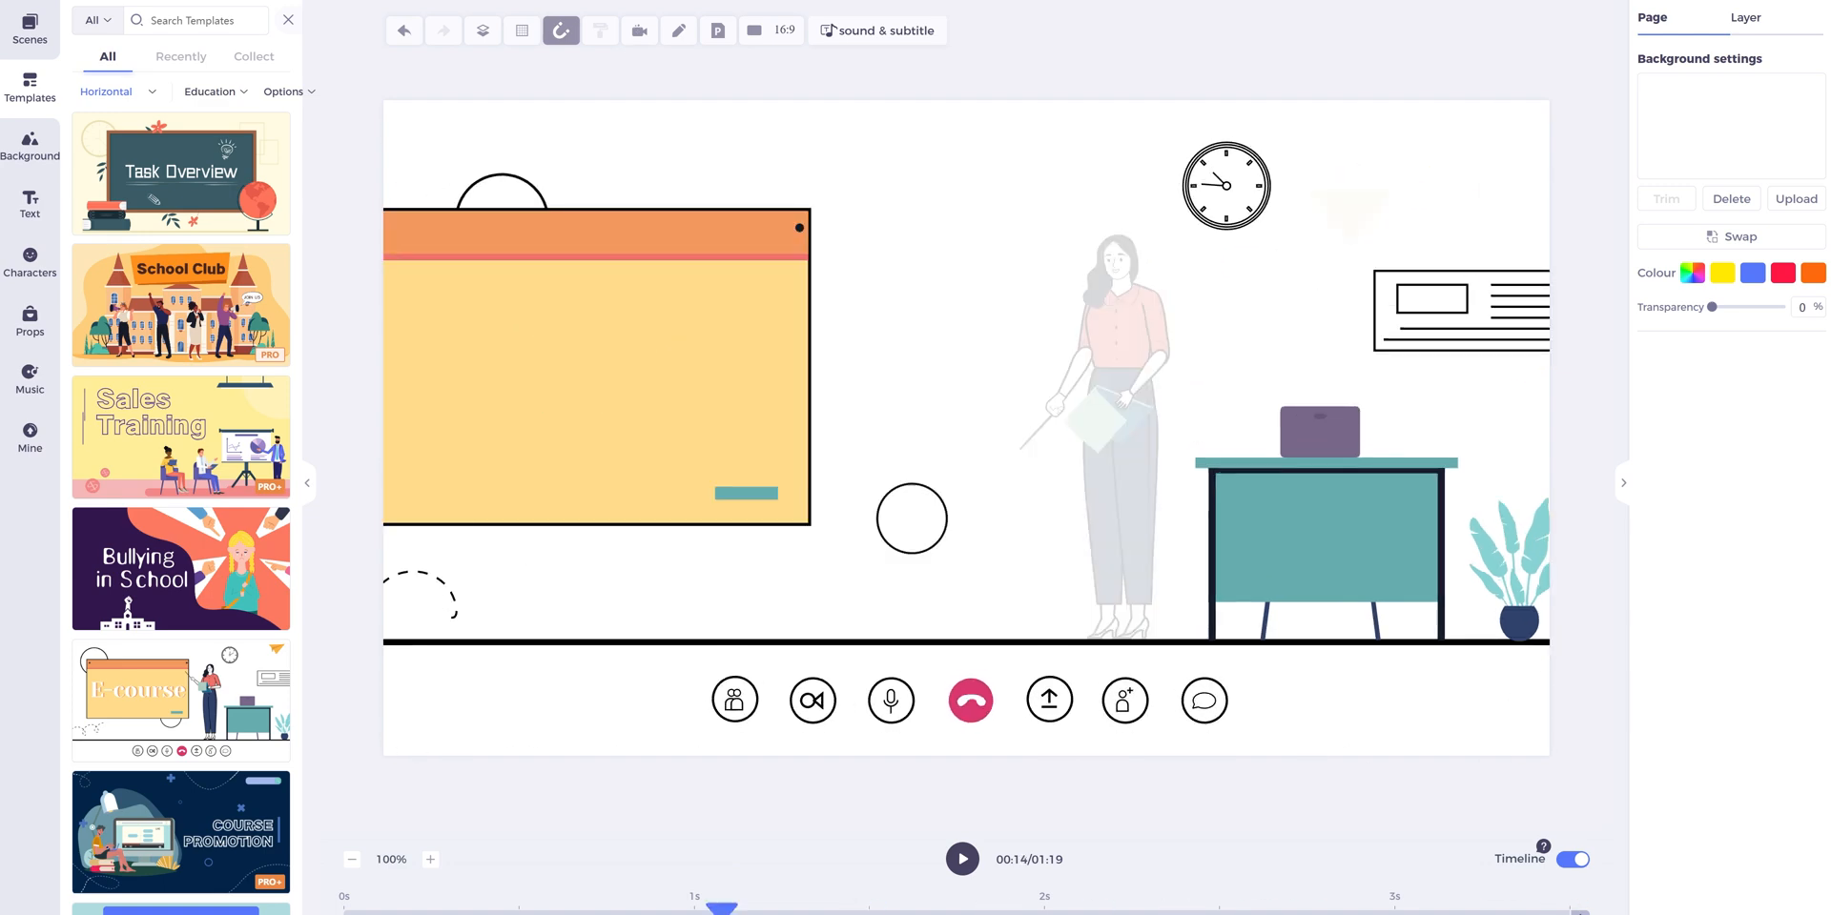
Select the teacher by the board and scroll through the material library.
click(962, 859)
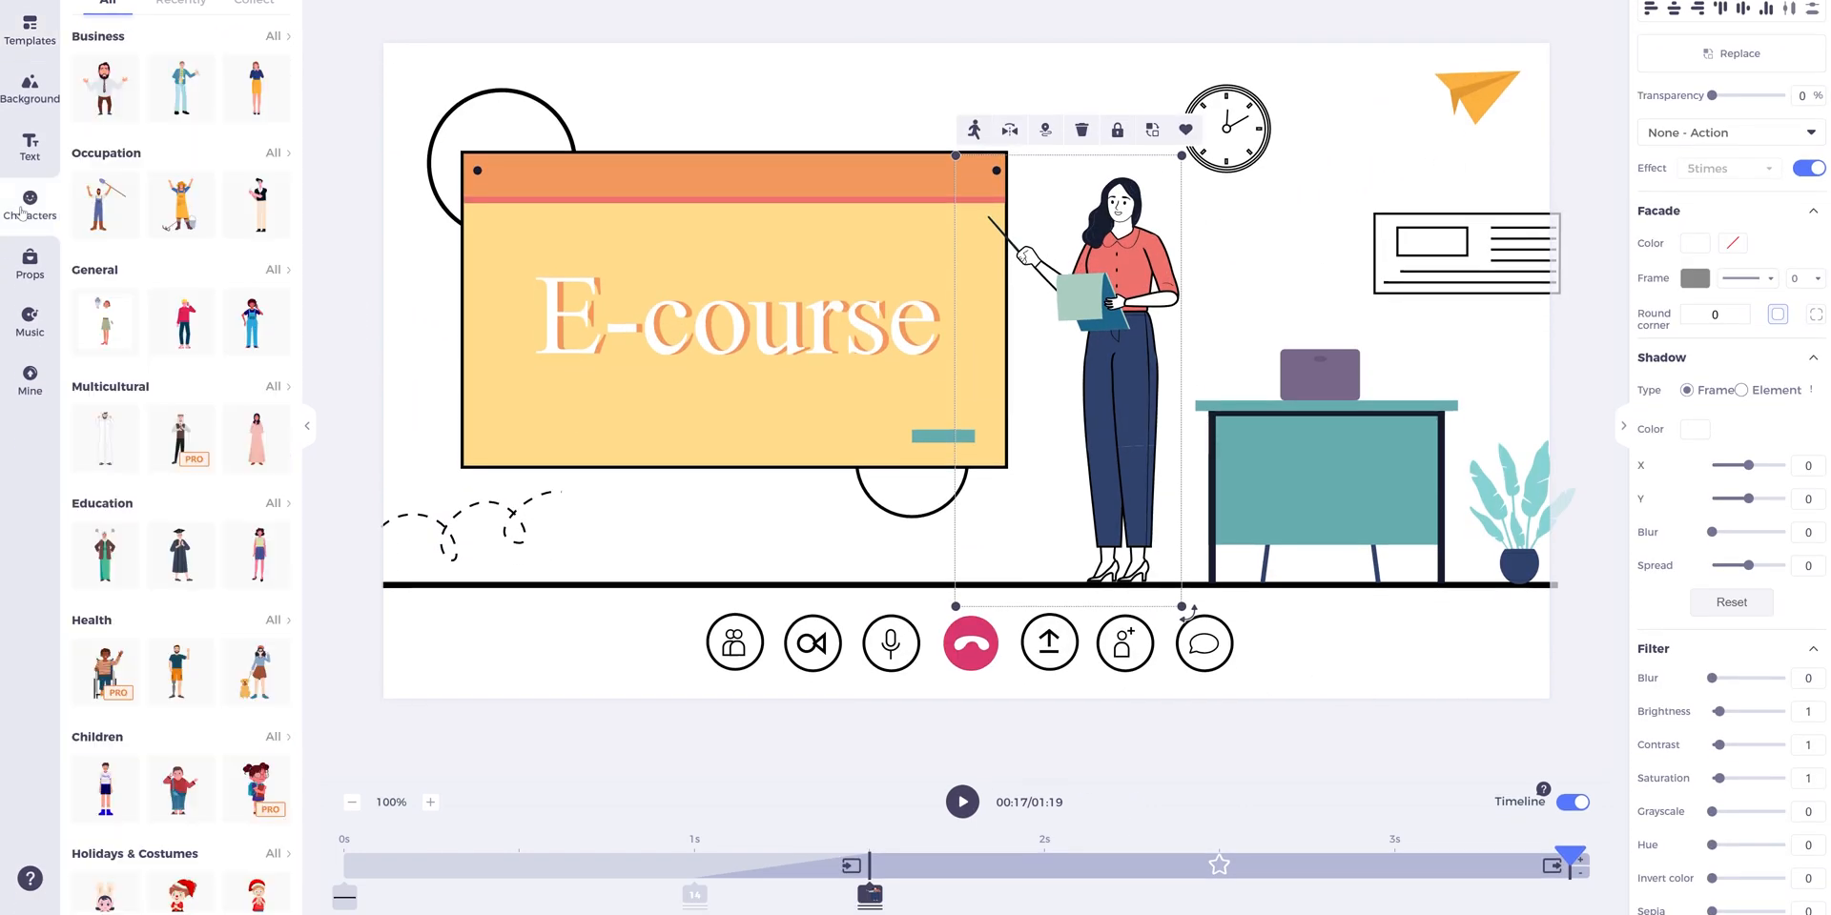
mouse_move(104, 321)
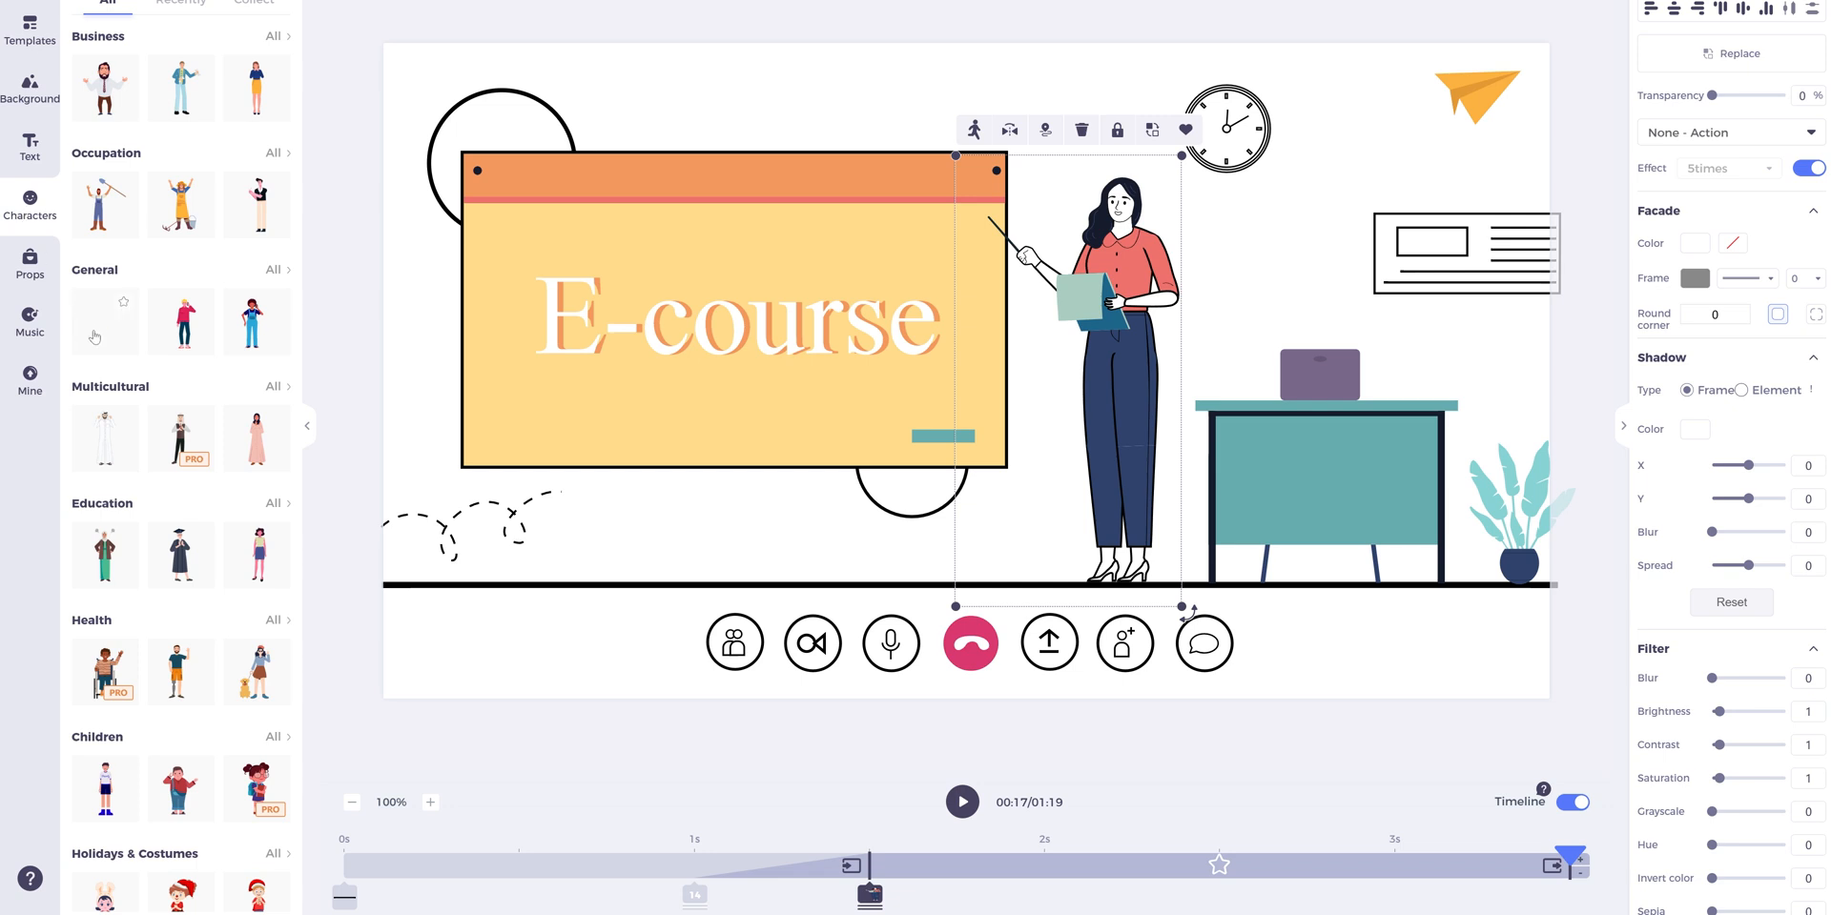
scroll(down, 3)
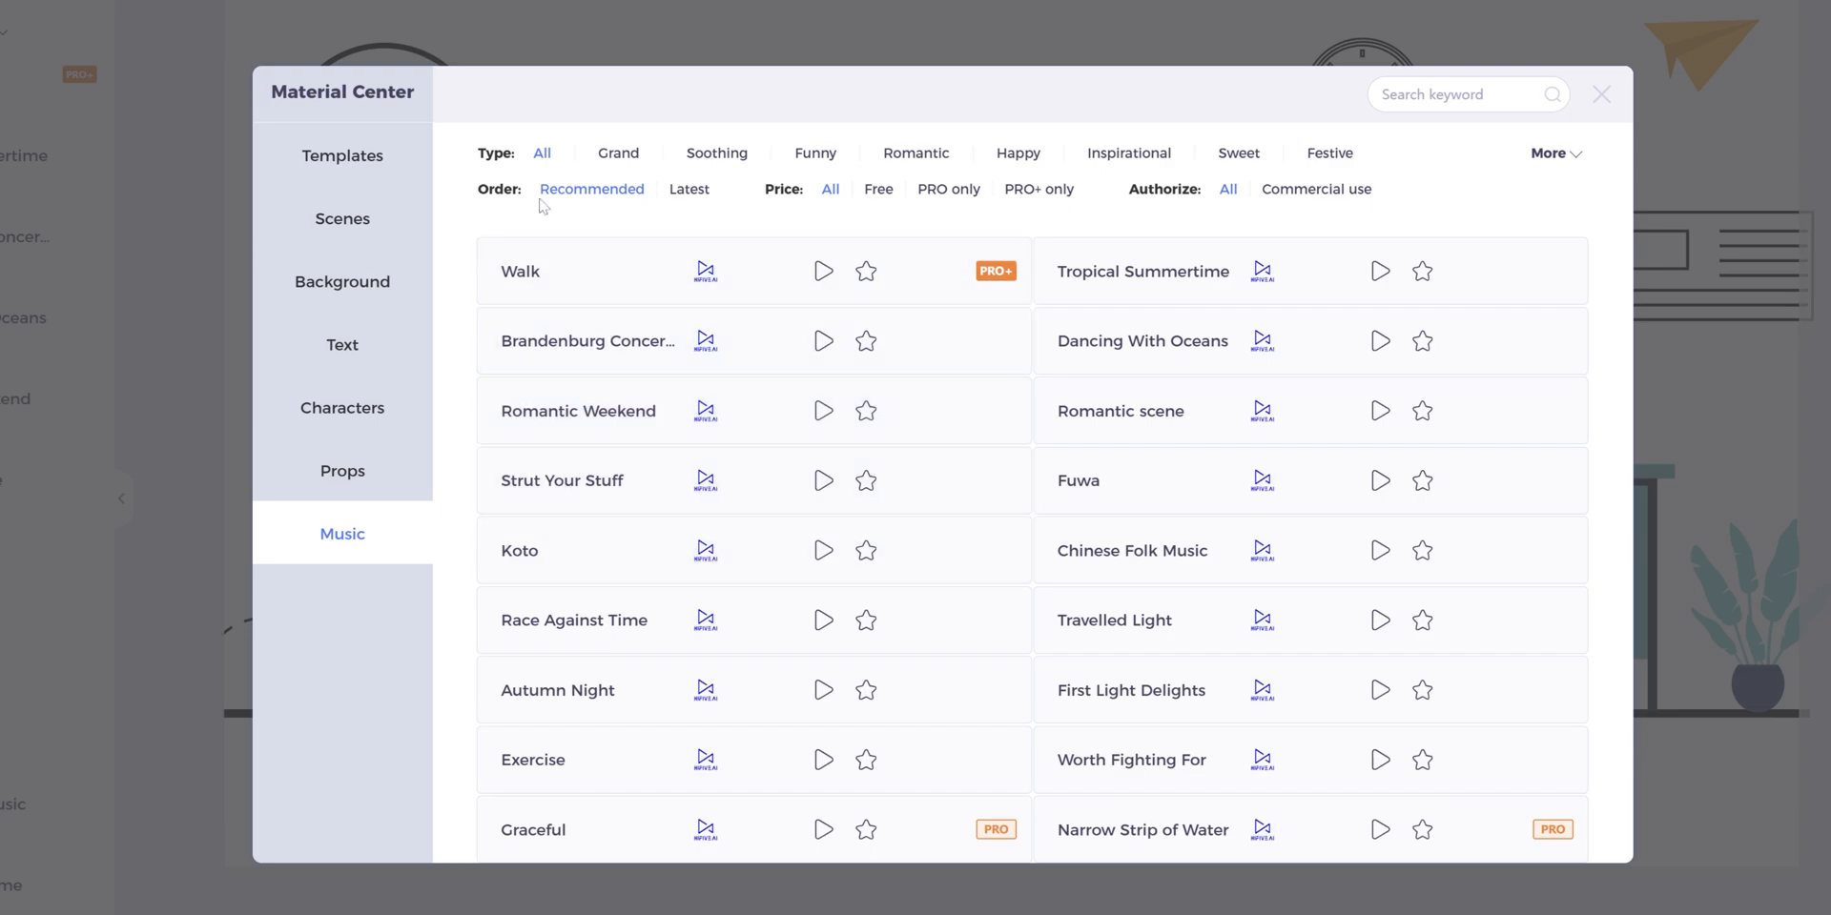
Open the Research Proposal Presentation template for Timmerman Industries.
click(1602, 93)
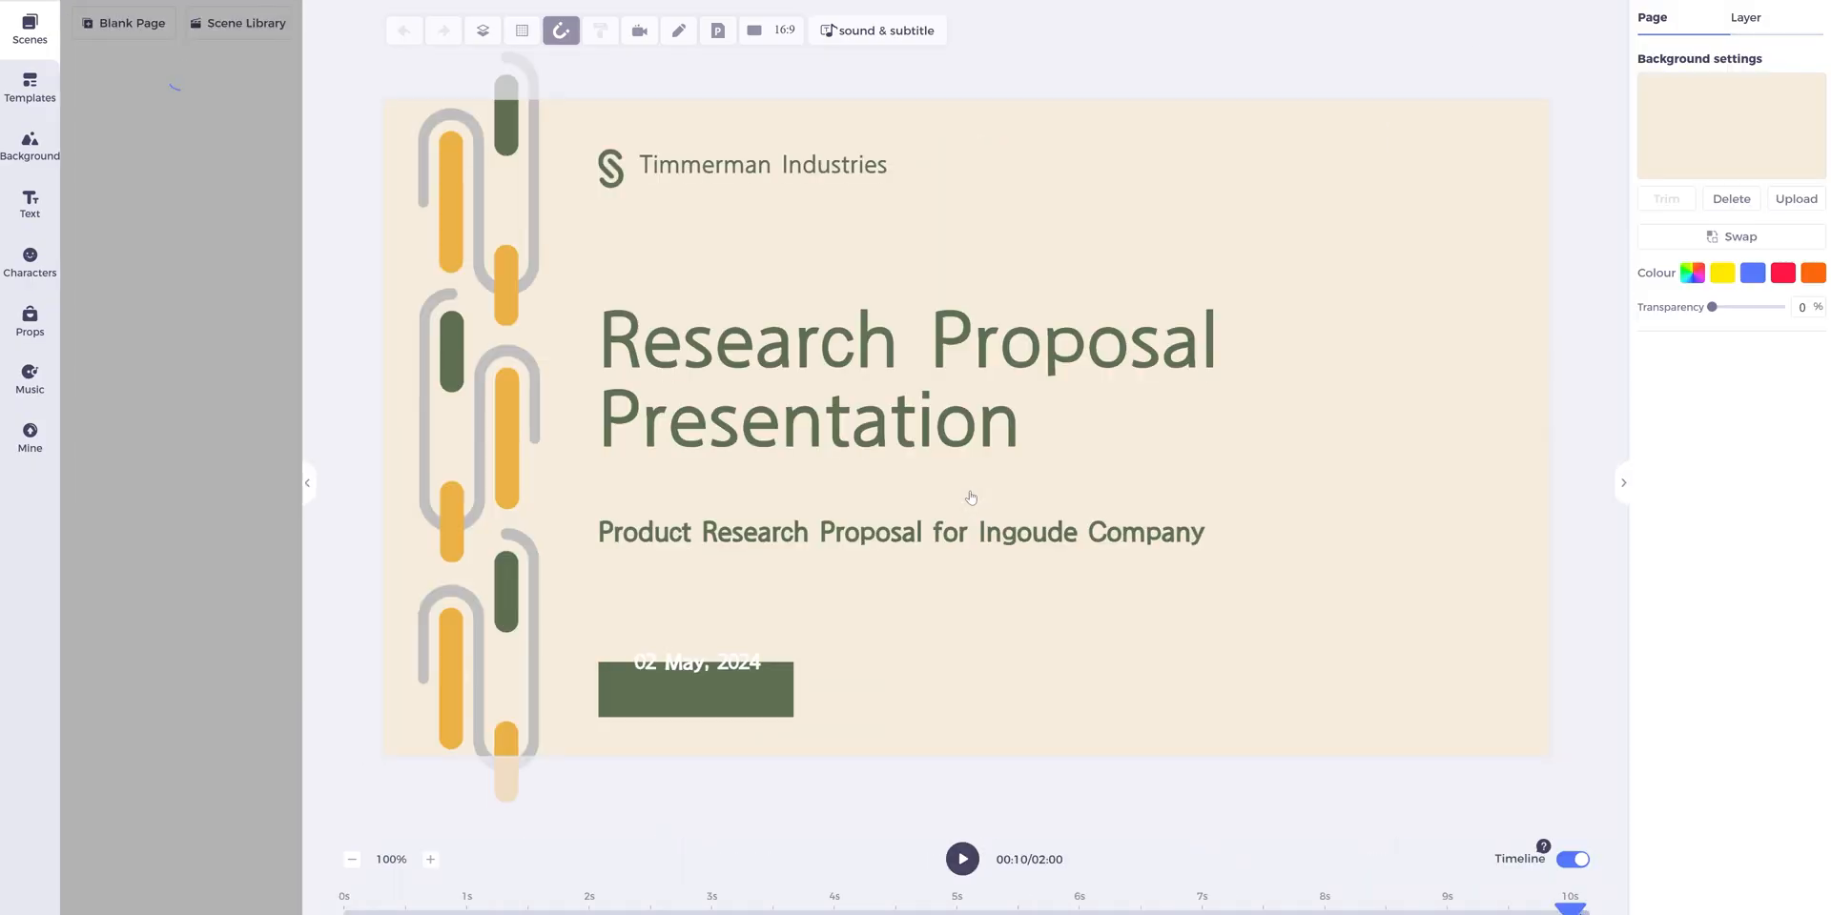
Select and deselect the title page's date label, then play and stop its preview.
click(695, 691)
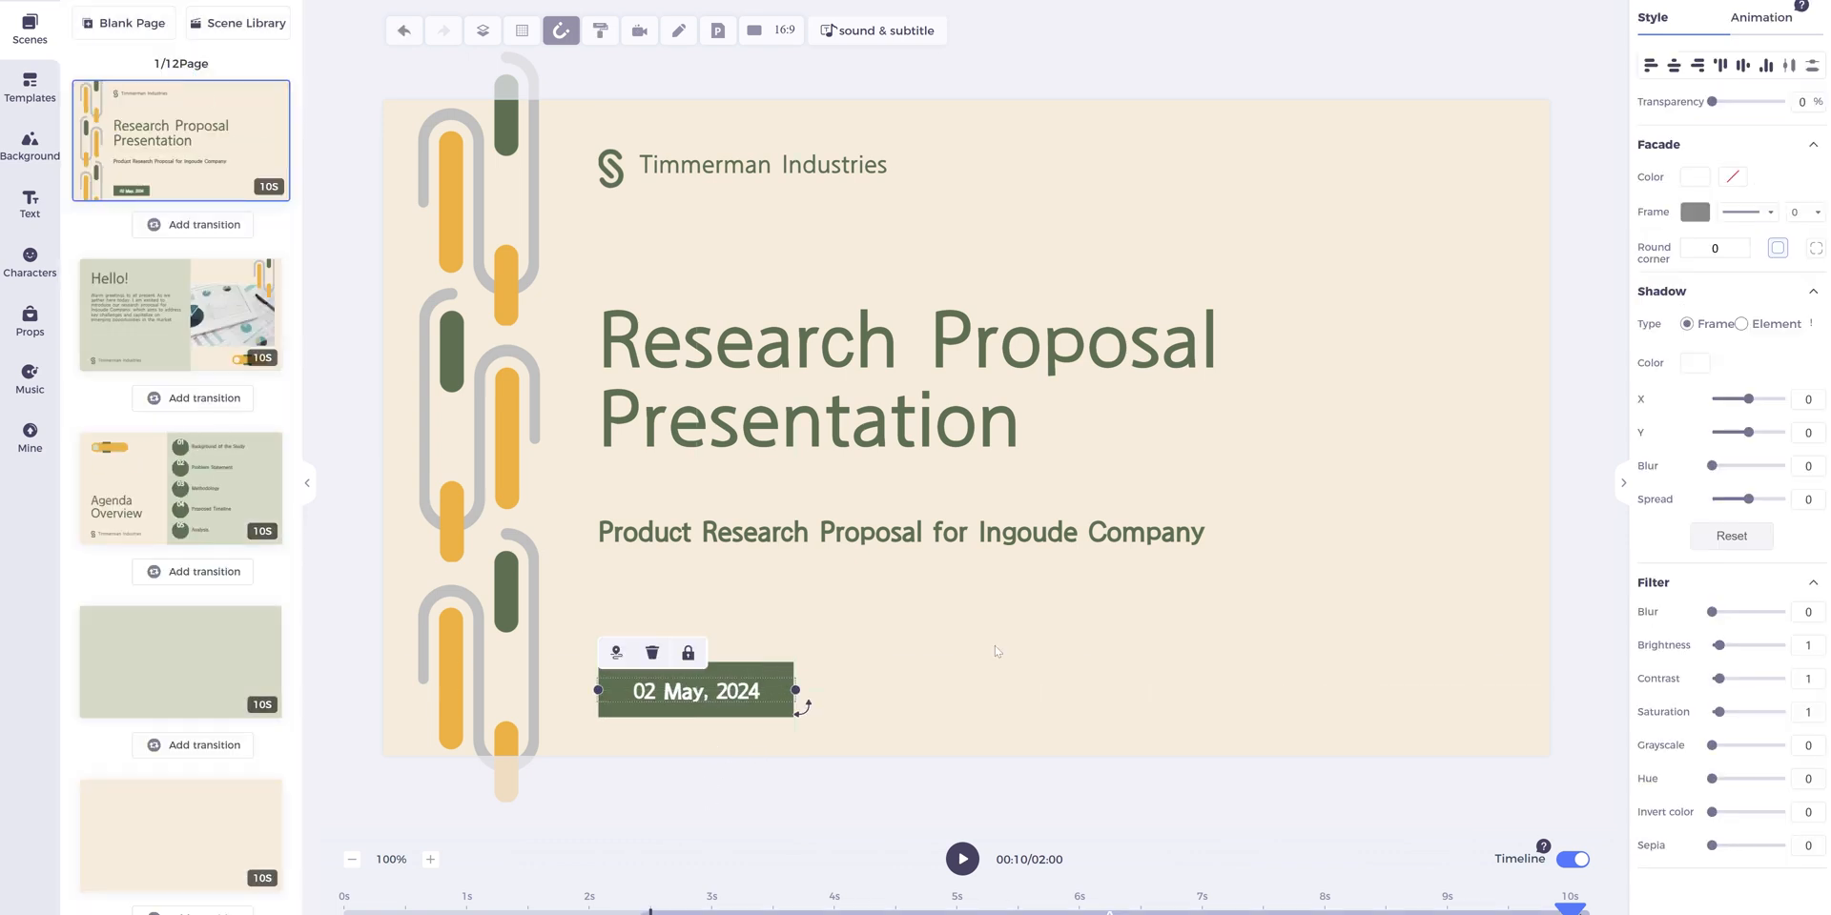
click(995, 651)
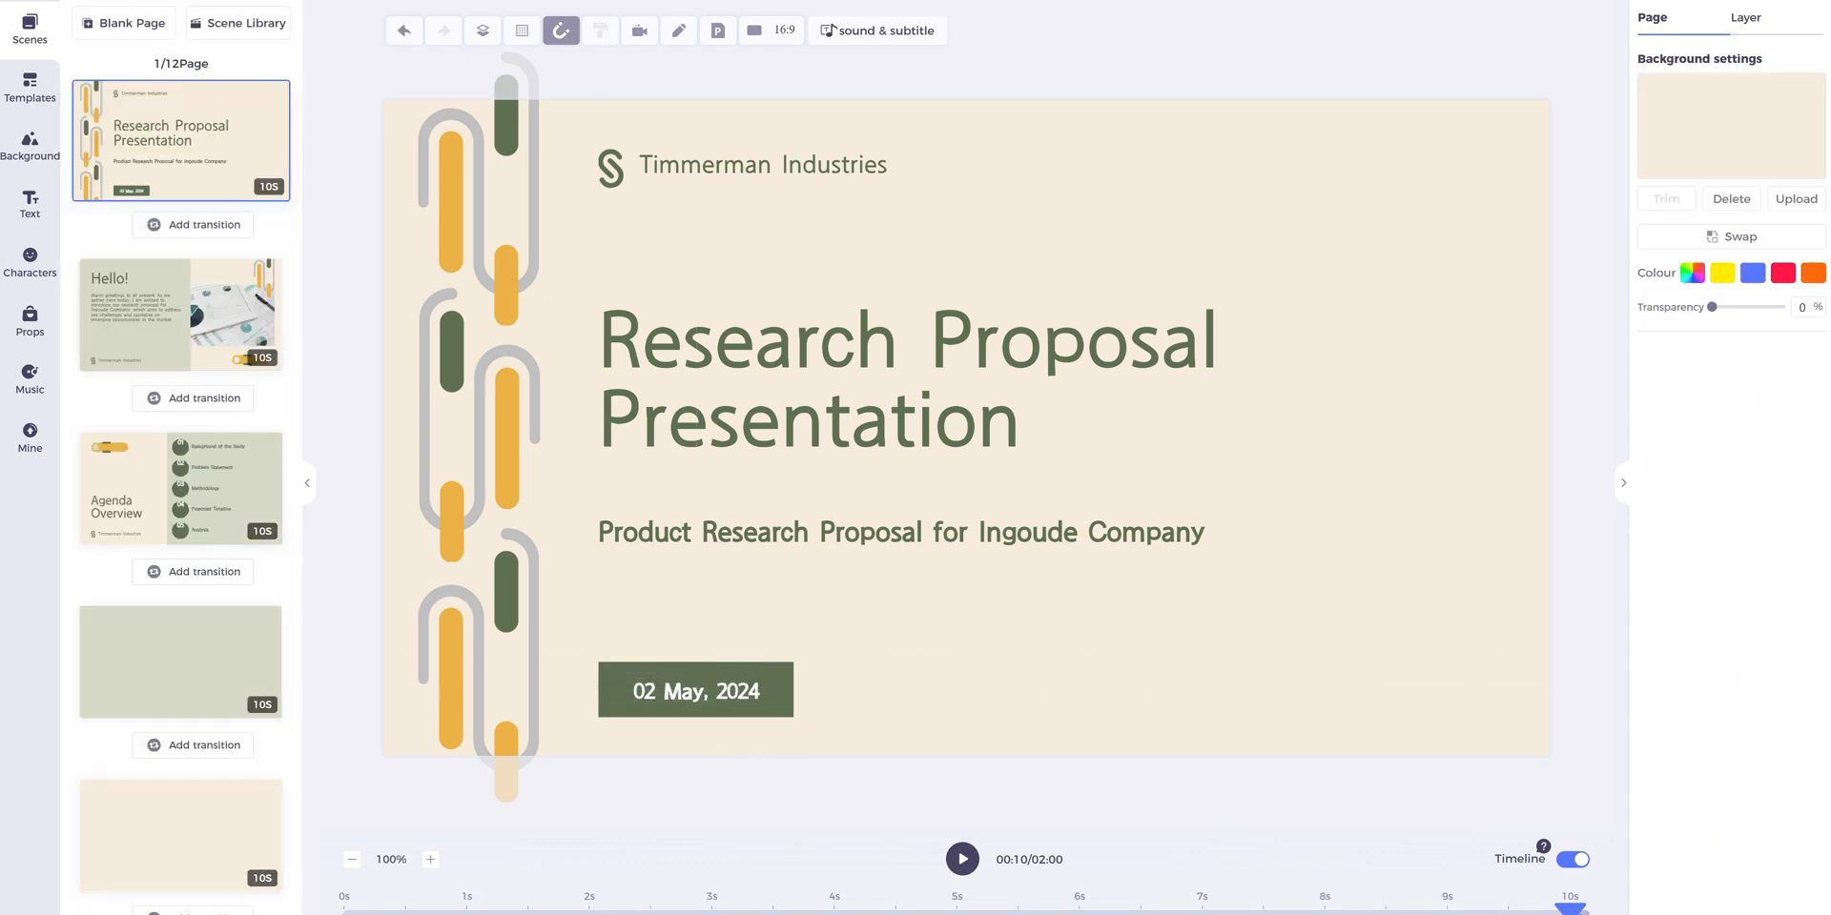
click(961, 859)
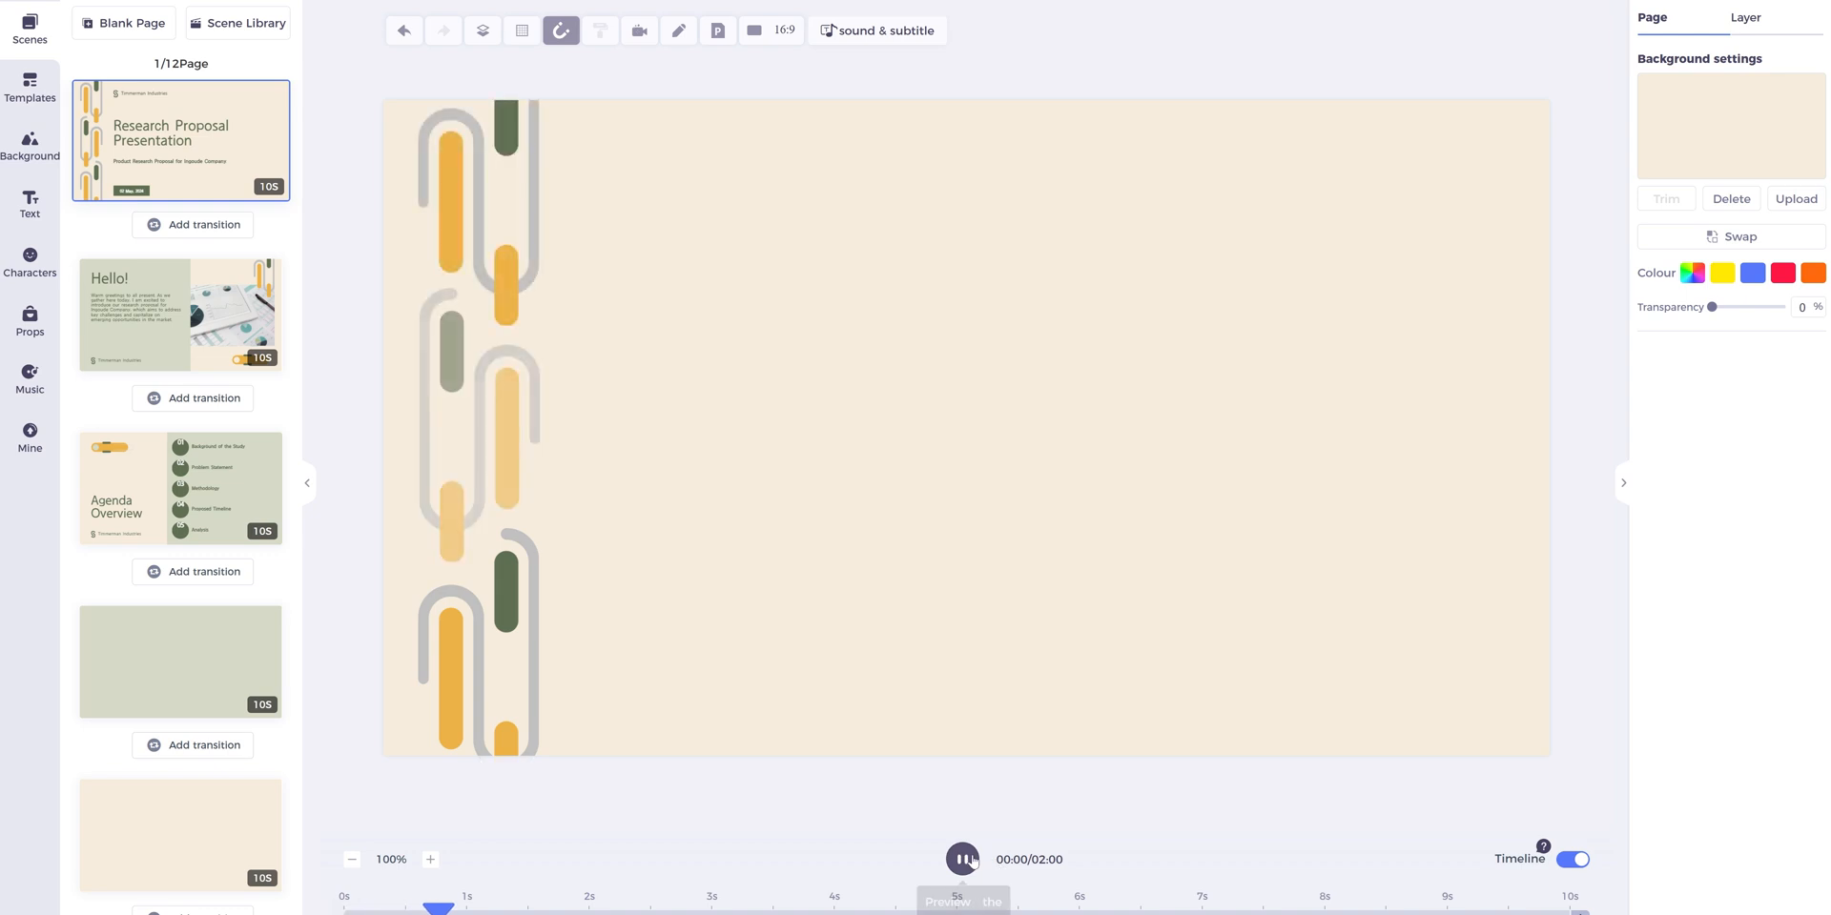
click(962, 859)
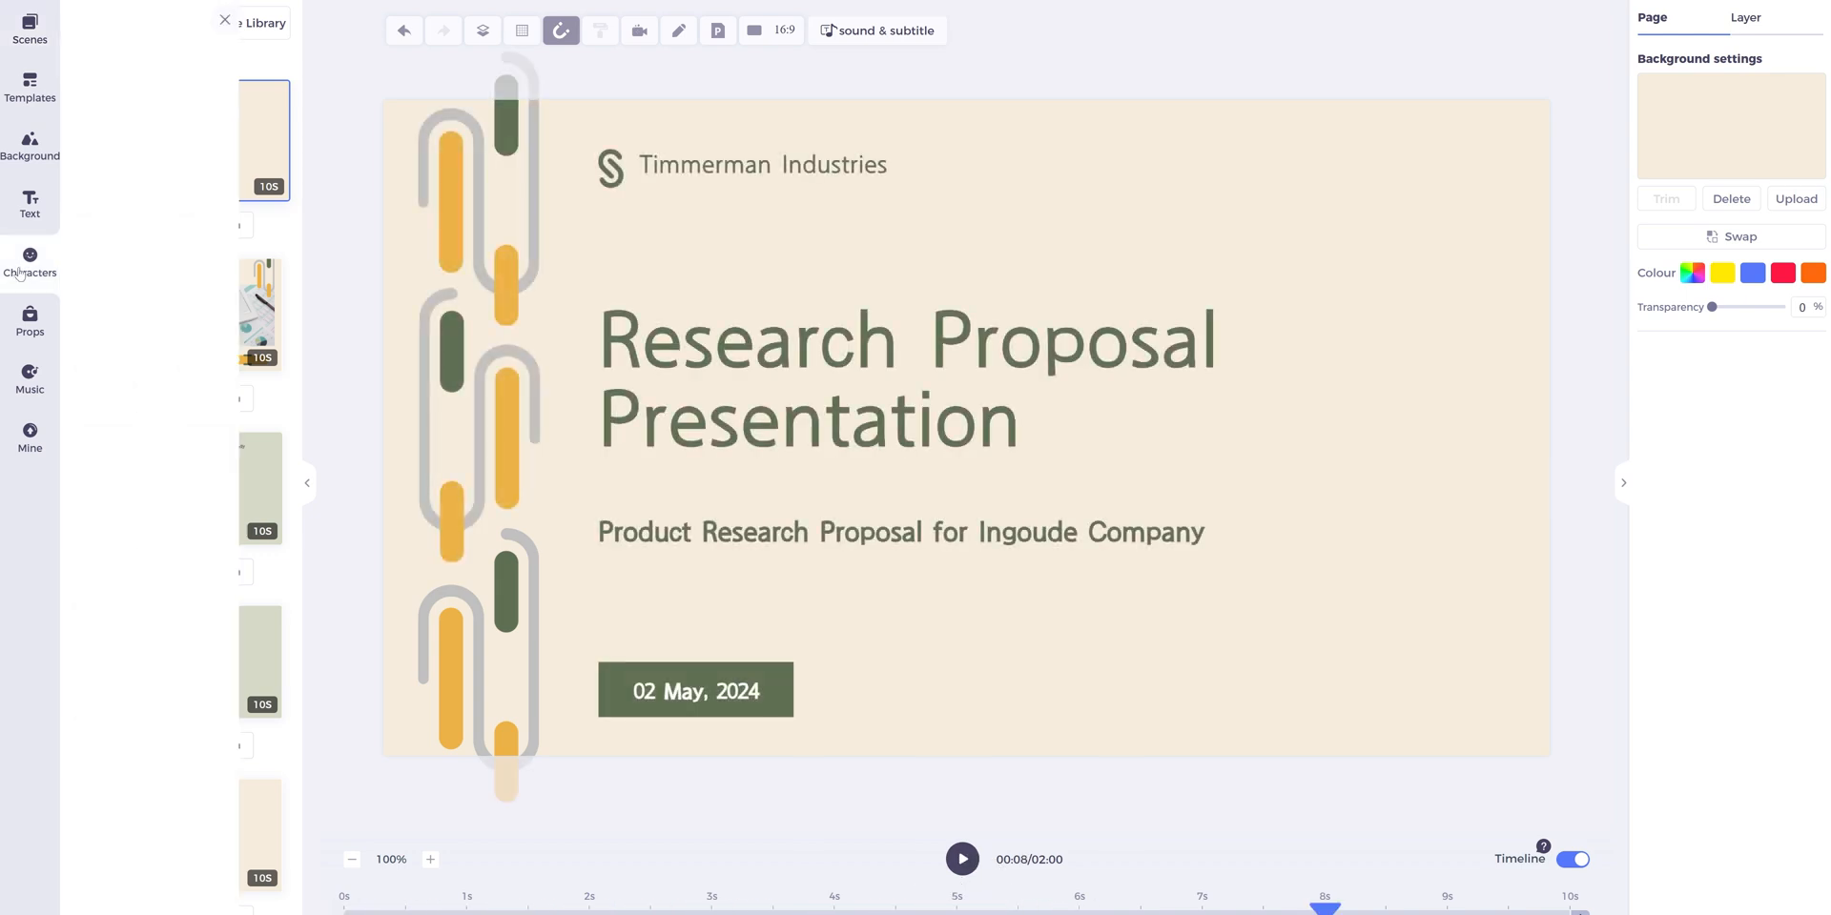
Add a businessman from Characters, enlarge him on the right, set Explain action and blue Frame shadow.
click(29, 264)
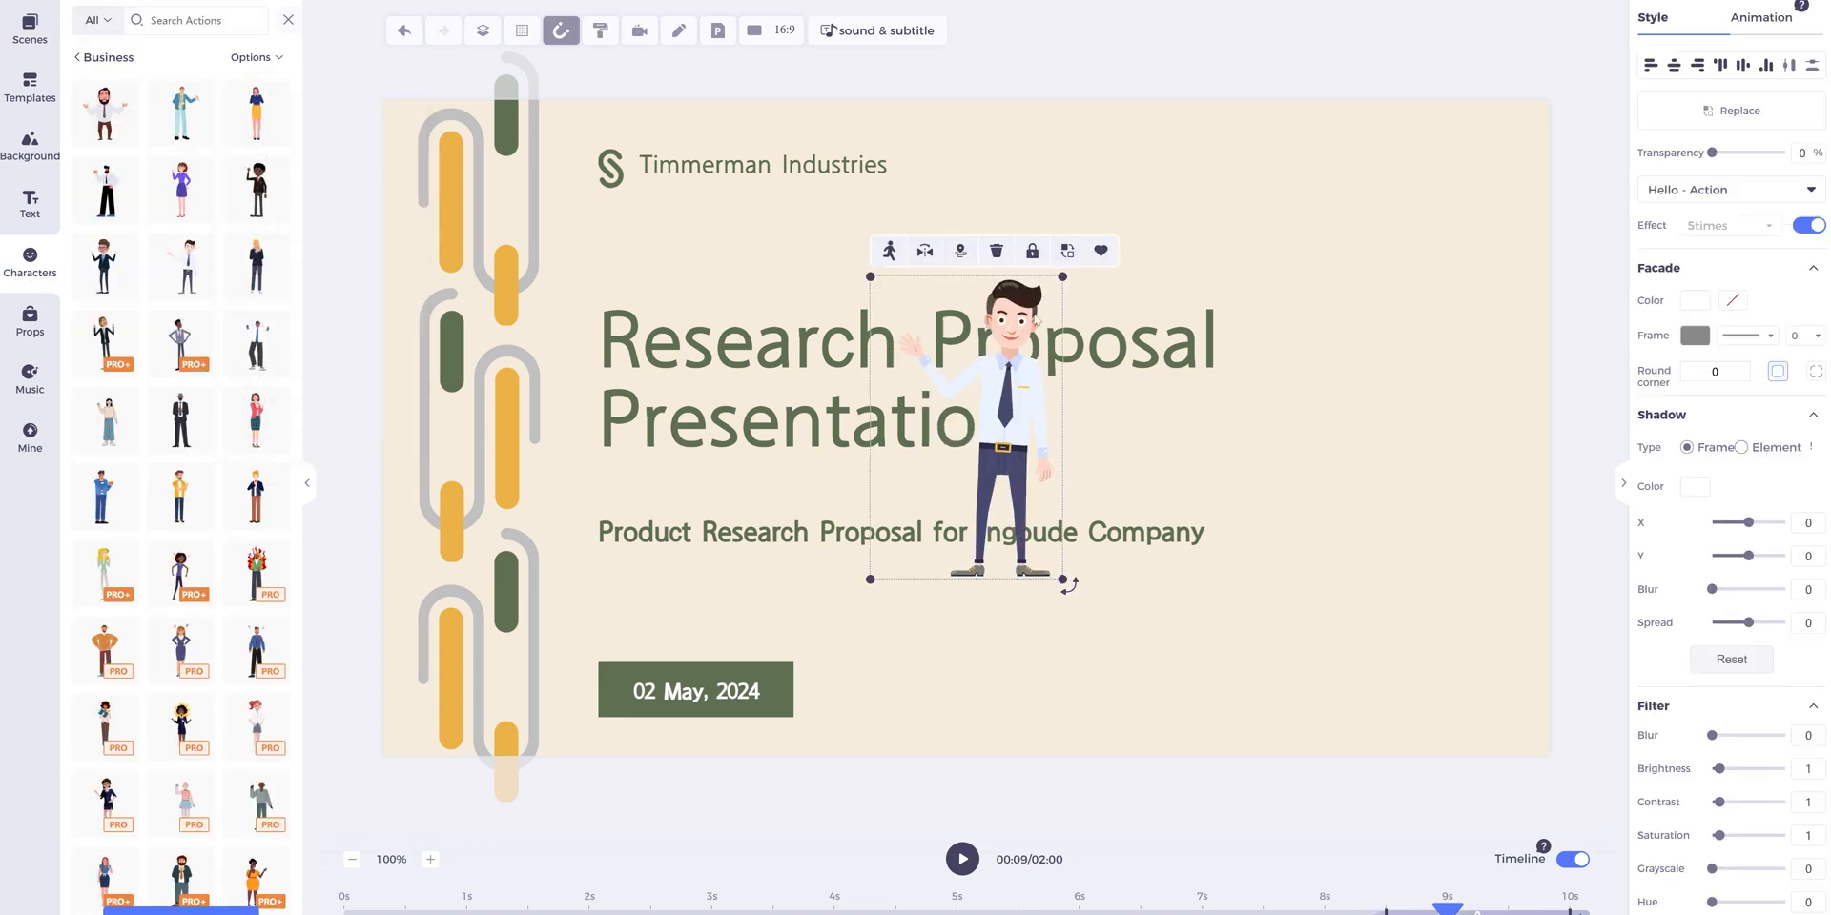
drag(964, 426, 1413, 723)
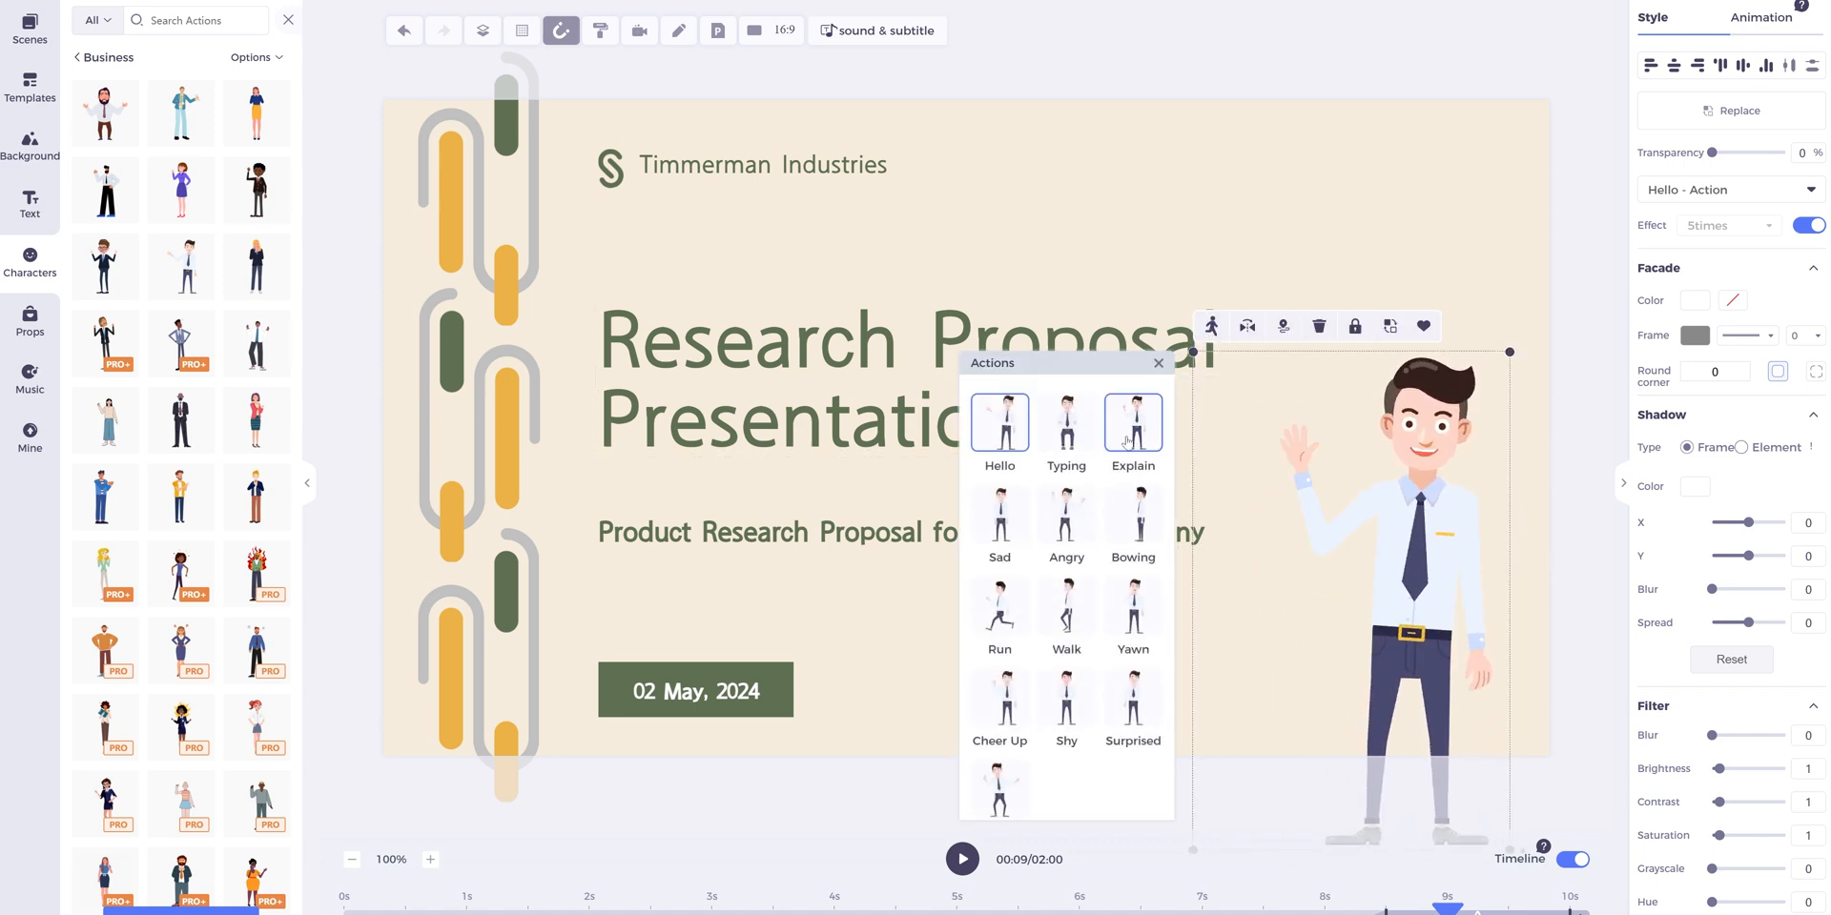
click(1160, 423)
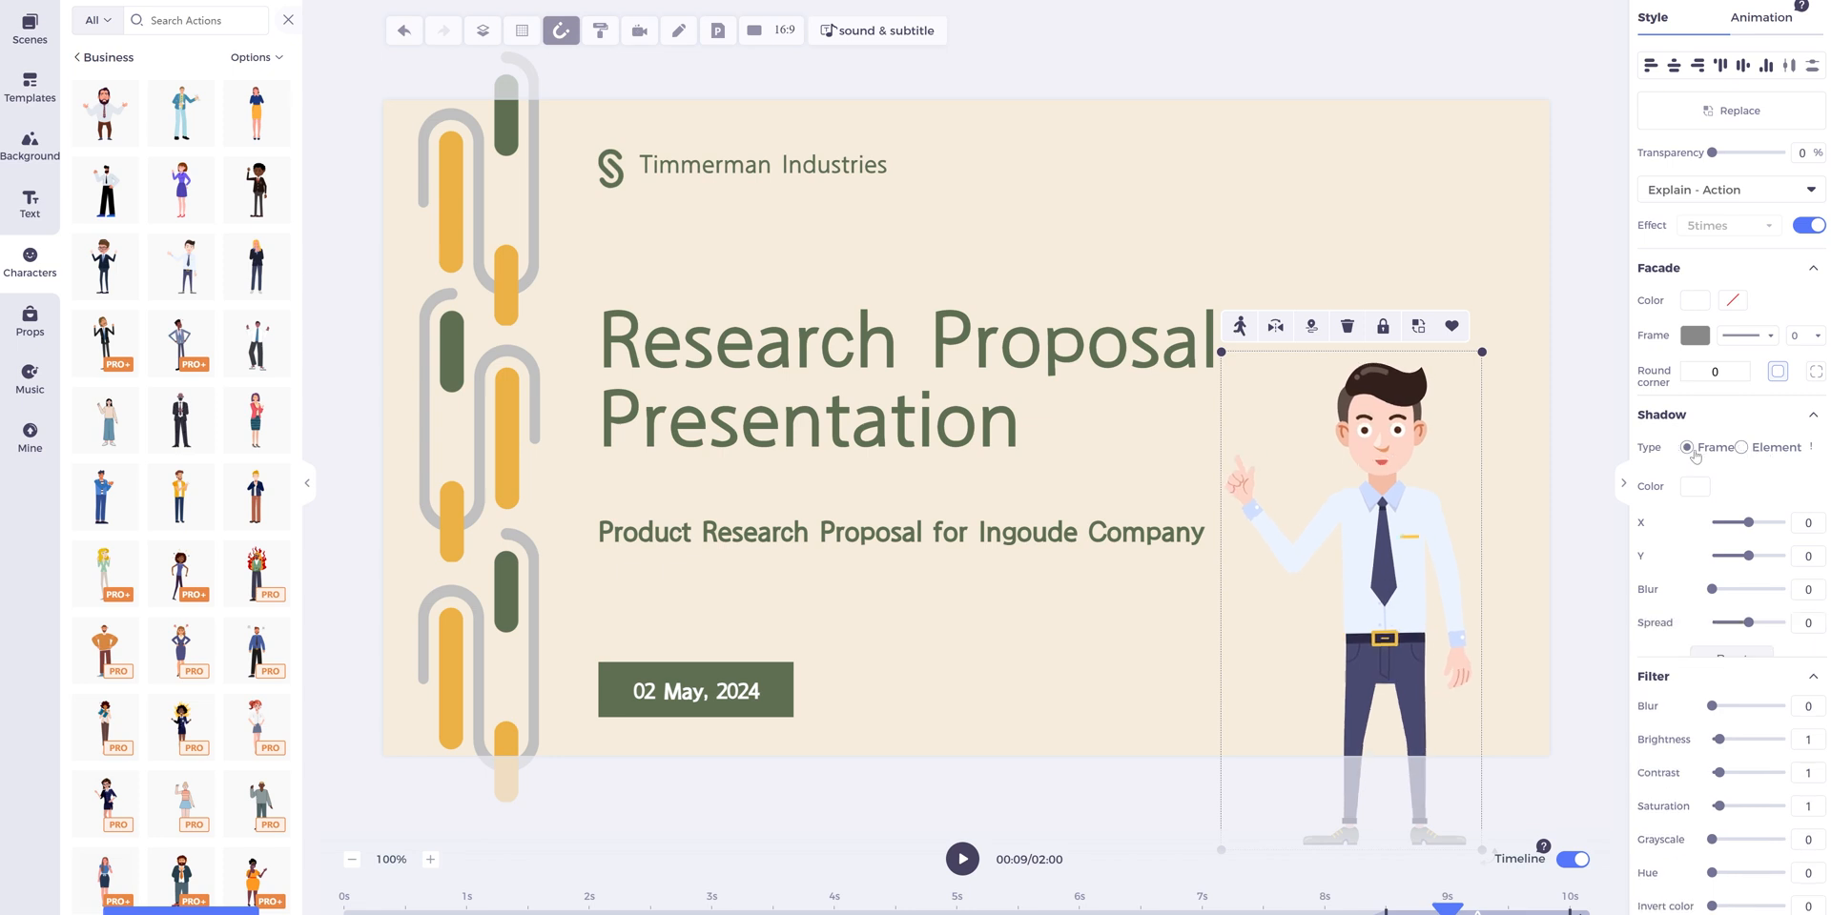
click(1689, 447)
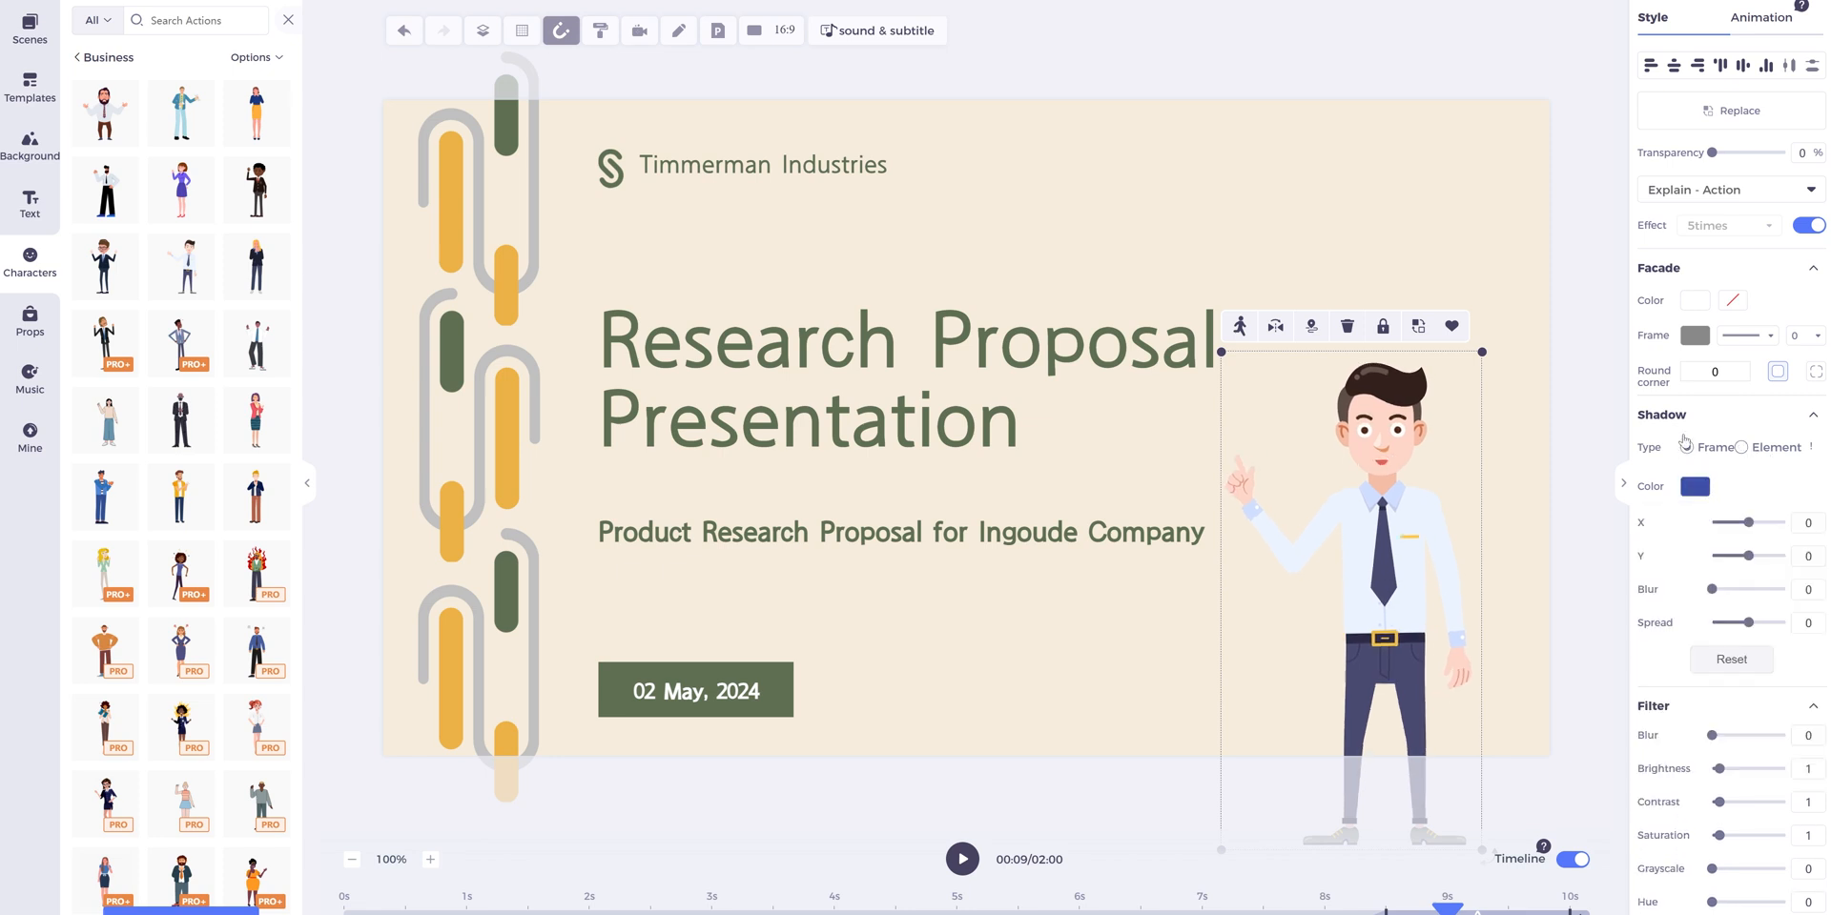
click(1813, 415)
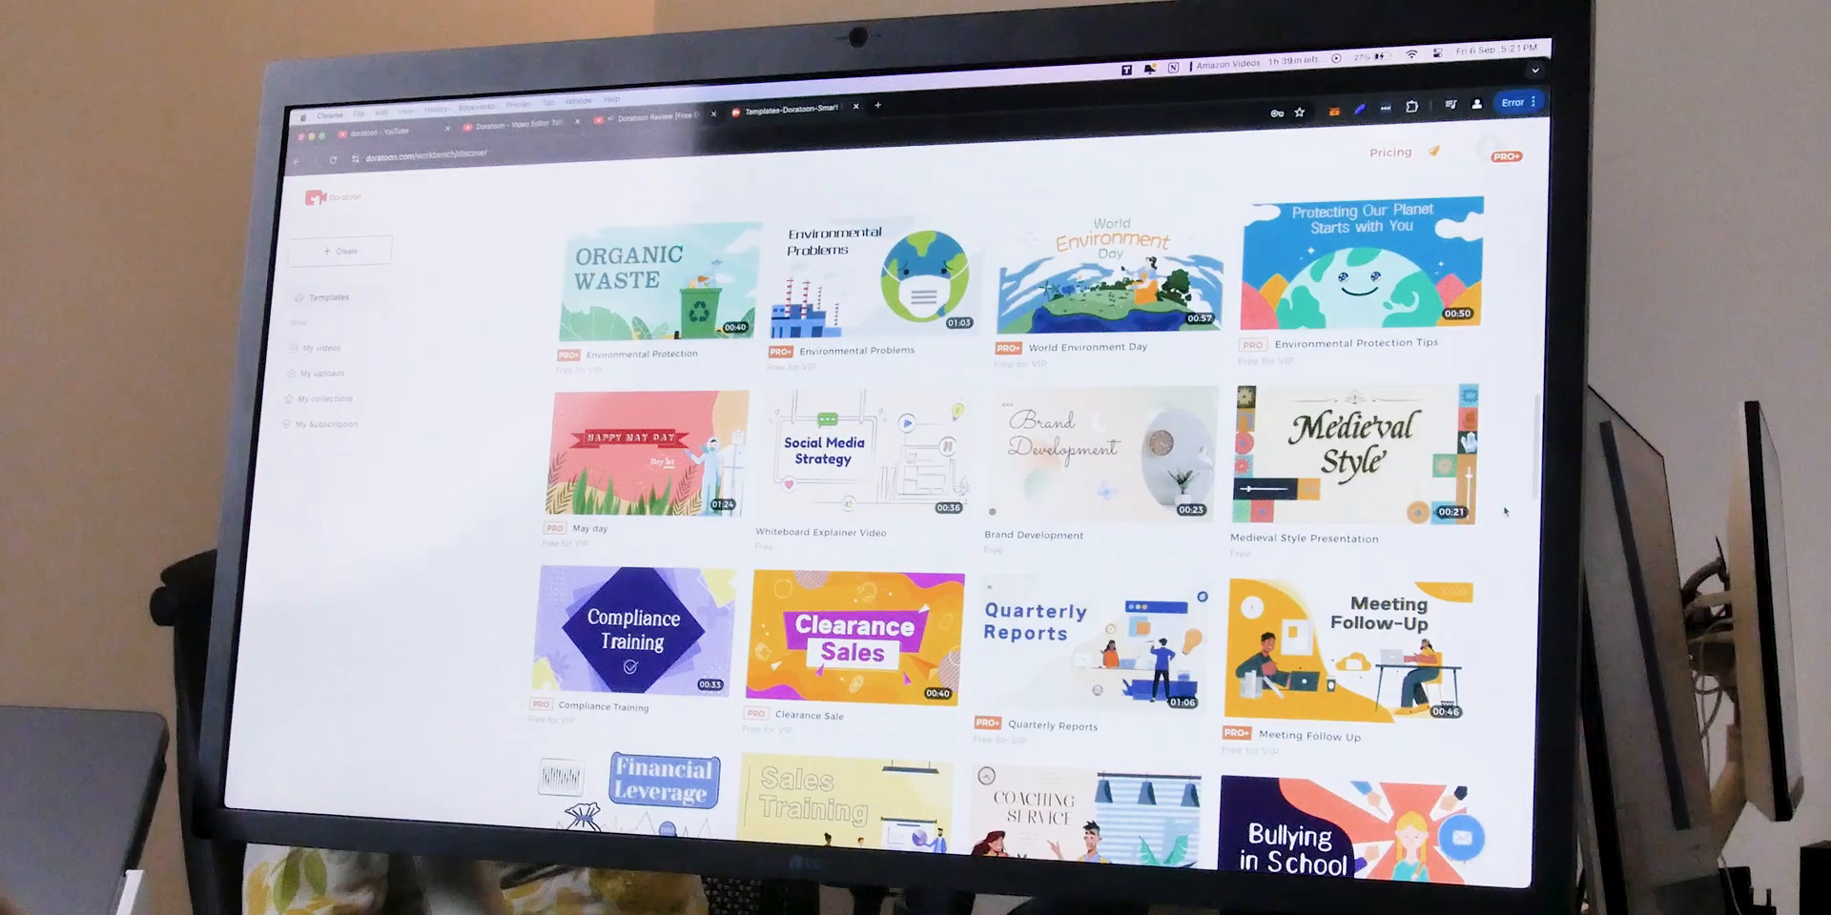
Scroll down the Templates page toward the Whiteboard E-course Platform template.
scroll(down, 3)
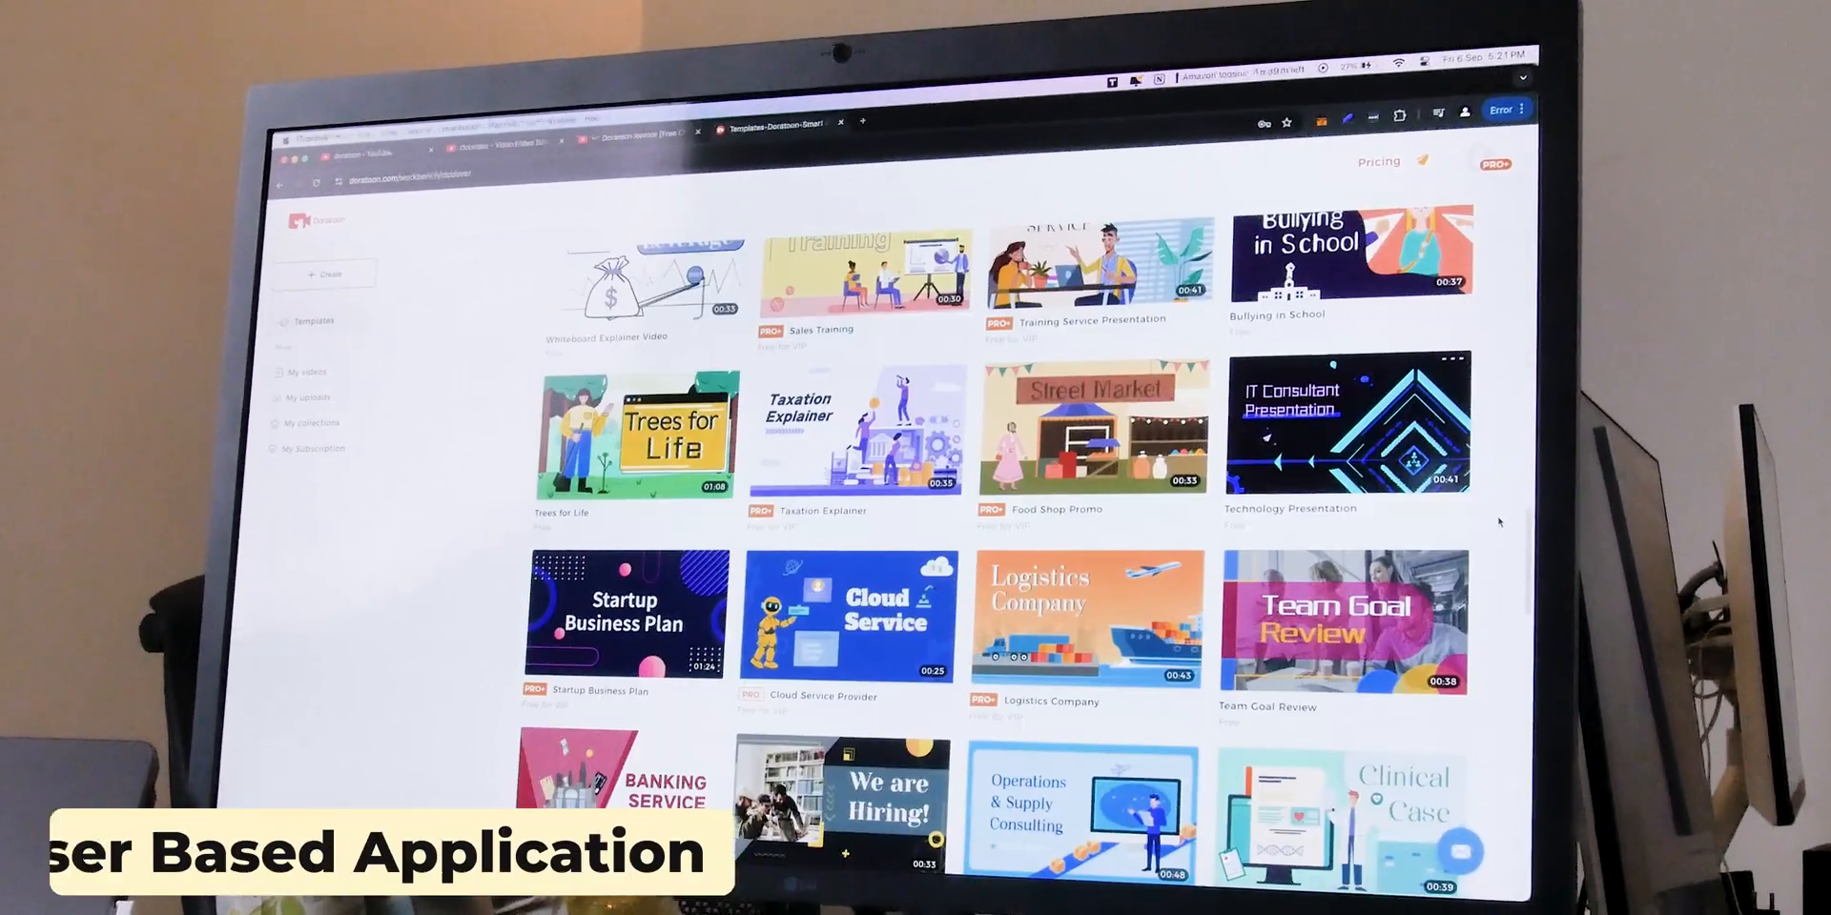
scroll(down, 3)
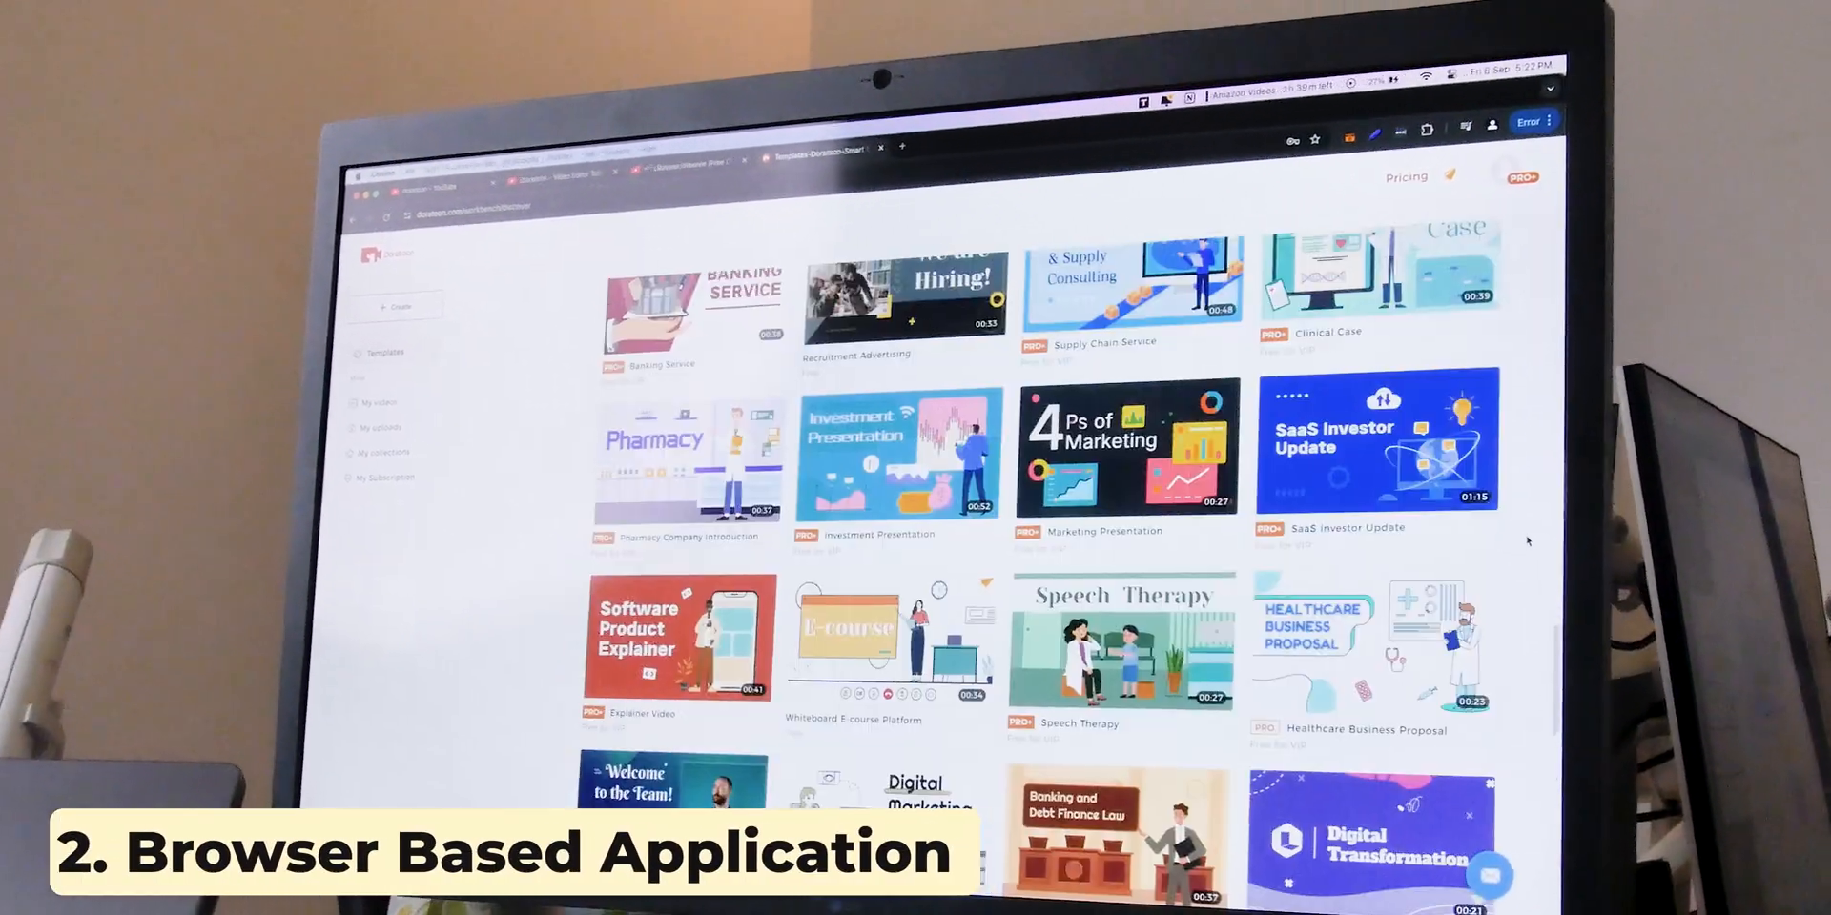
scroll(down, 3)
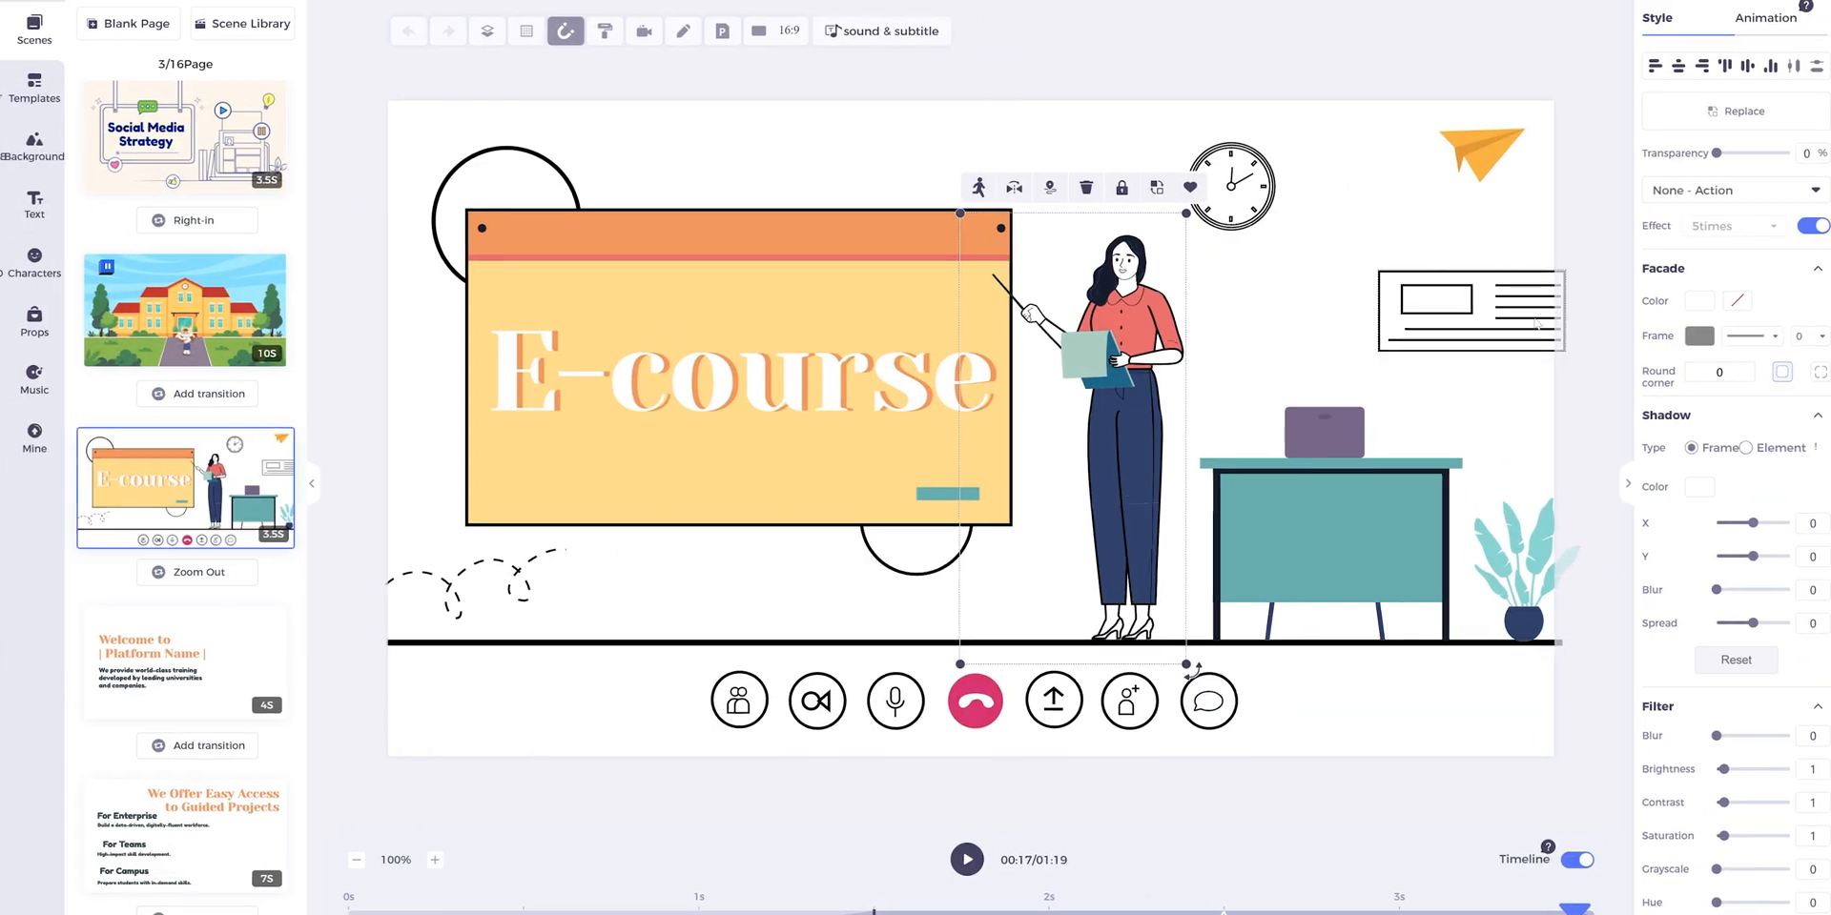
Fill the teacher's frame with blue, then change the fill to white.
click(1695, 300)
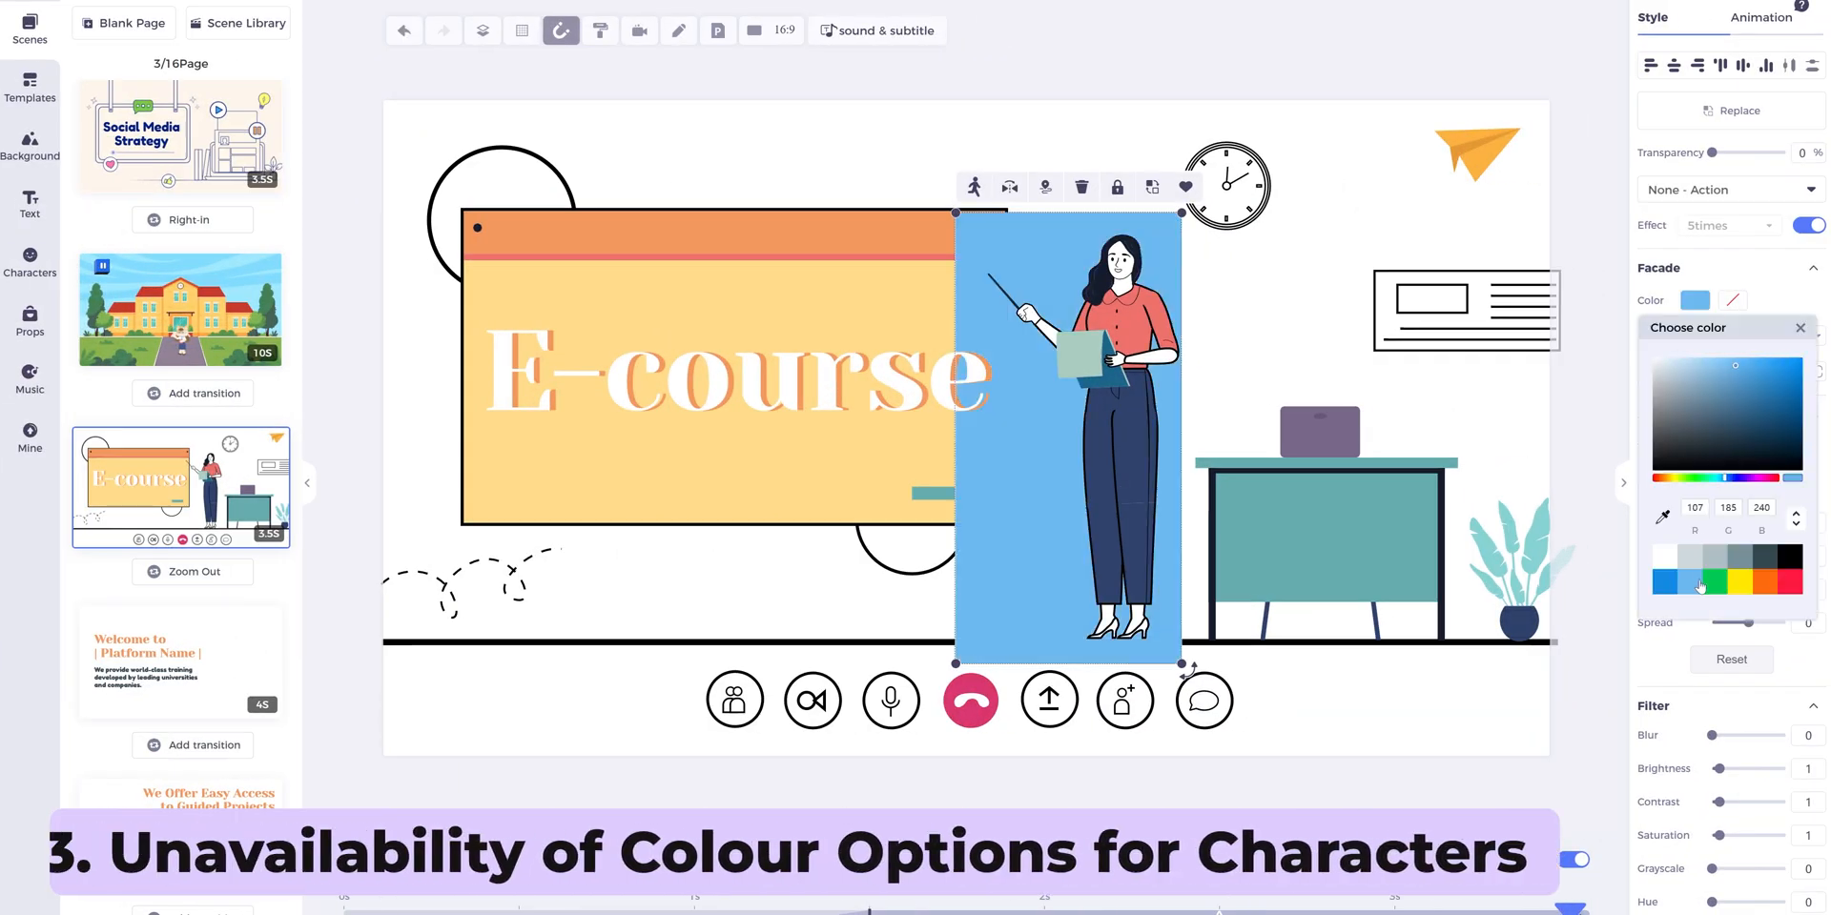
click(1659, 556)
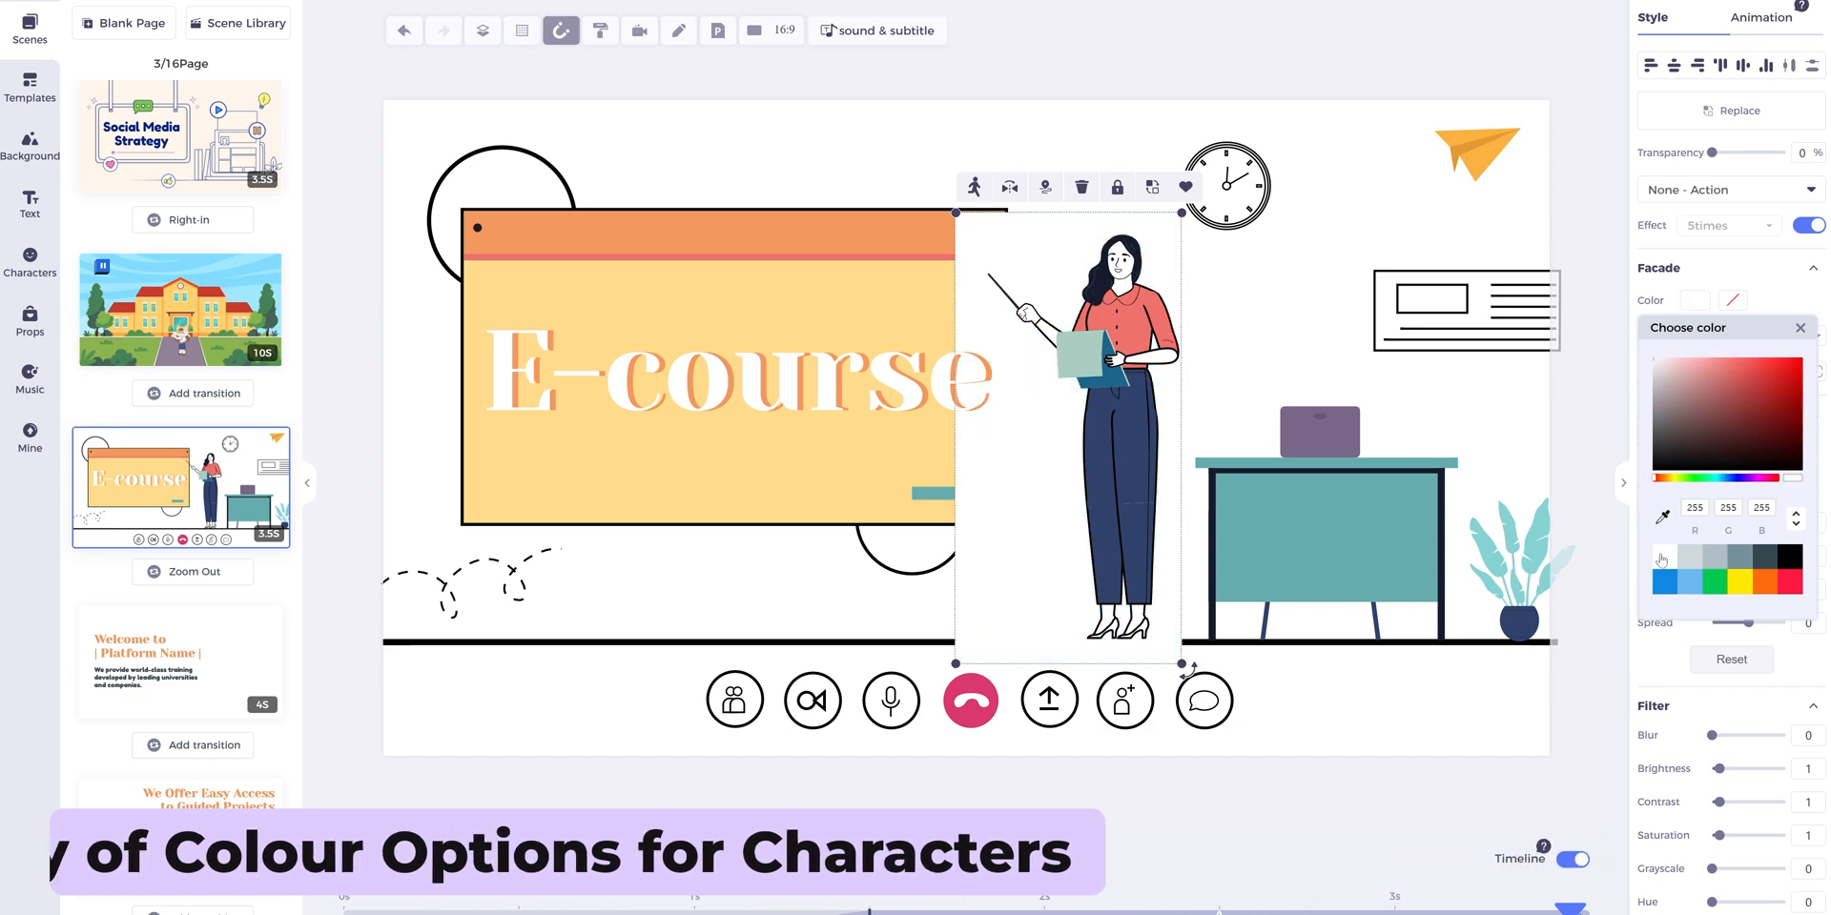